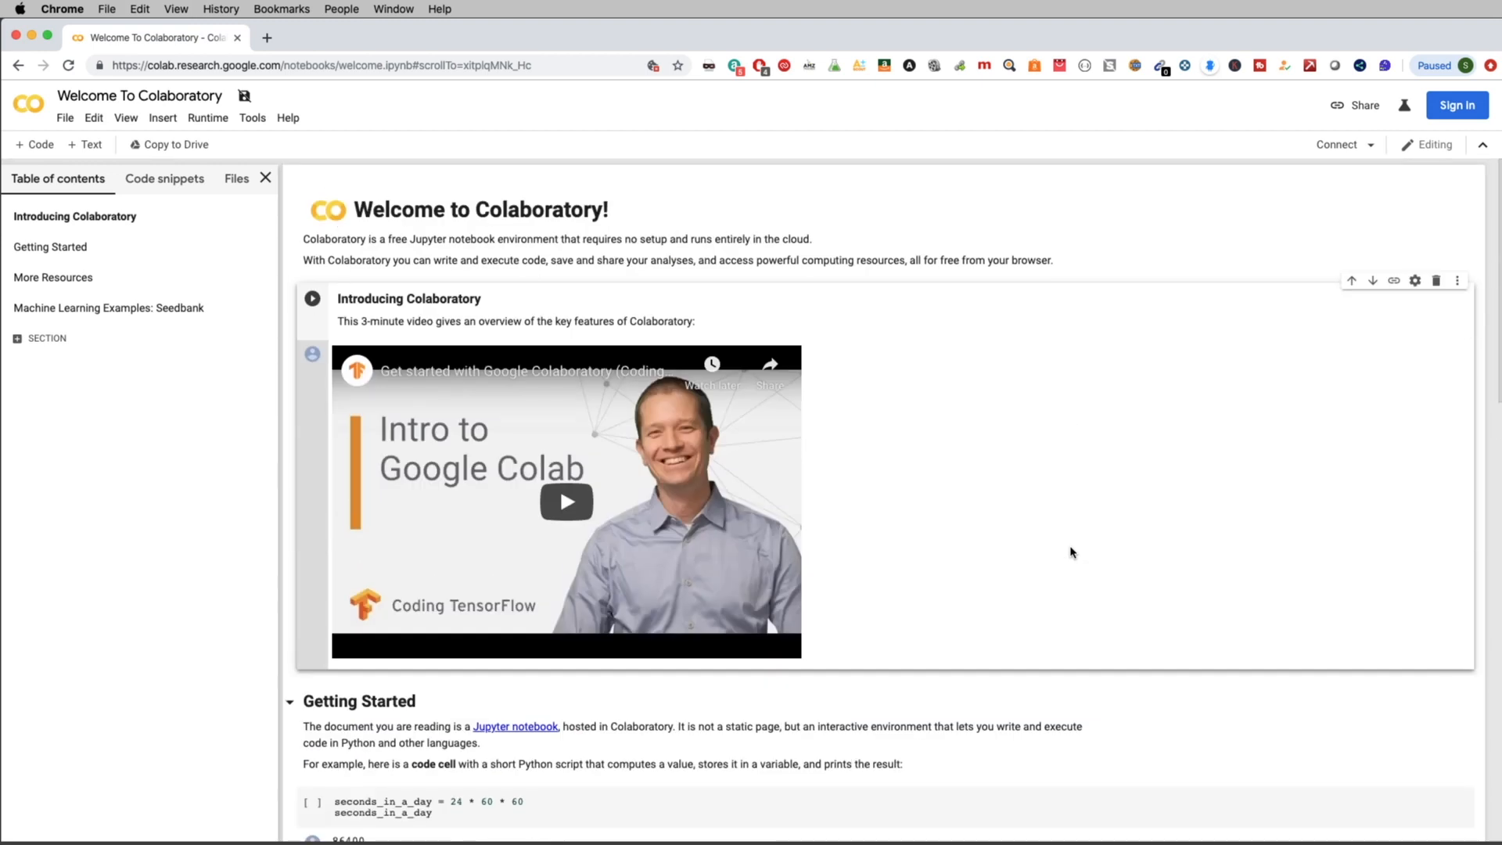
# Scroll down through the Colaboratory Welcome notebook
pyautogui.scroll(-3)
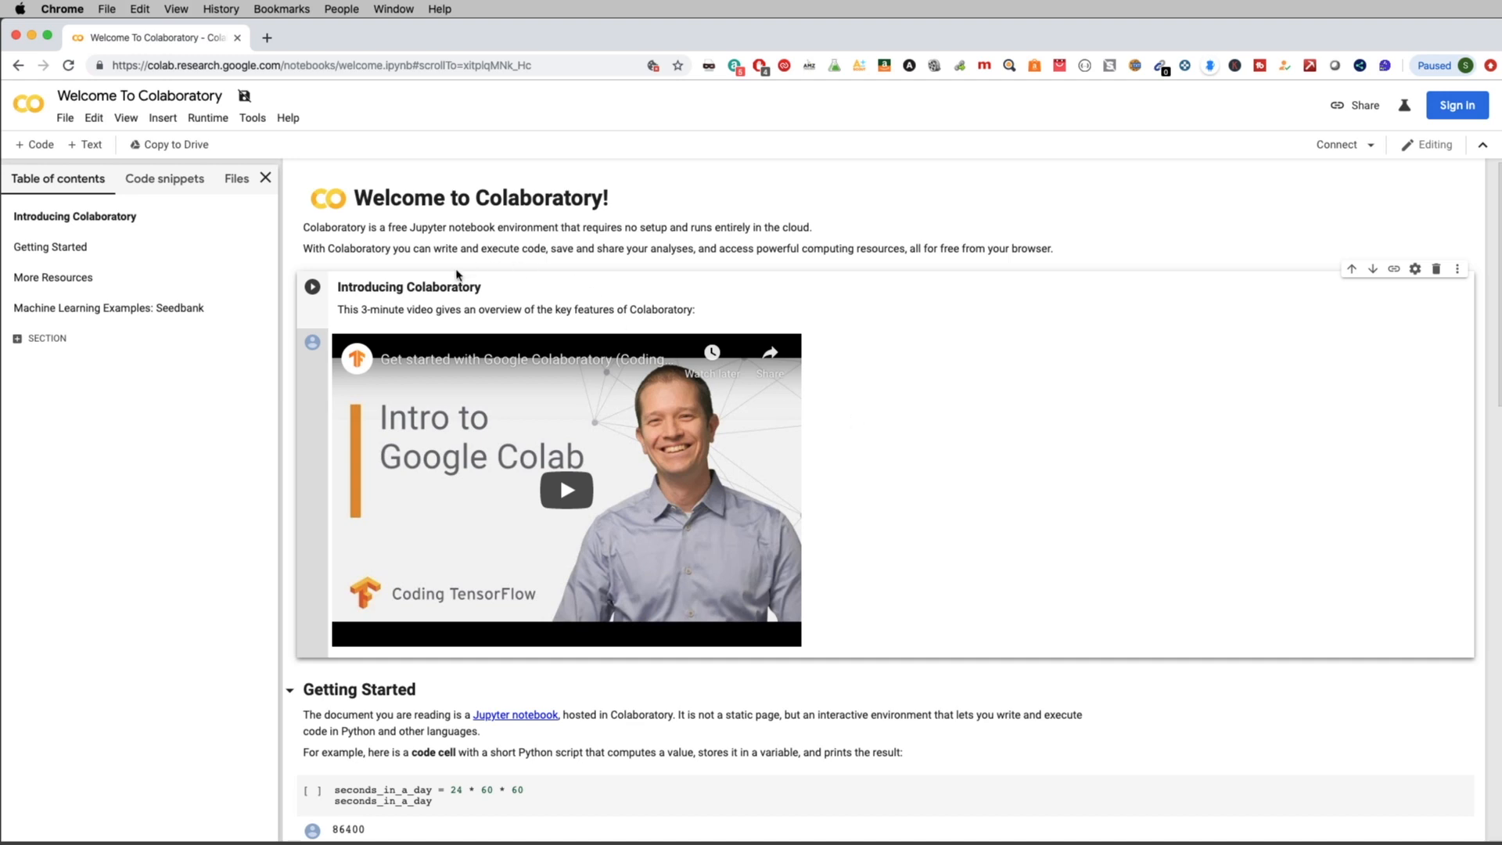
pyautogui.moveTo(902, 377)
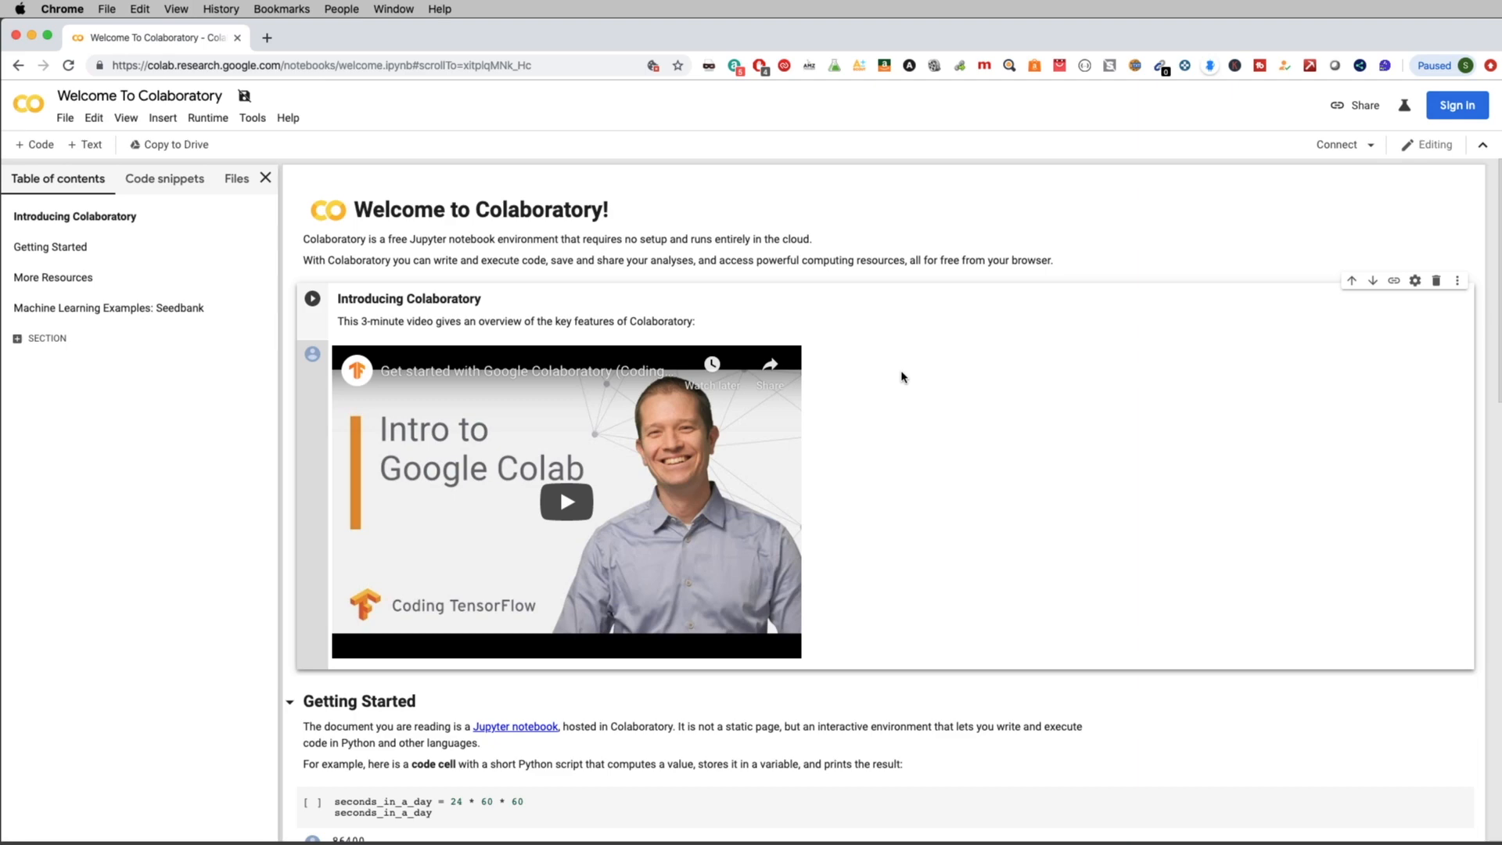
pyautogui.scroll(-3)
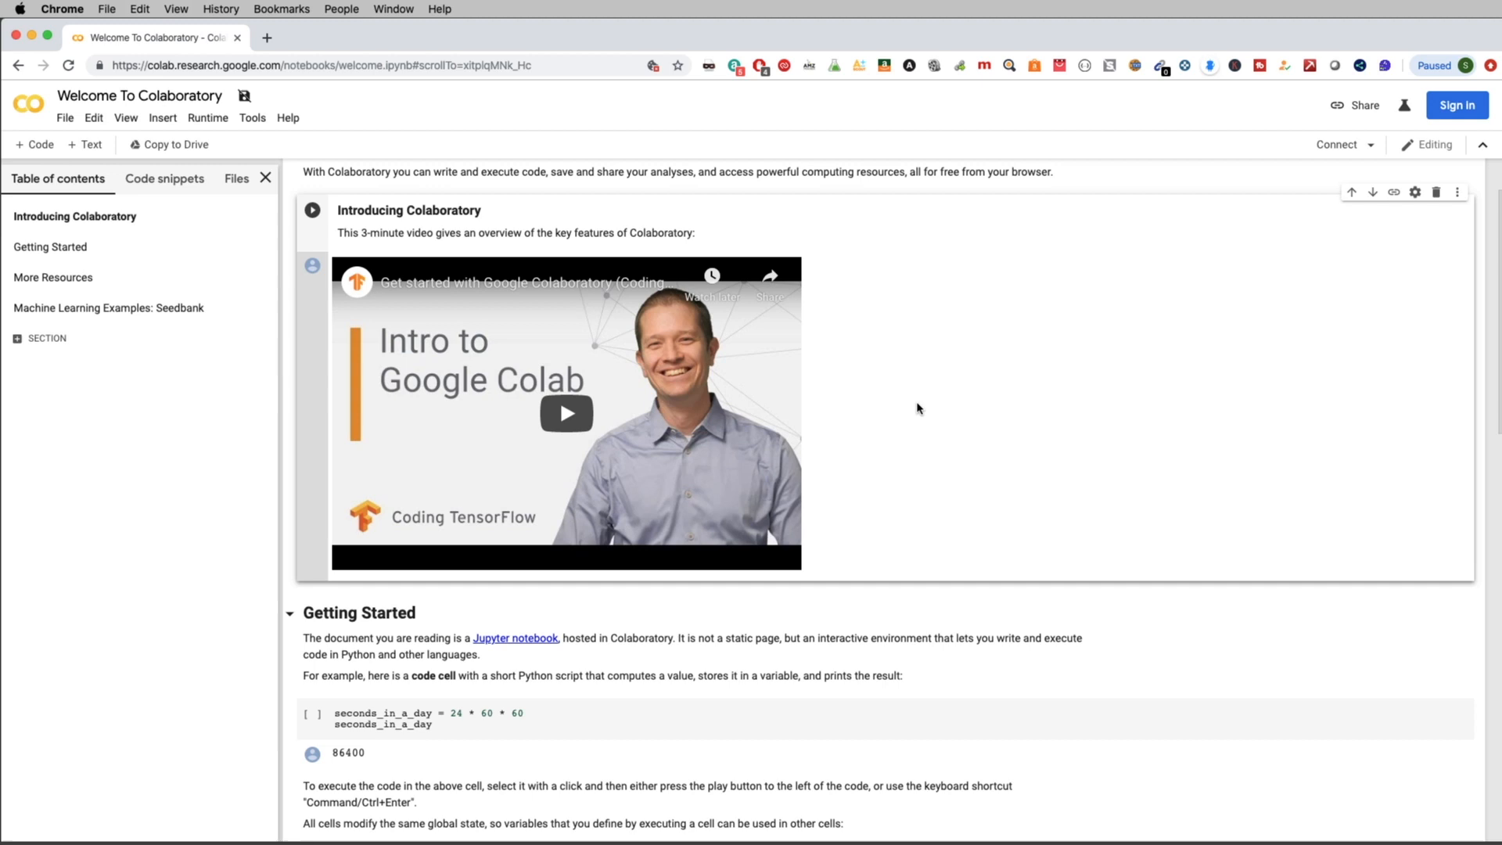
pyautogui.scroll(-3)
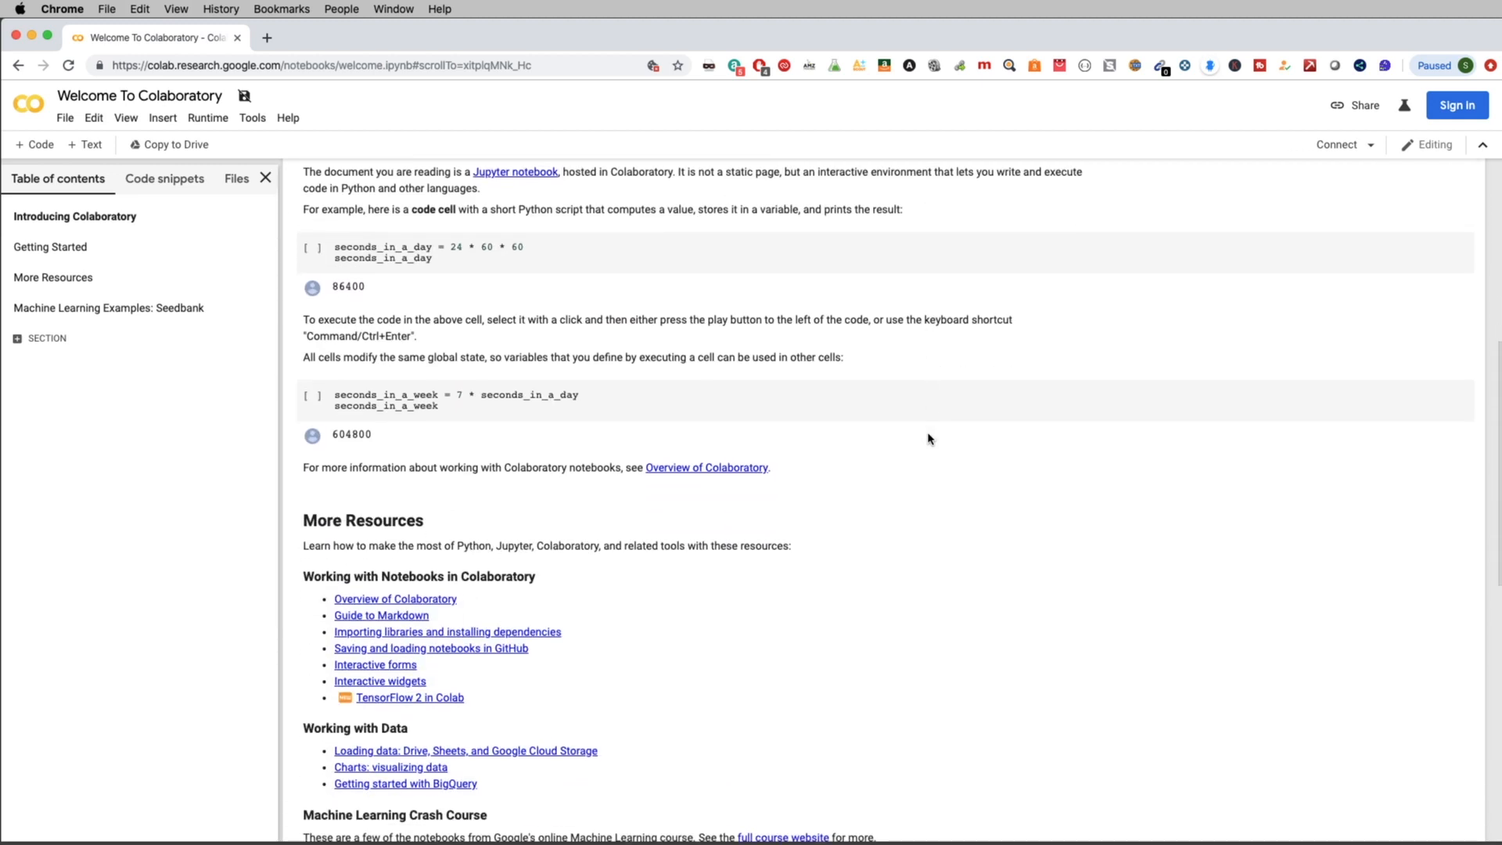
pyautogui.scroll(-3)
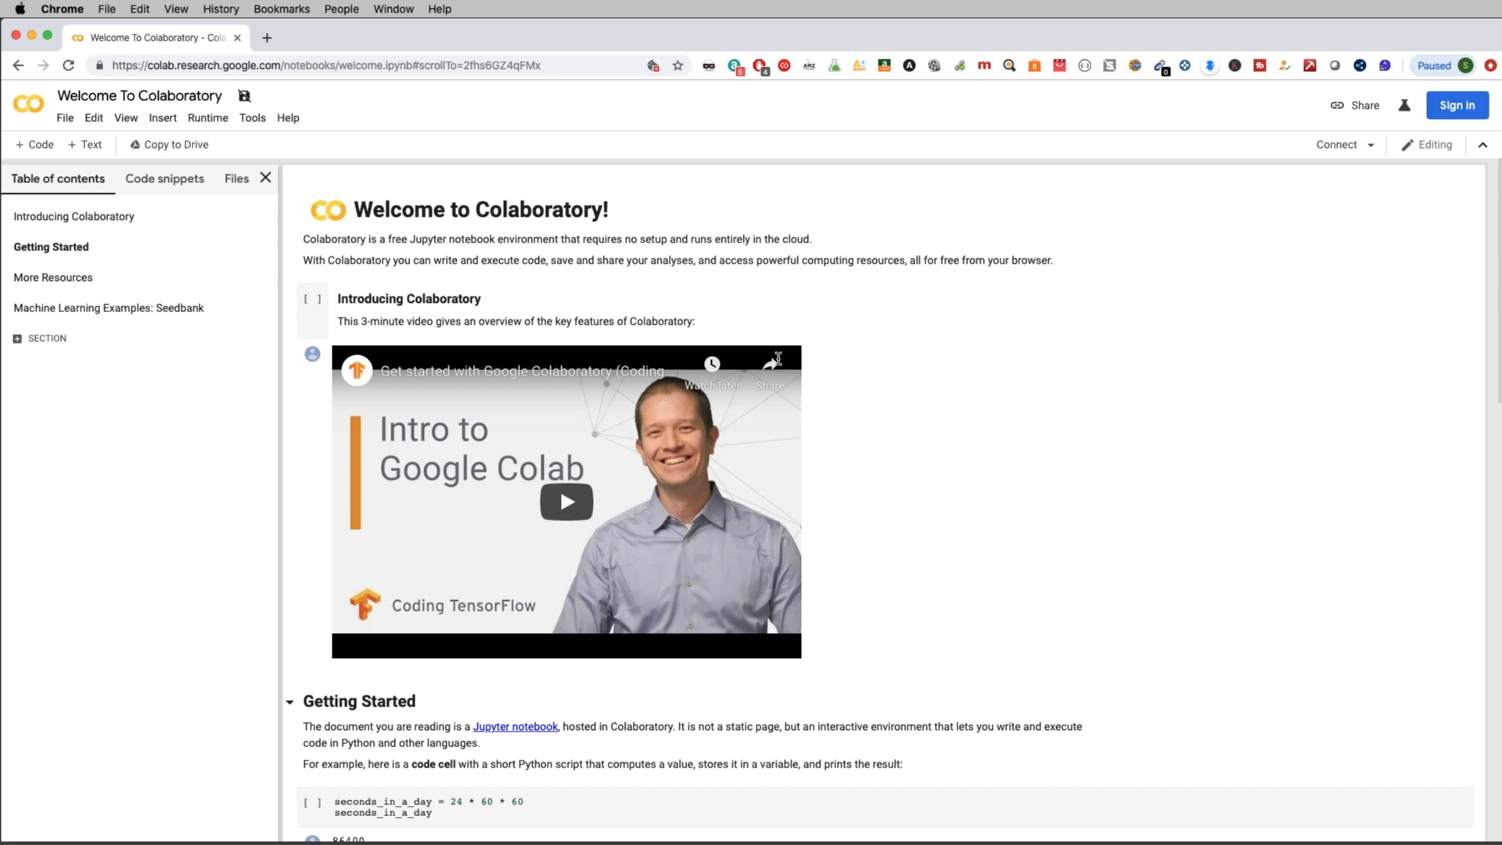
pyautogui.moveTo(1053, 340)
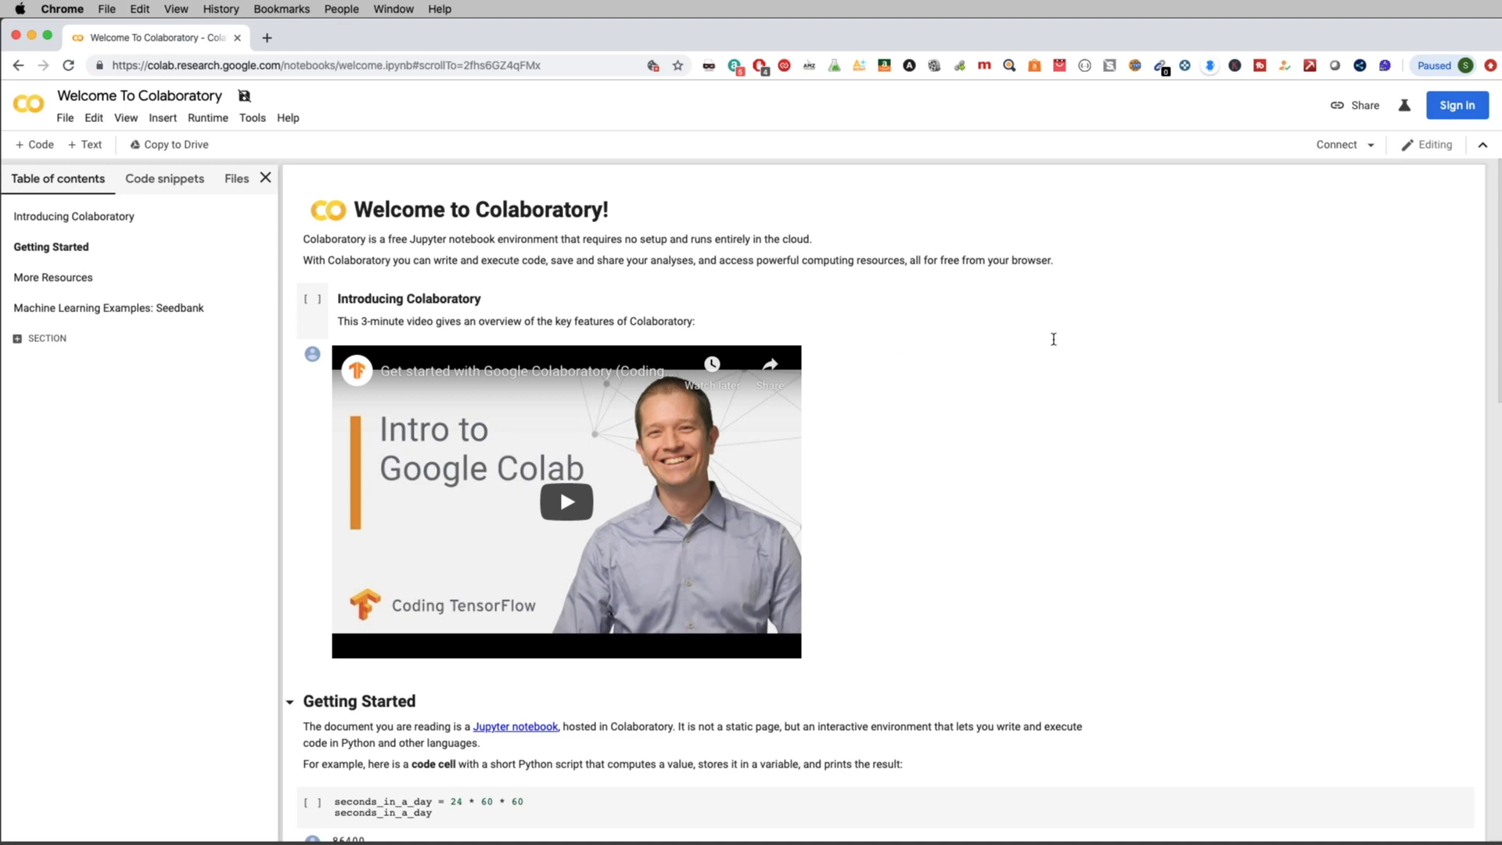
pyautogui.scroll(-3)
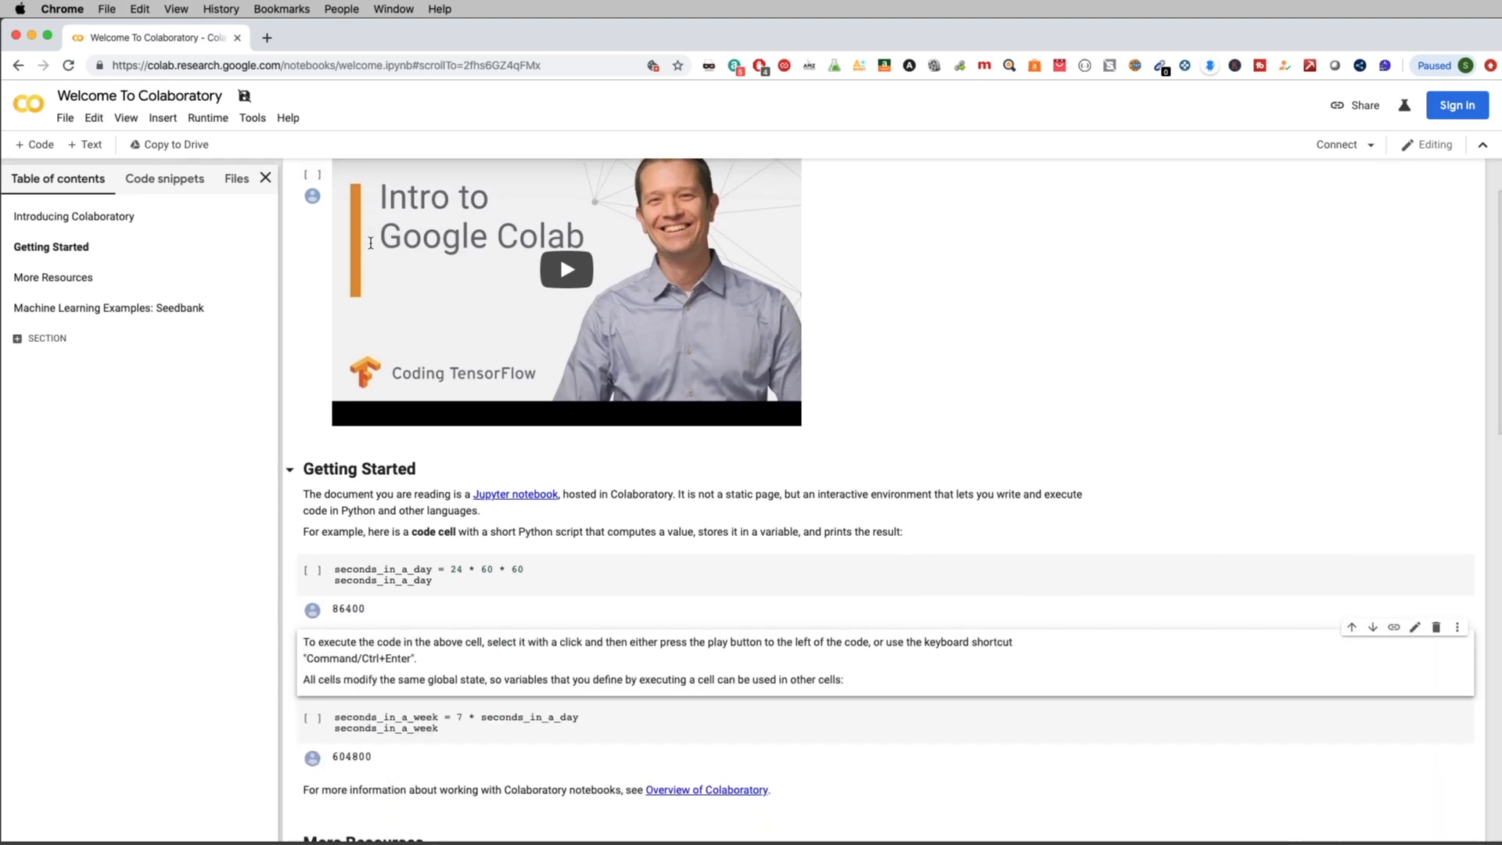
pyautogui.scroll(-3)
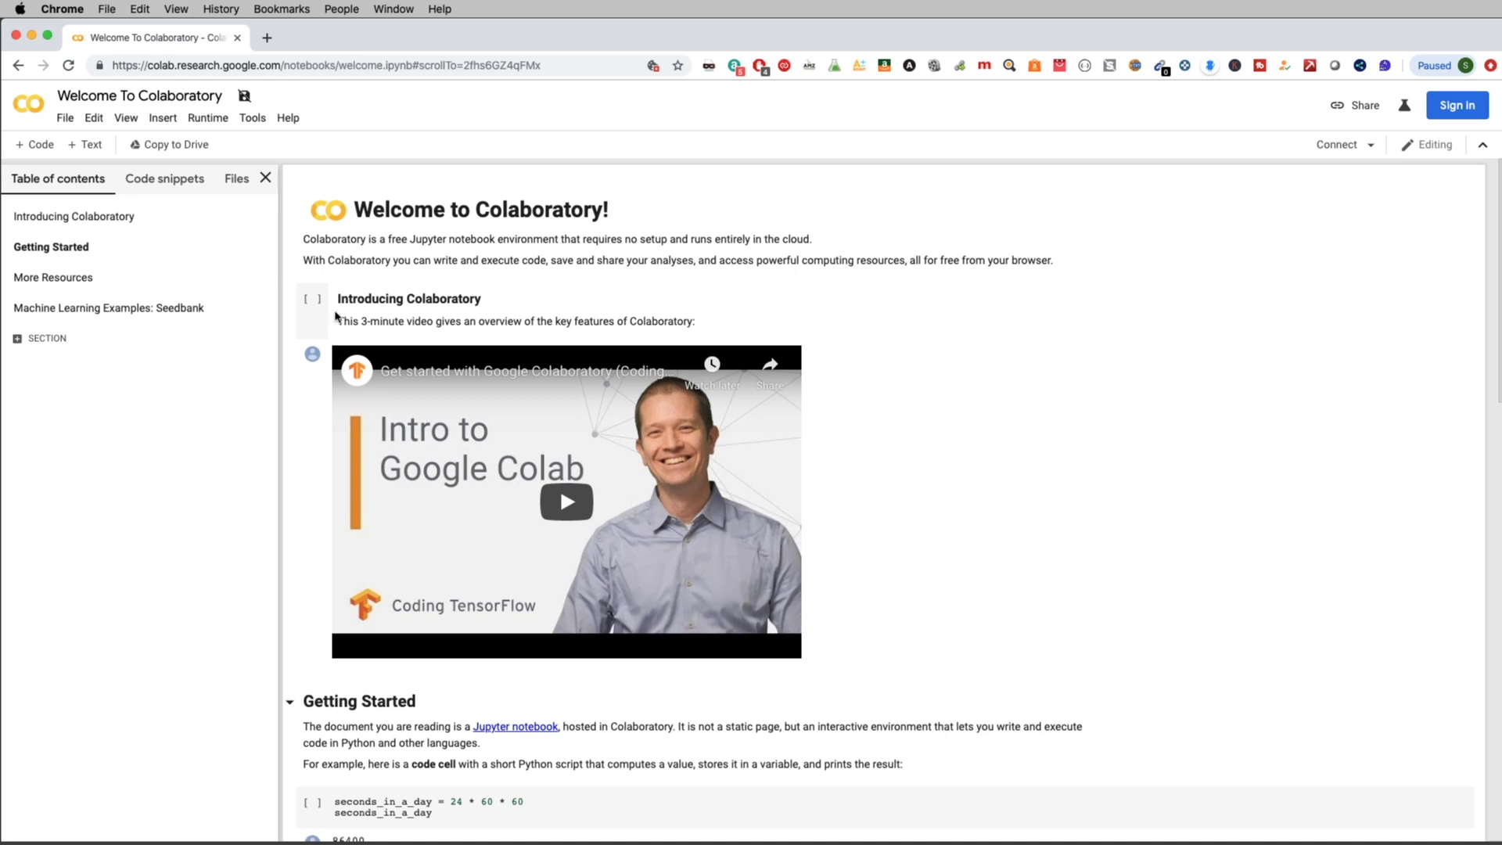
pyautogui.moveTo(728, 667)
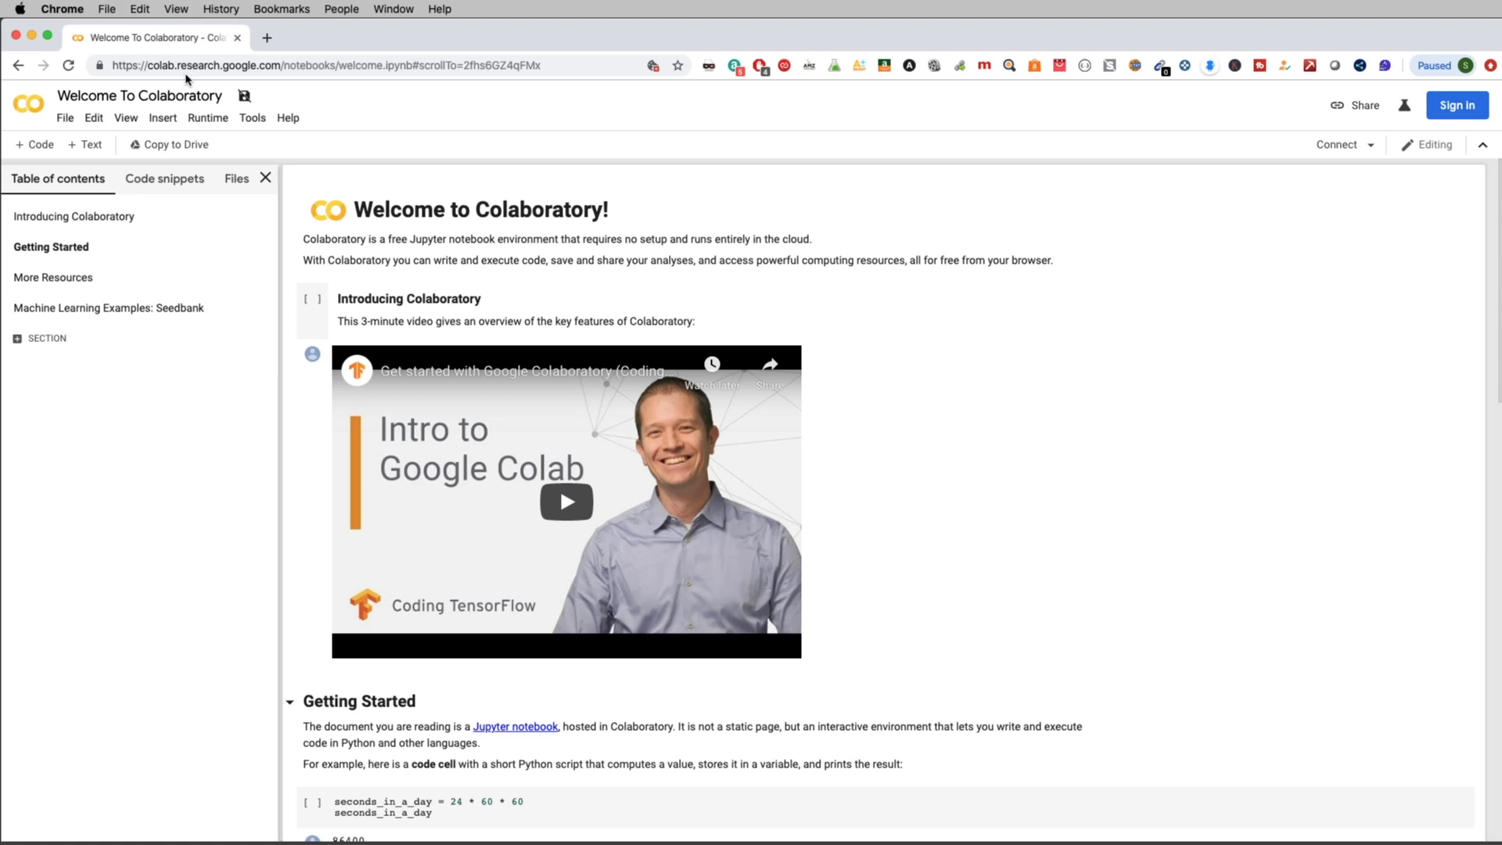
pyautogui.moveTo(290, 84)
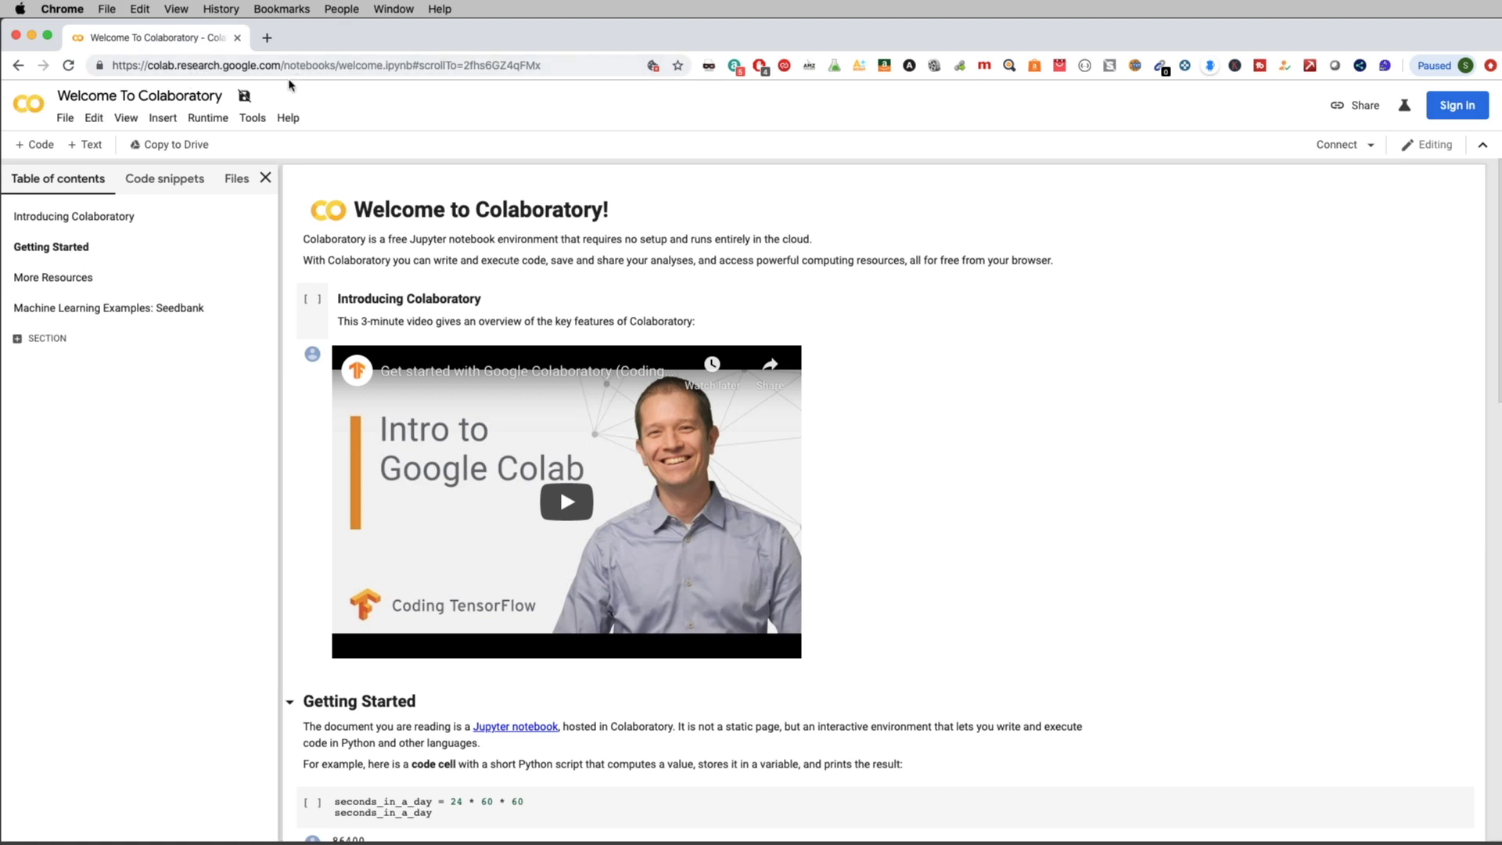
pyautogui.moveTo(977, 378)
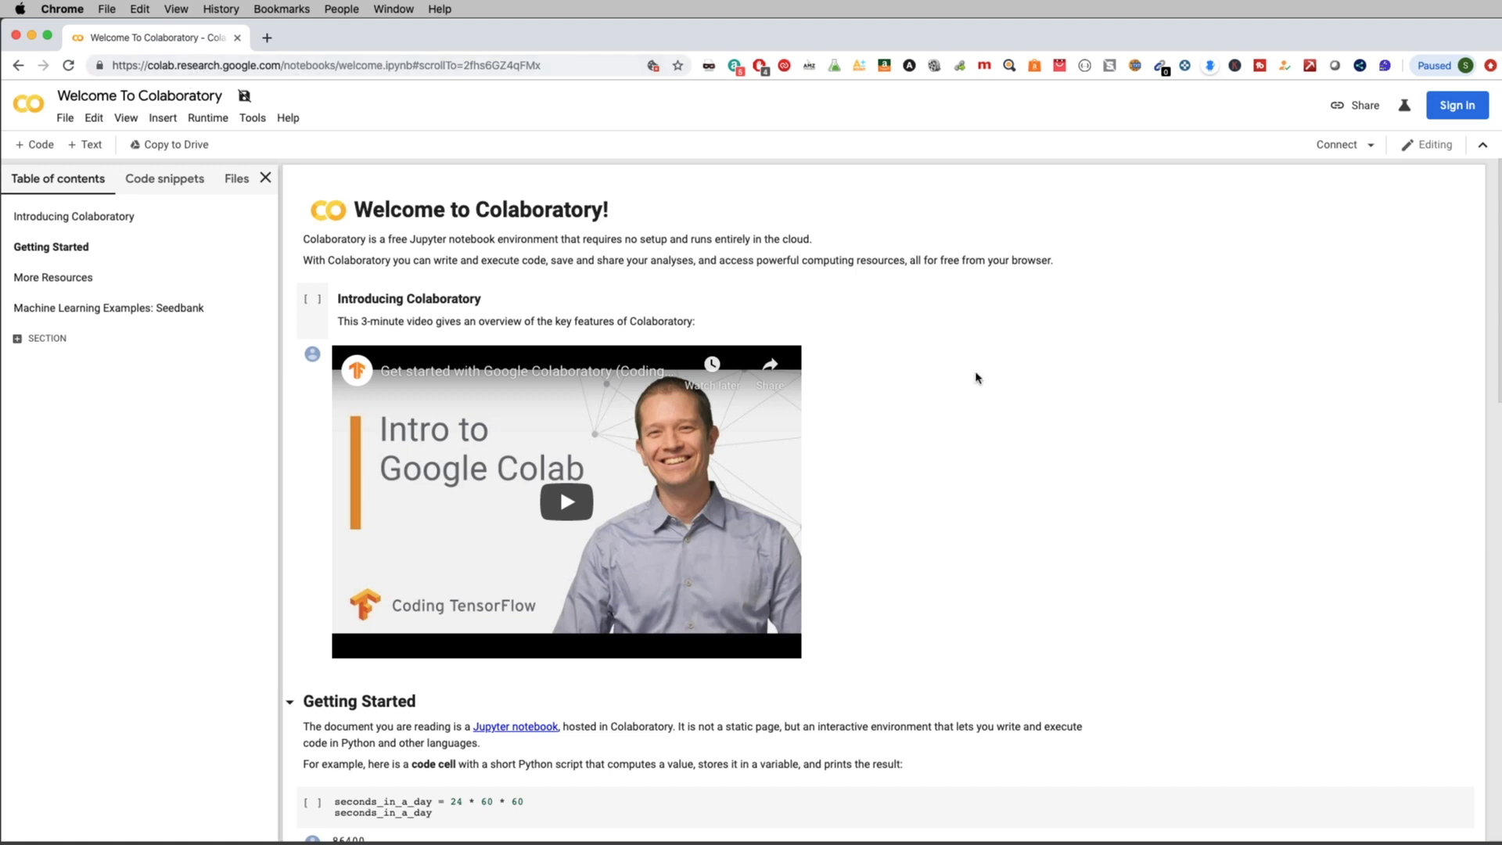
pyautogui.moveTo(239, 185)
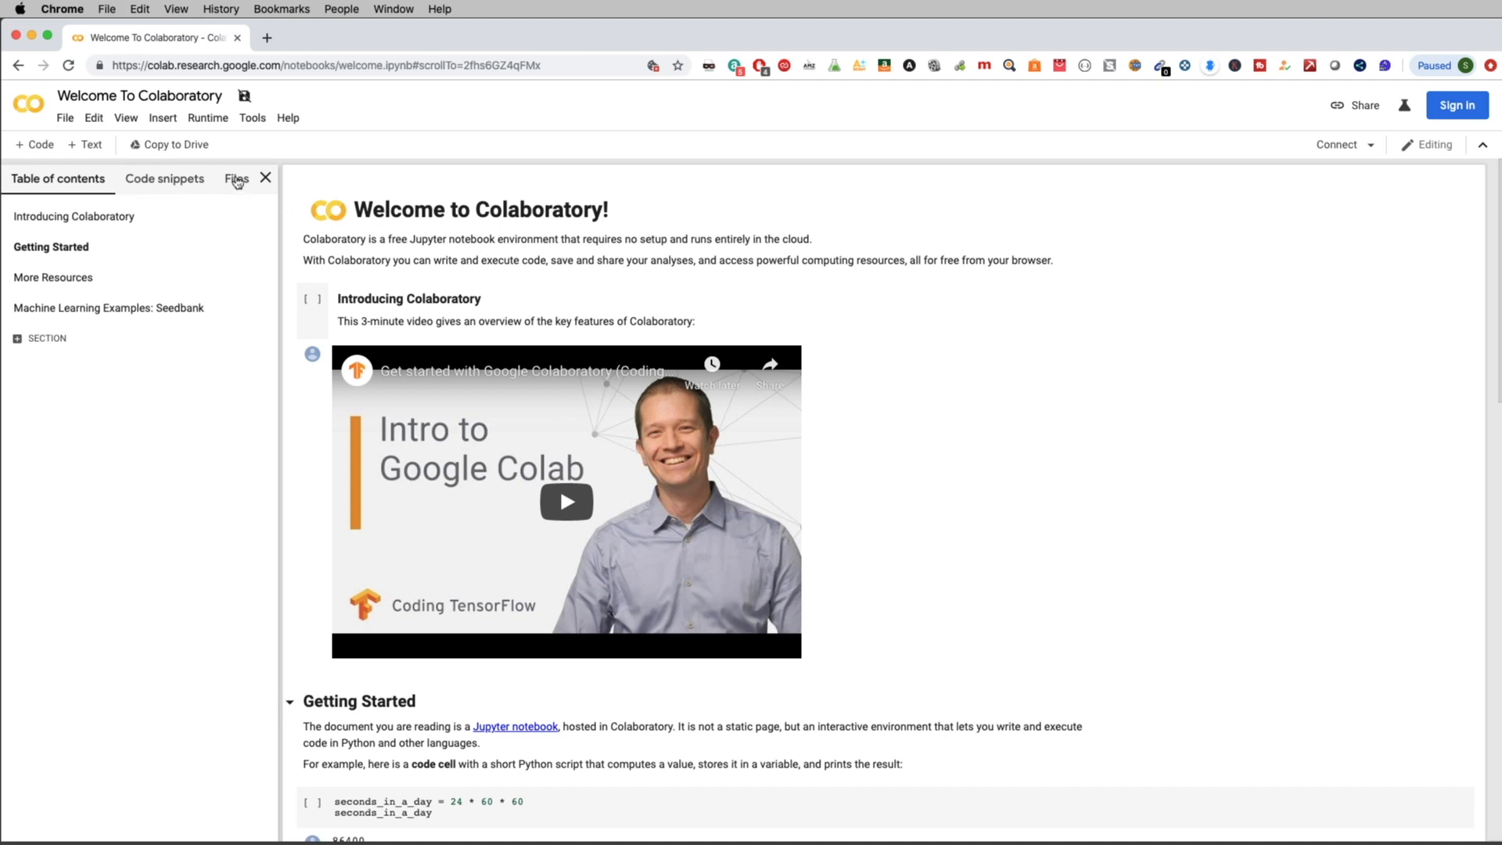
# Sign in to Google from the Files prompt with email, password and verification code
pyautogui.click(236, 178)
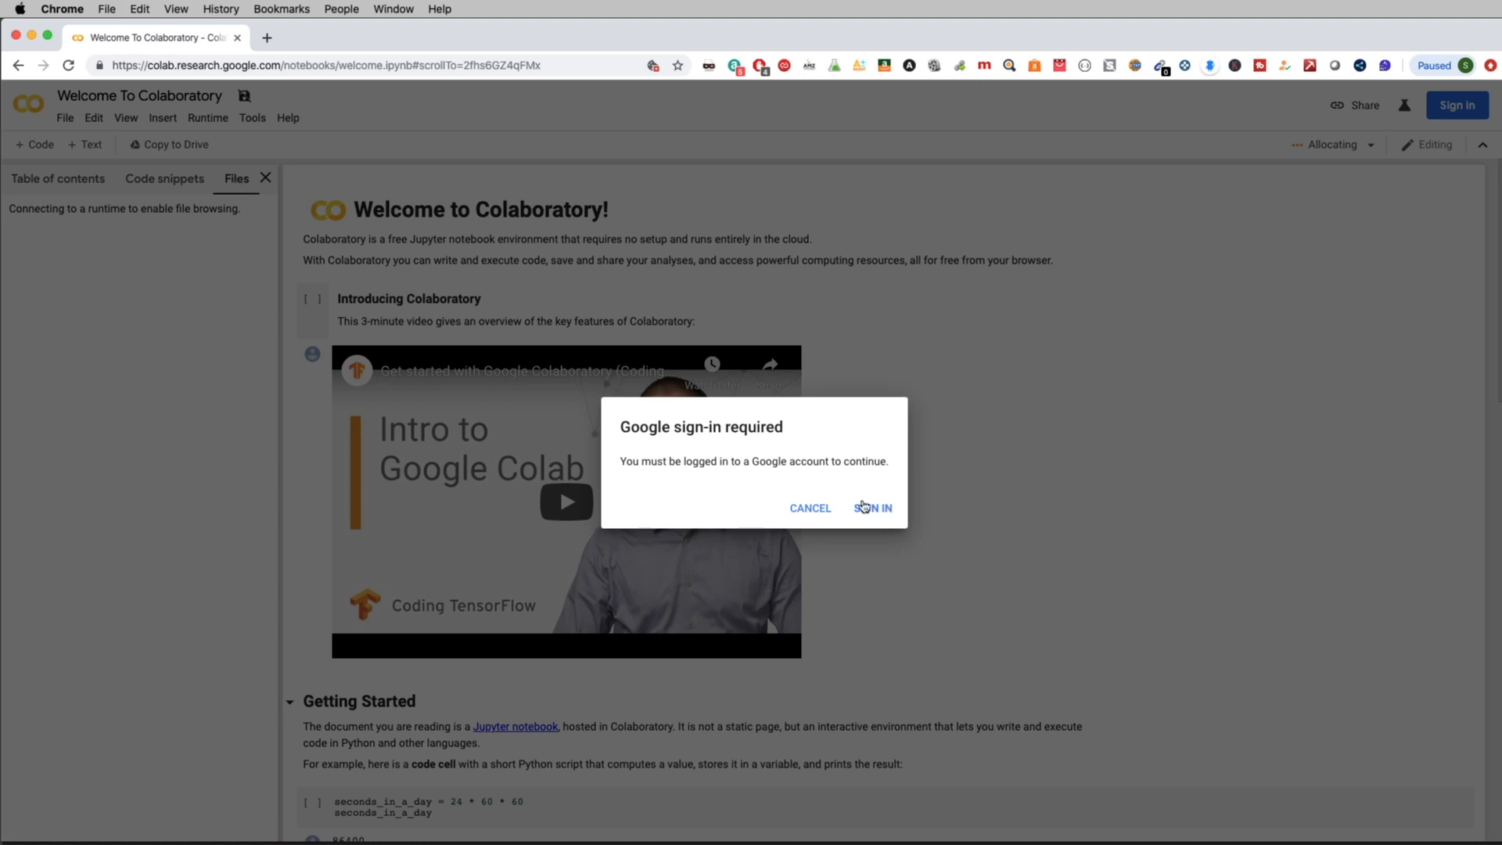
pyautogui.click(874, 507)
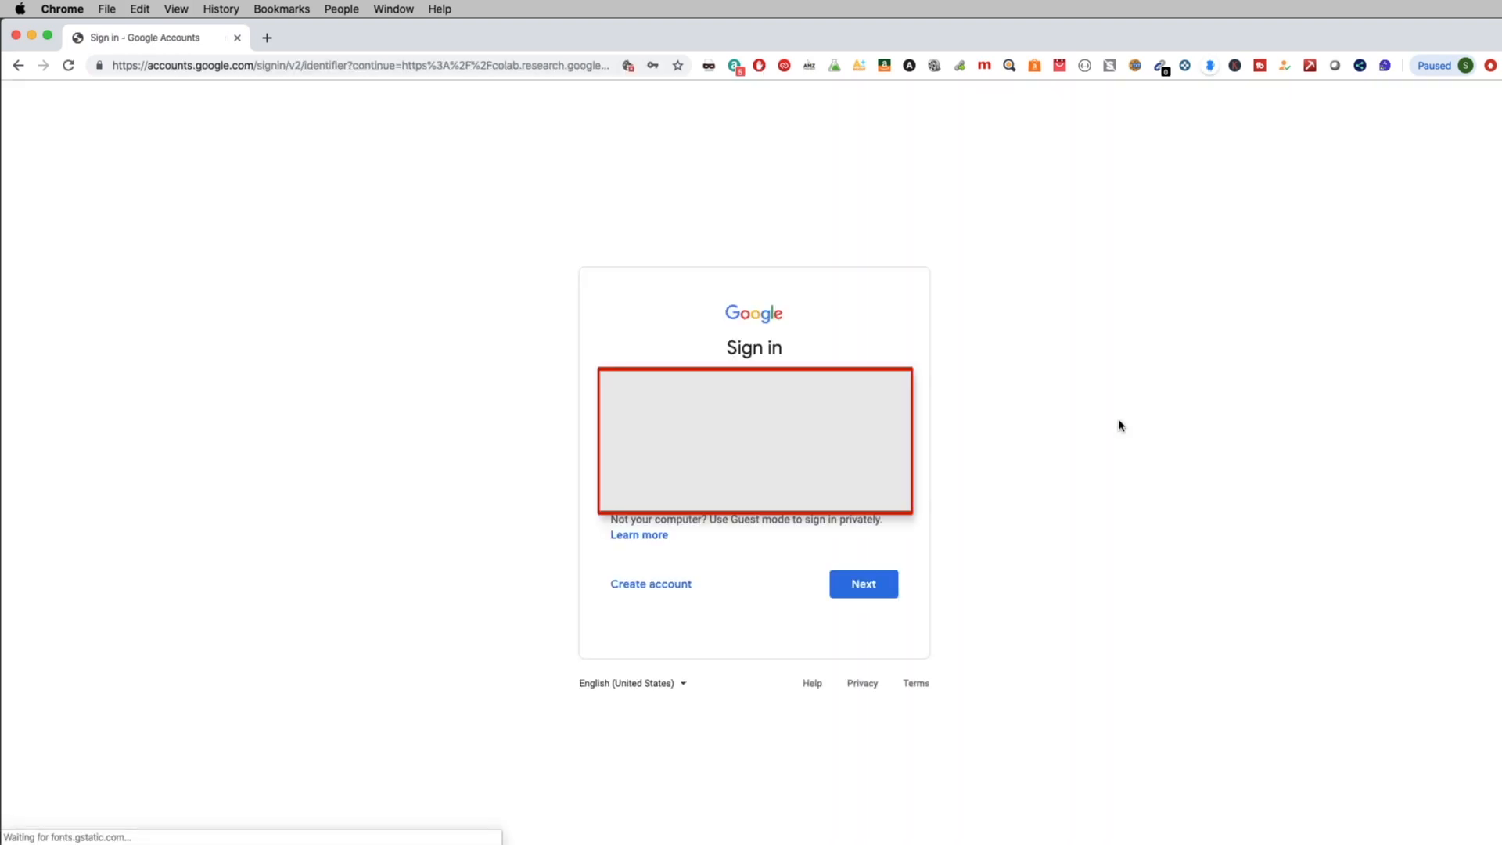
pyautogui.click(860, 584)
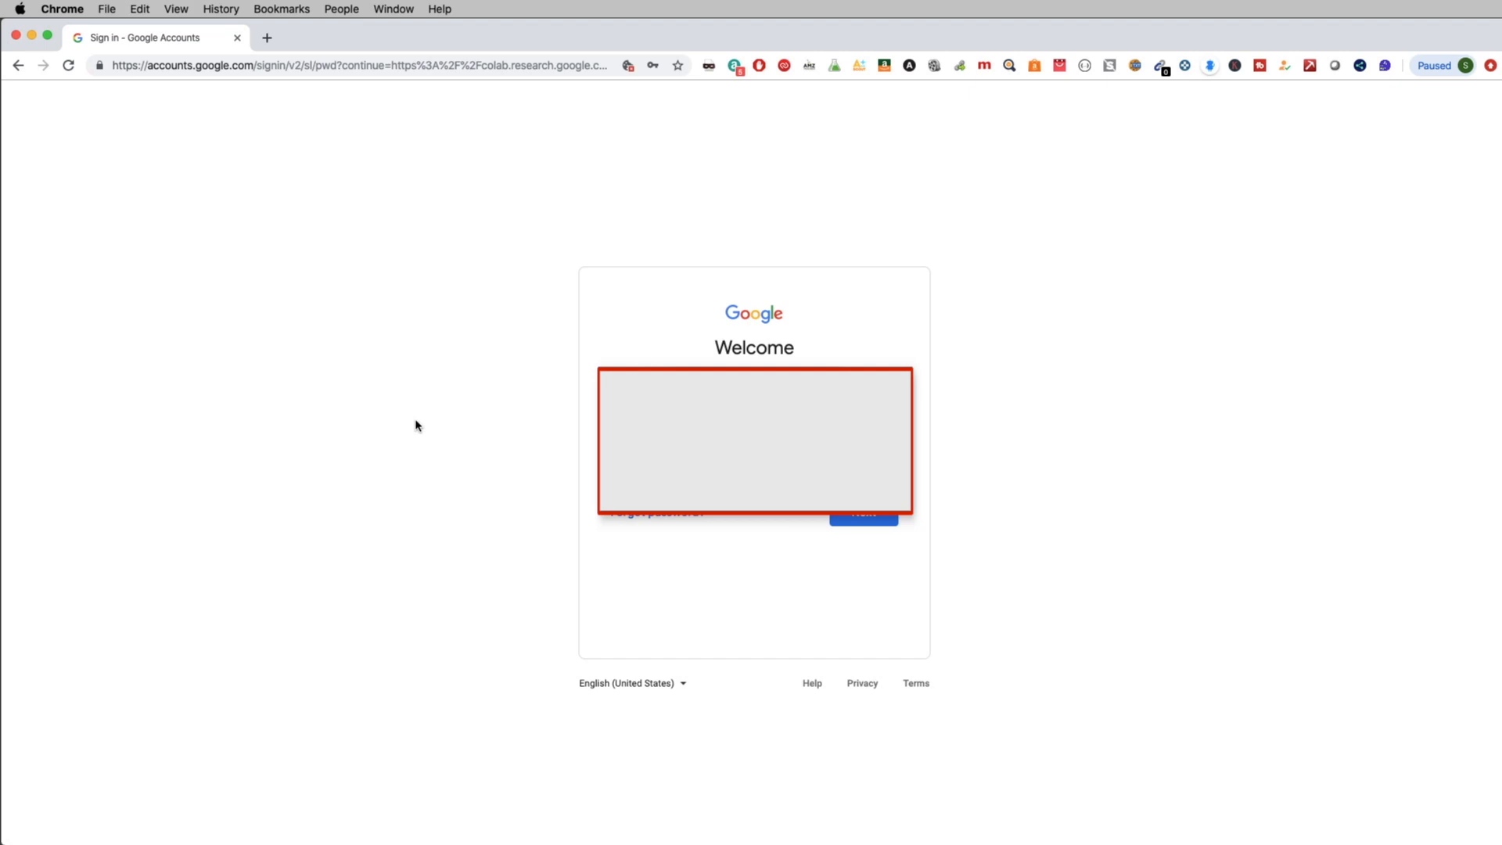
pyautogui.click(861, 512)
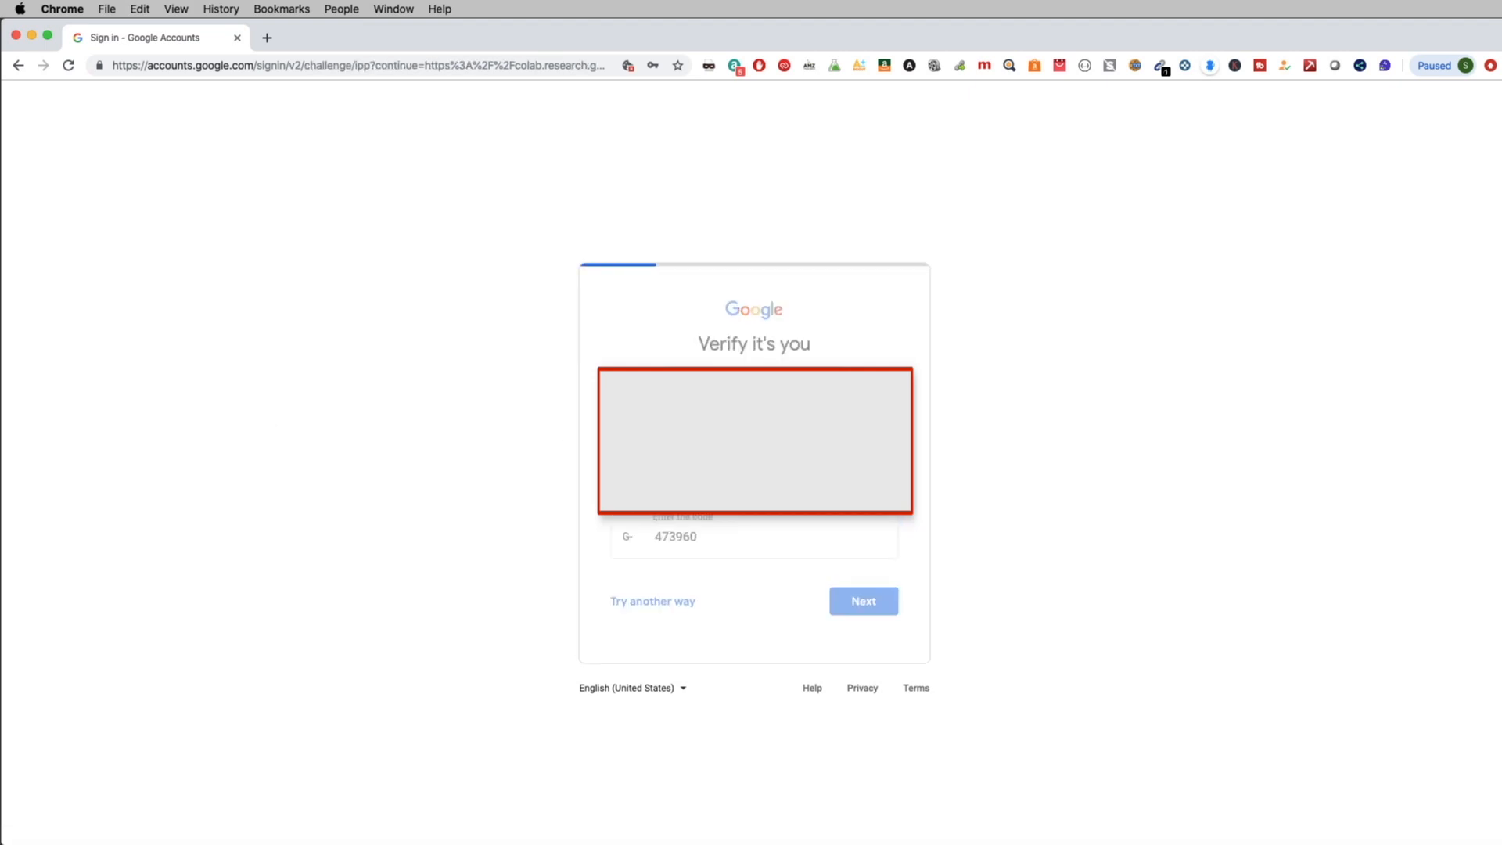
pyautogui.click(862, 601)
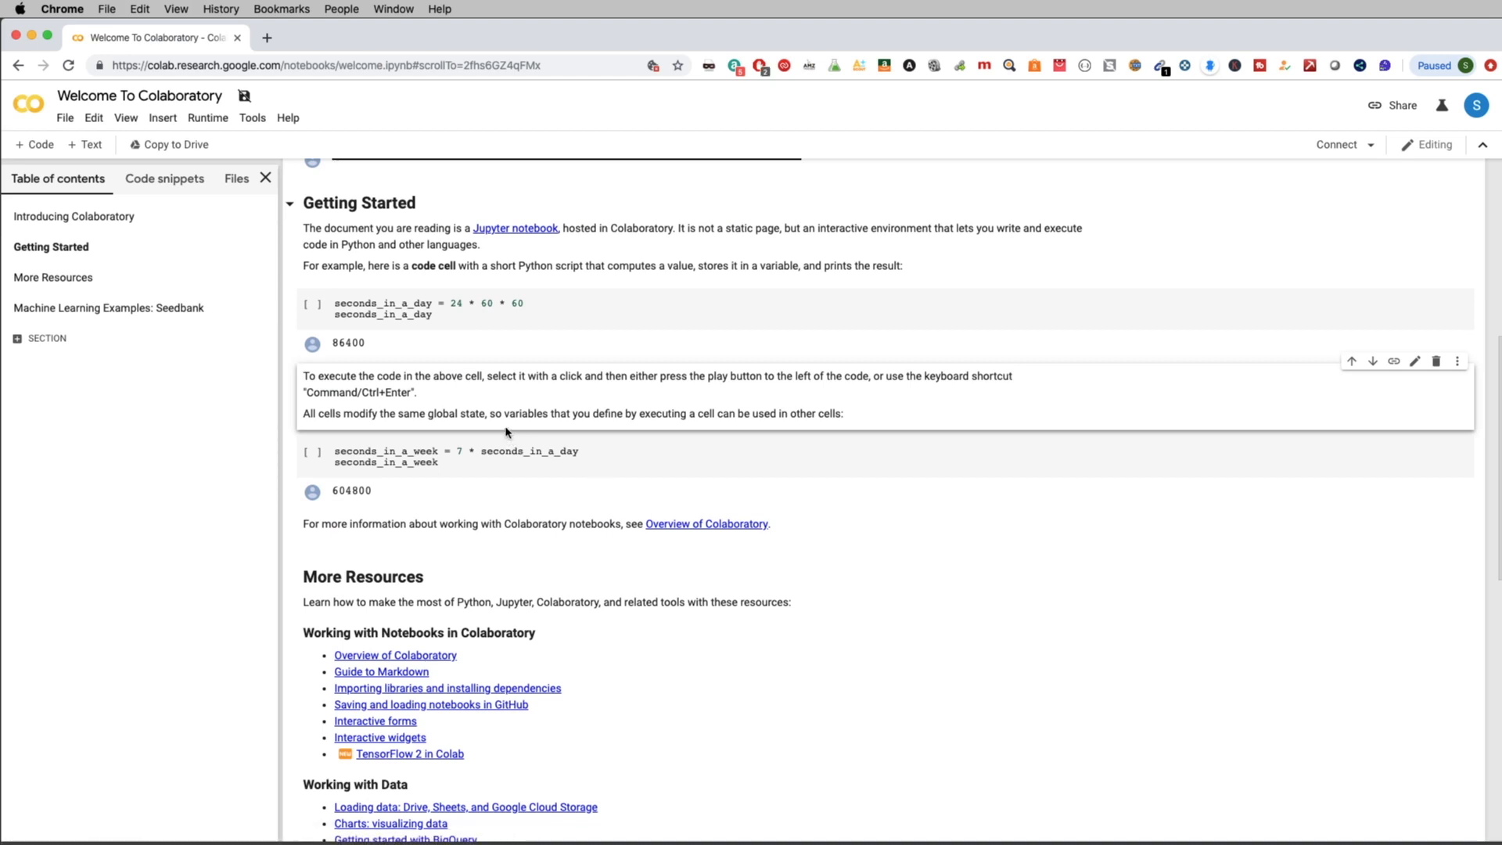
pyautogui.moveTo(507, 410)
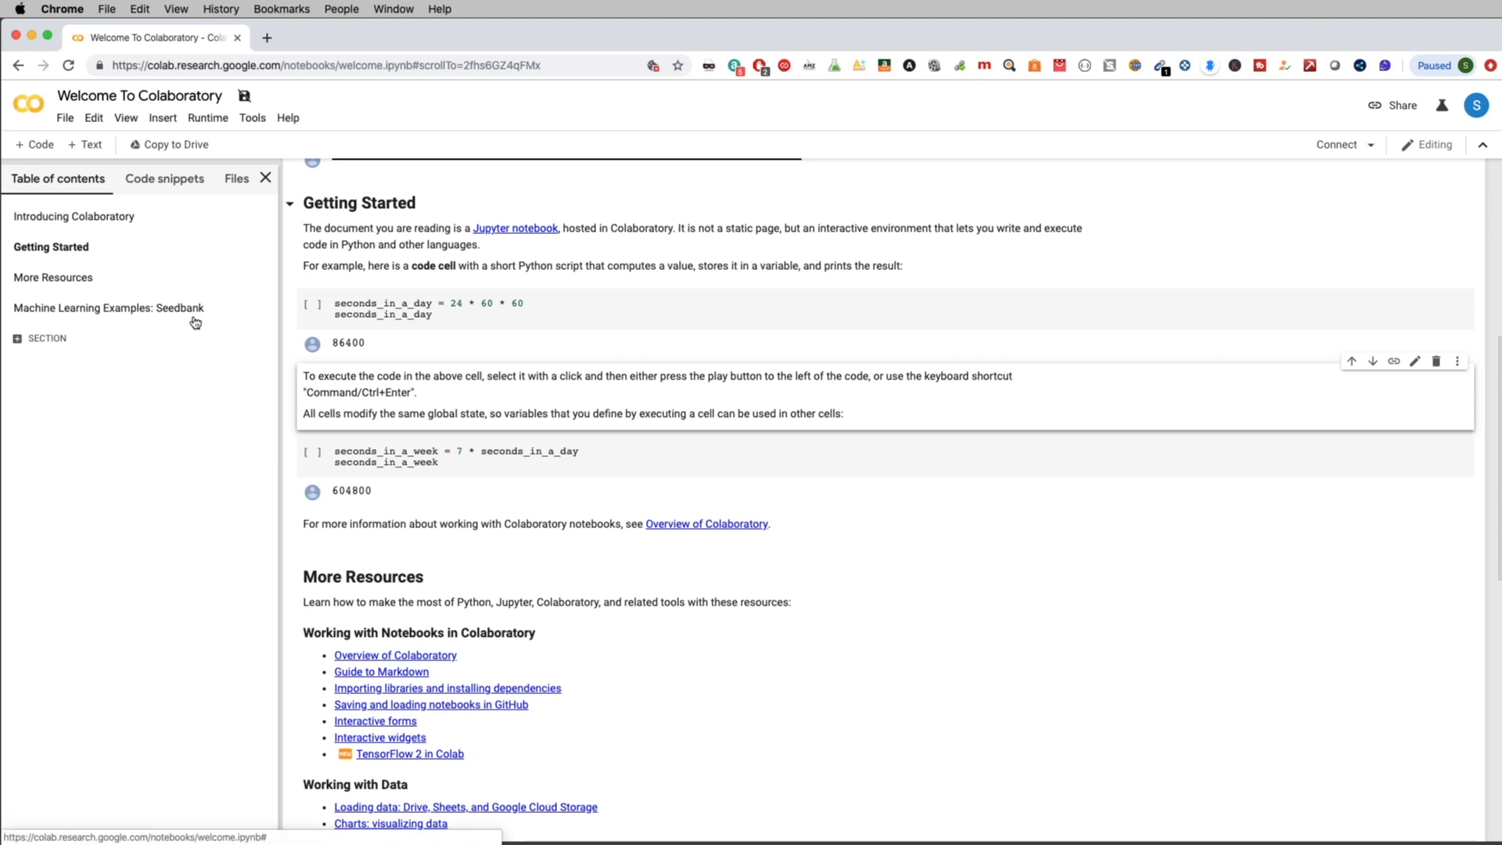
# Create a new Python 3 notebook Untitled2.ipynb and dismiss the Try new features offer
pyautogui.click(64, 117)
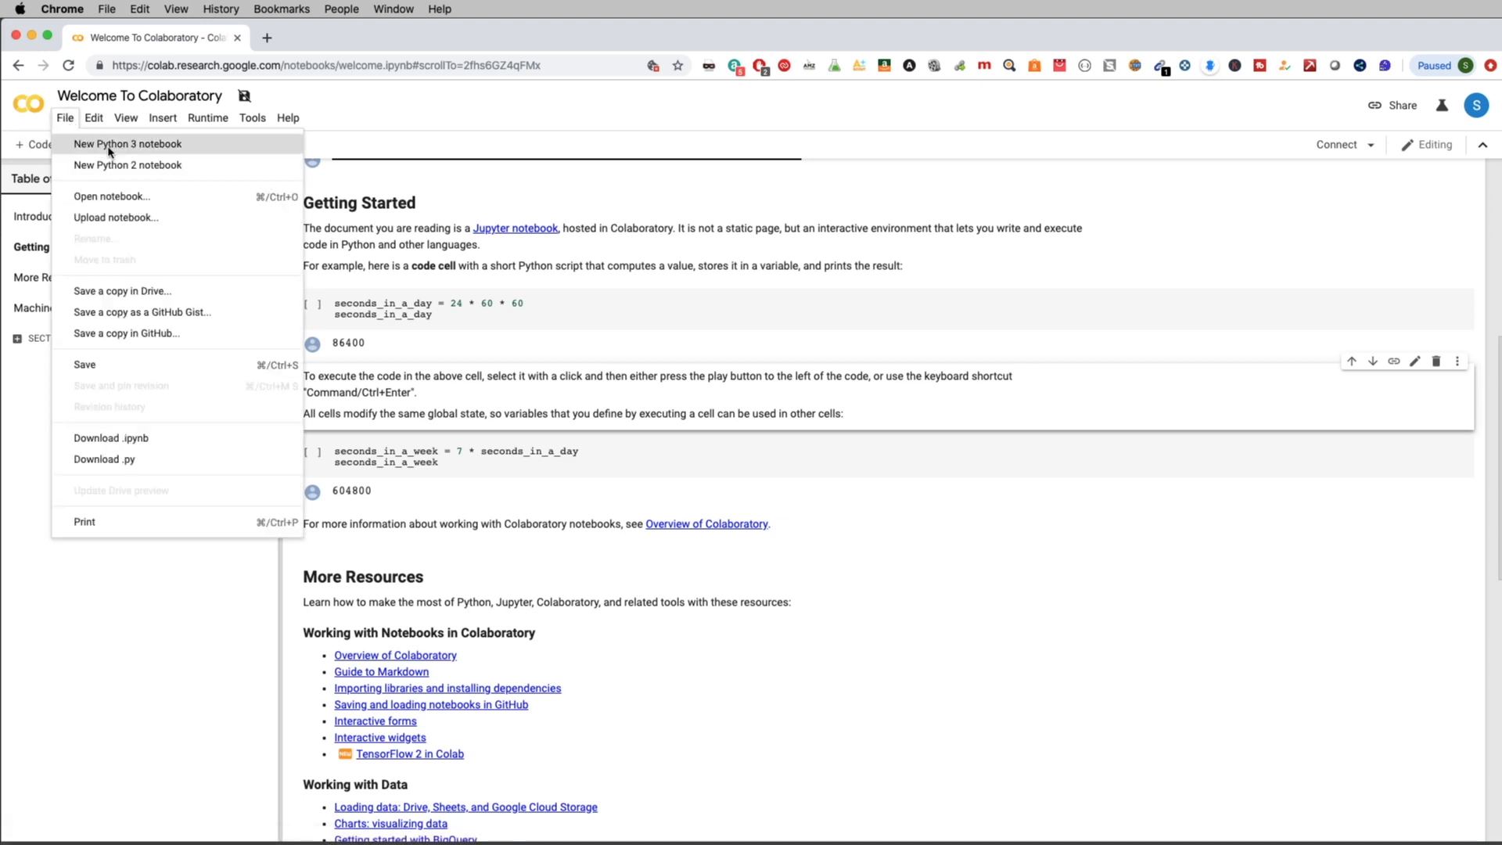
pyautogui.click(126, 144)
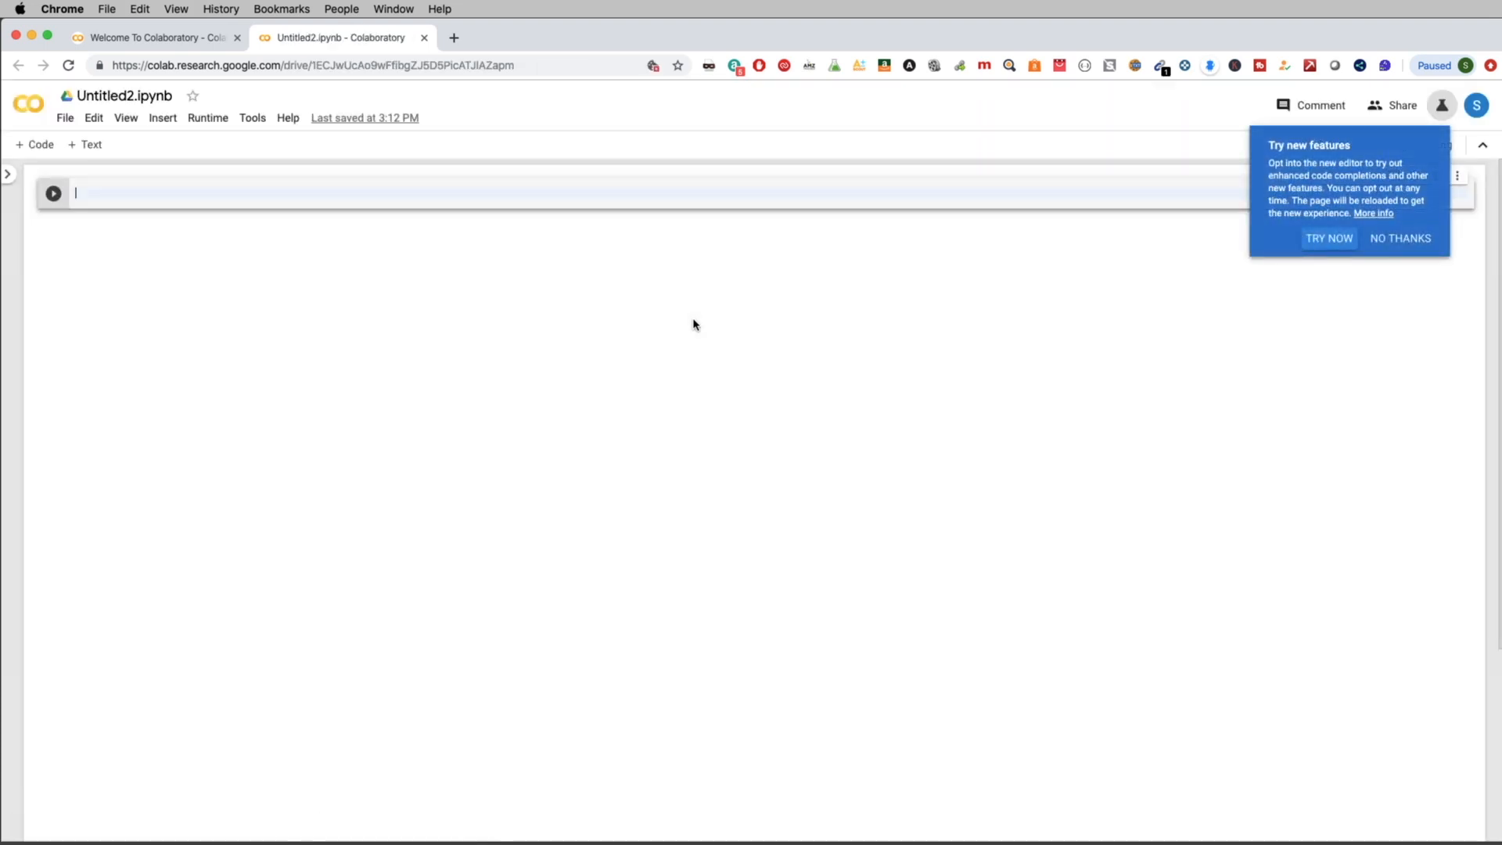
pyautogui.click(1399, 238)
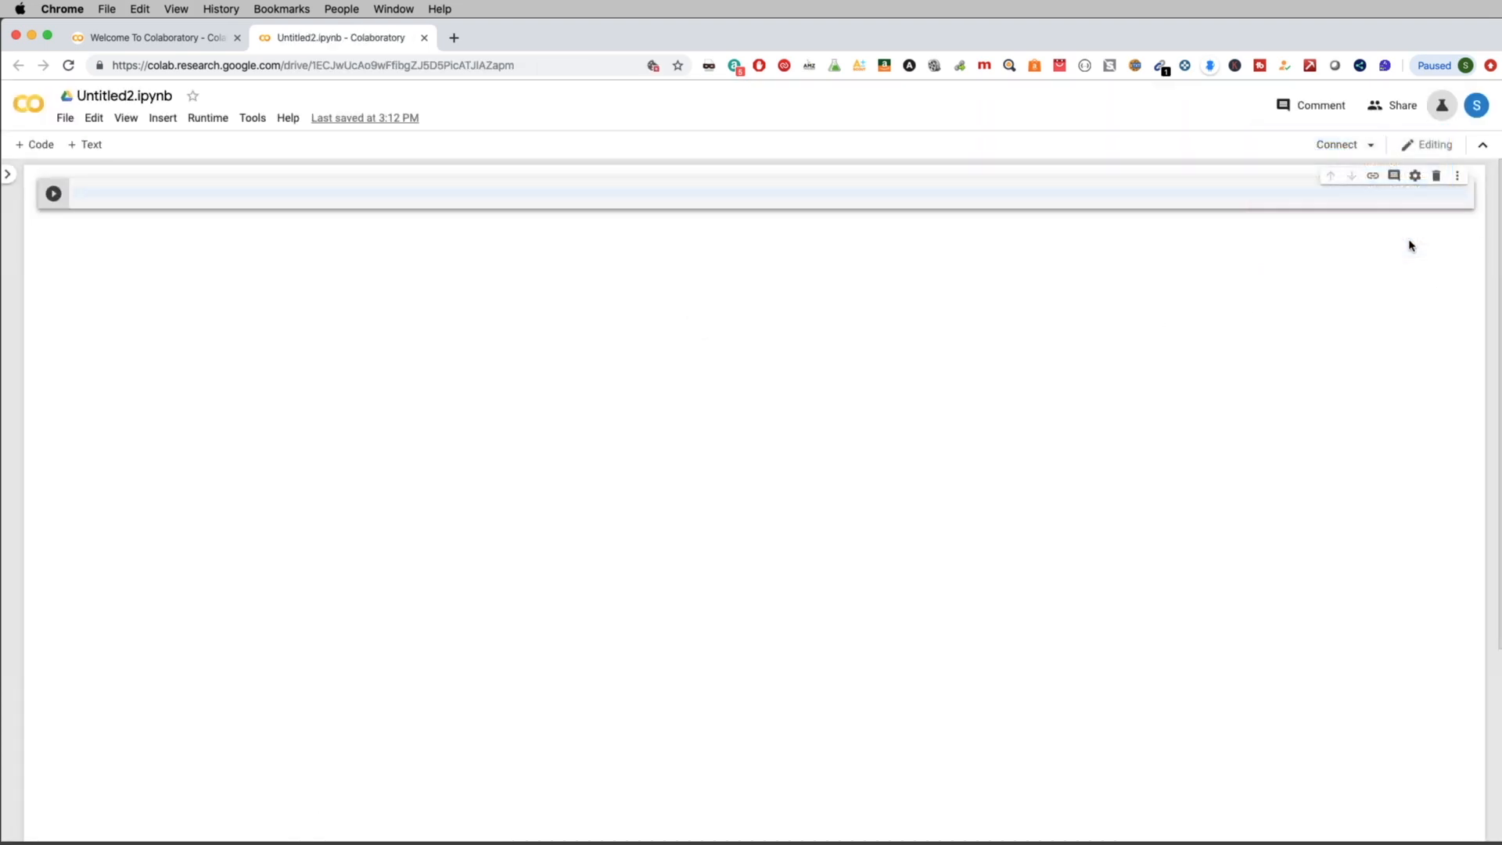
pyautogui.click(114, 194)
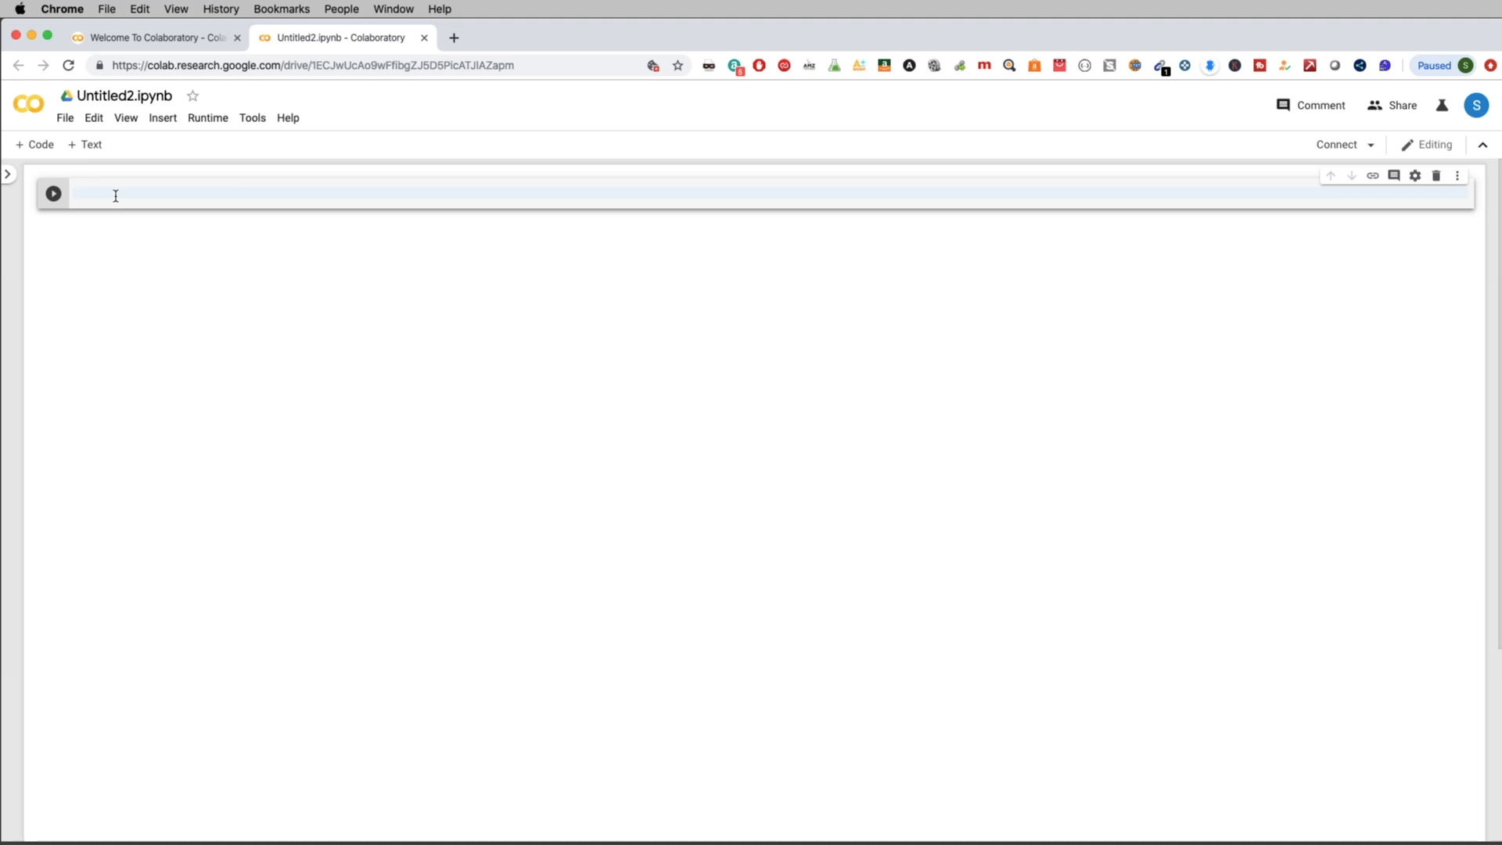
# Run pip freeze in the first cell to list installed package versions
pyautogui.click(114, 196)
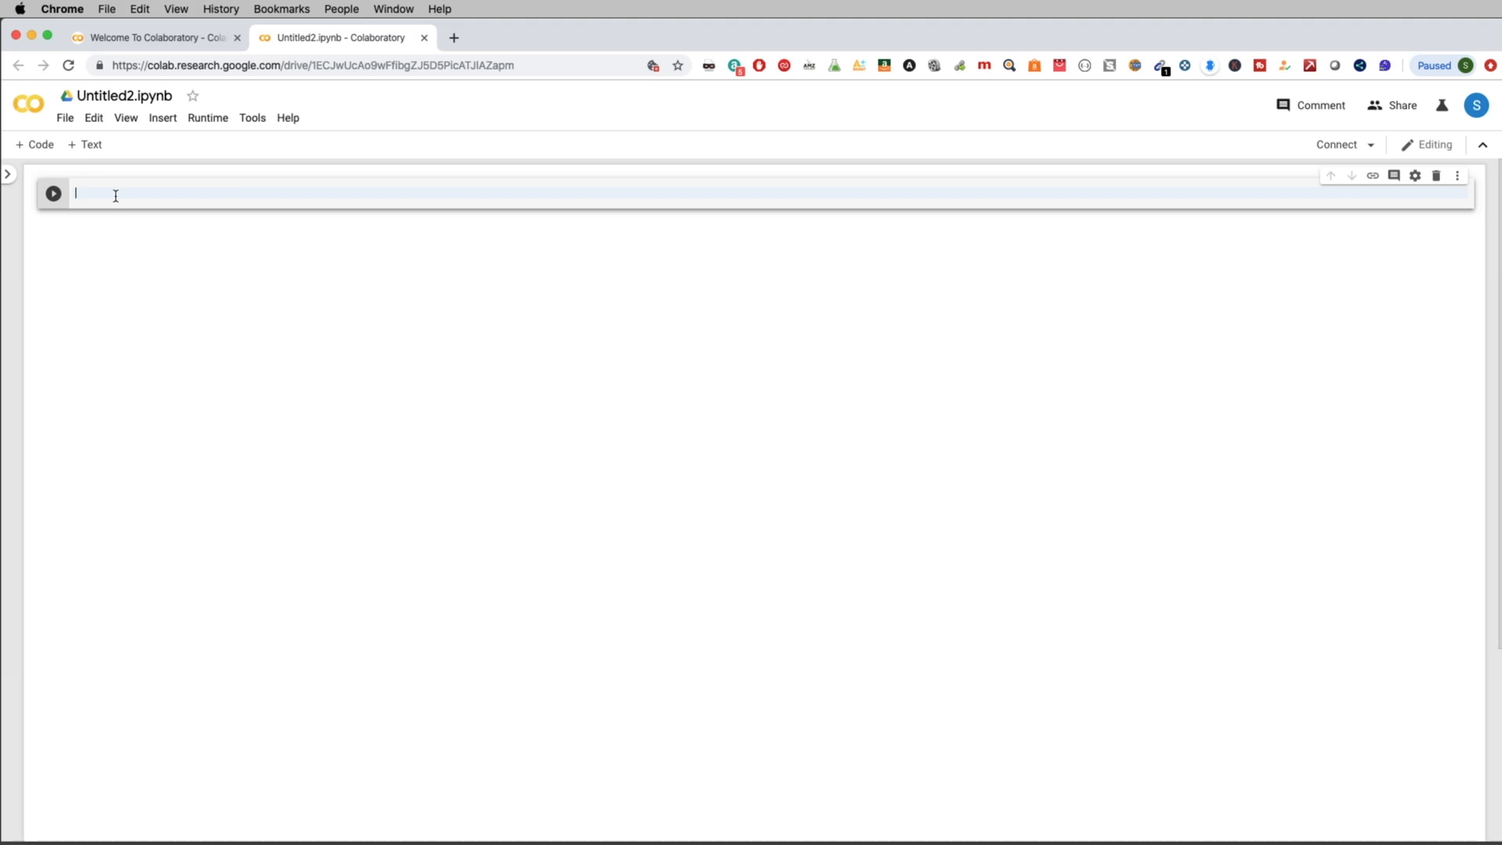
pyautogui.write('pip freeze')
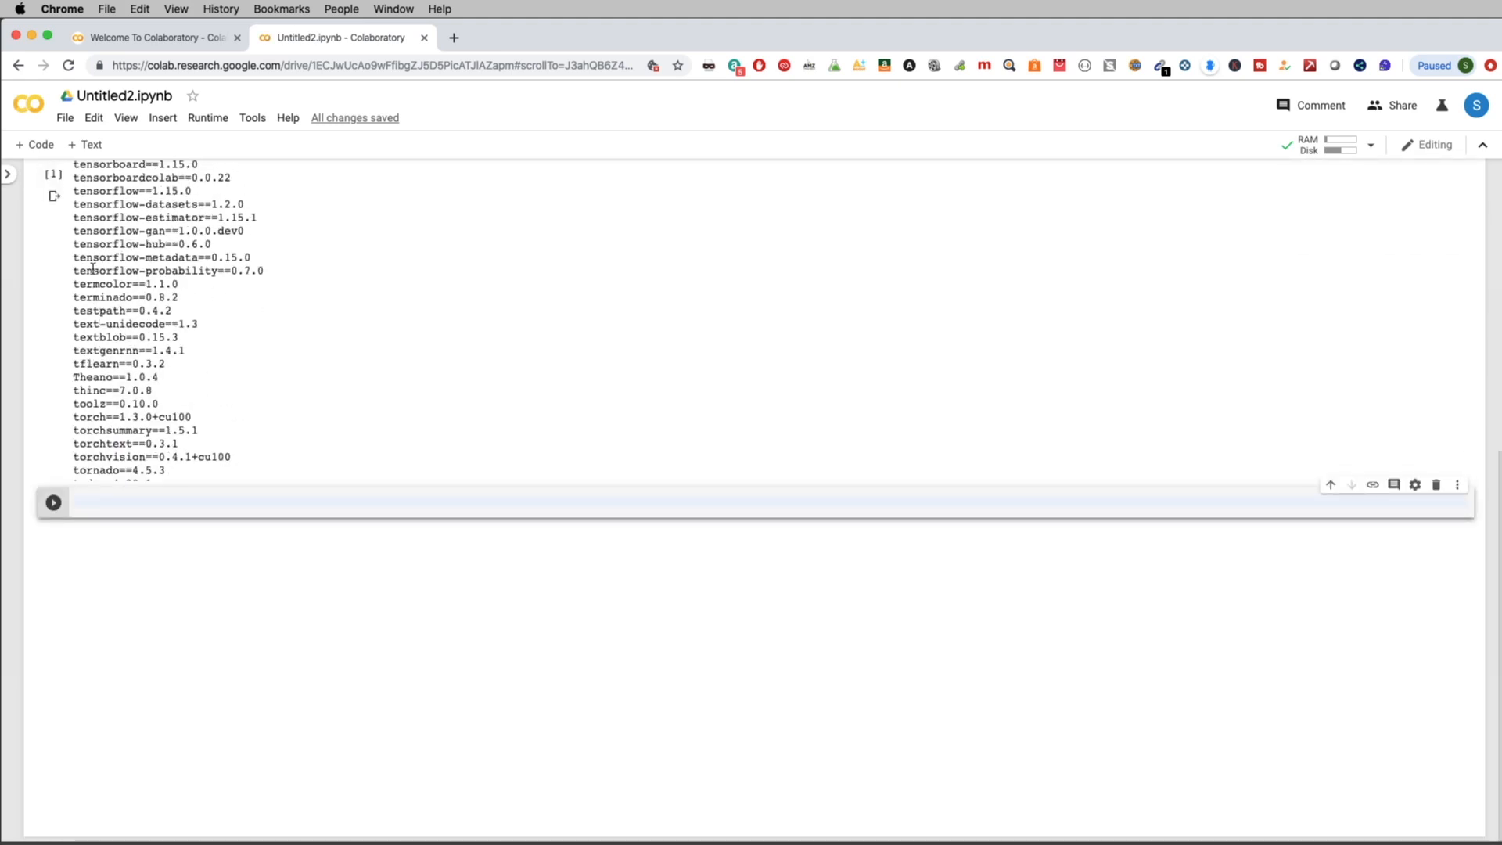
pyautogui.scroll(3)
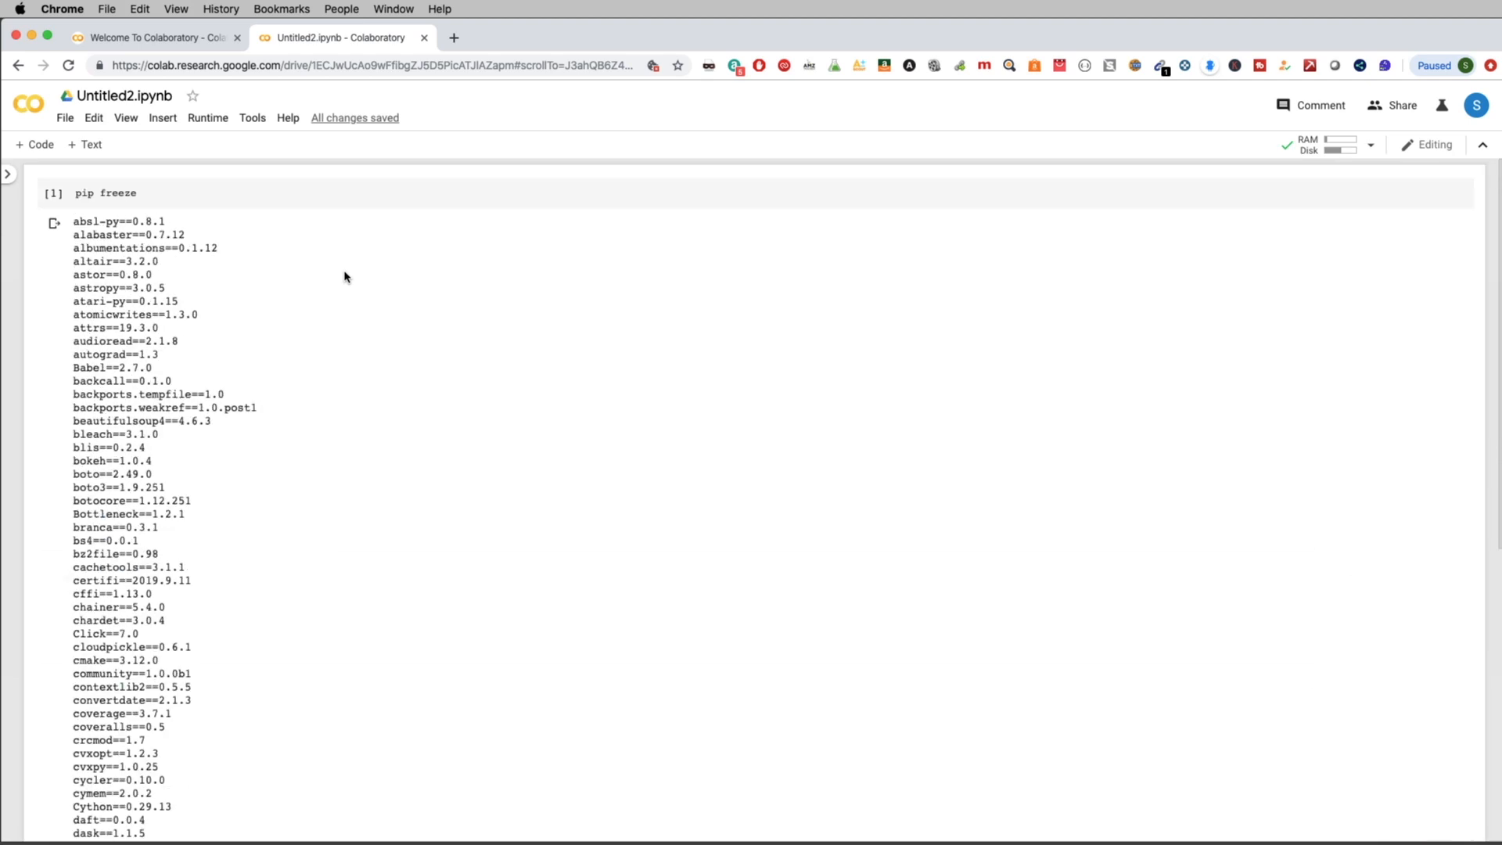
pyautogui.scroll(-3)
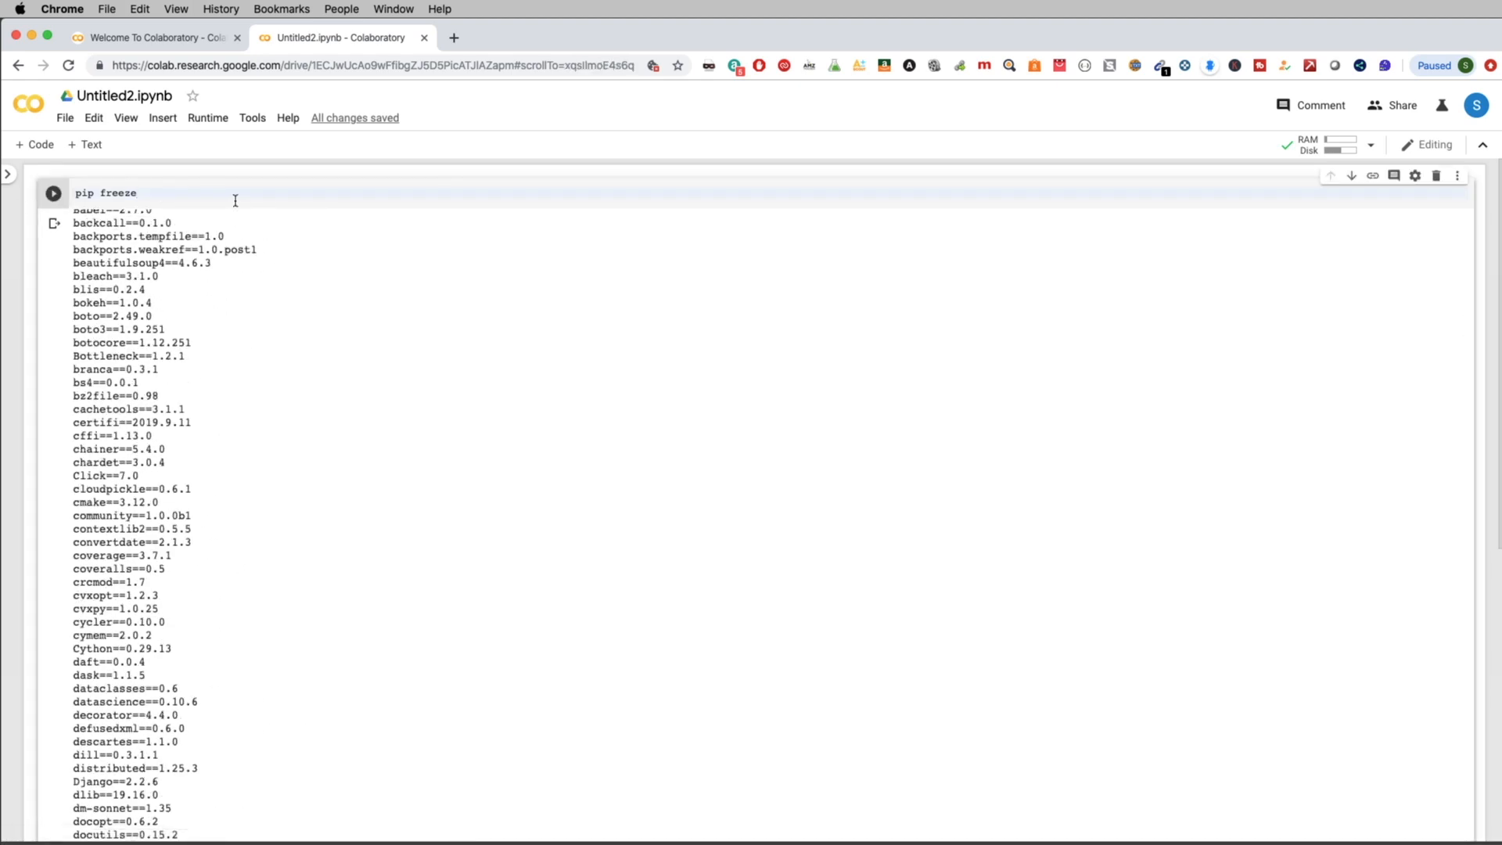
# Replace the pip freeze command, starting to type install instead
pyautogui.doubleClick(105, 193)
pyautogui.write('!pip')
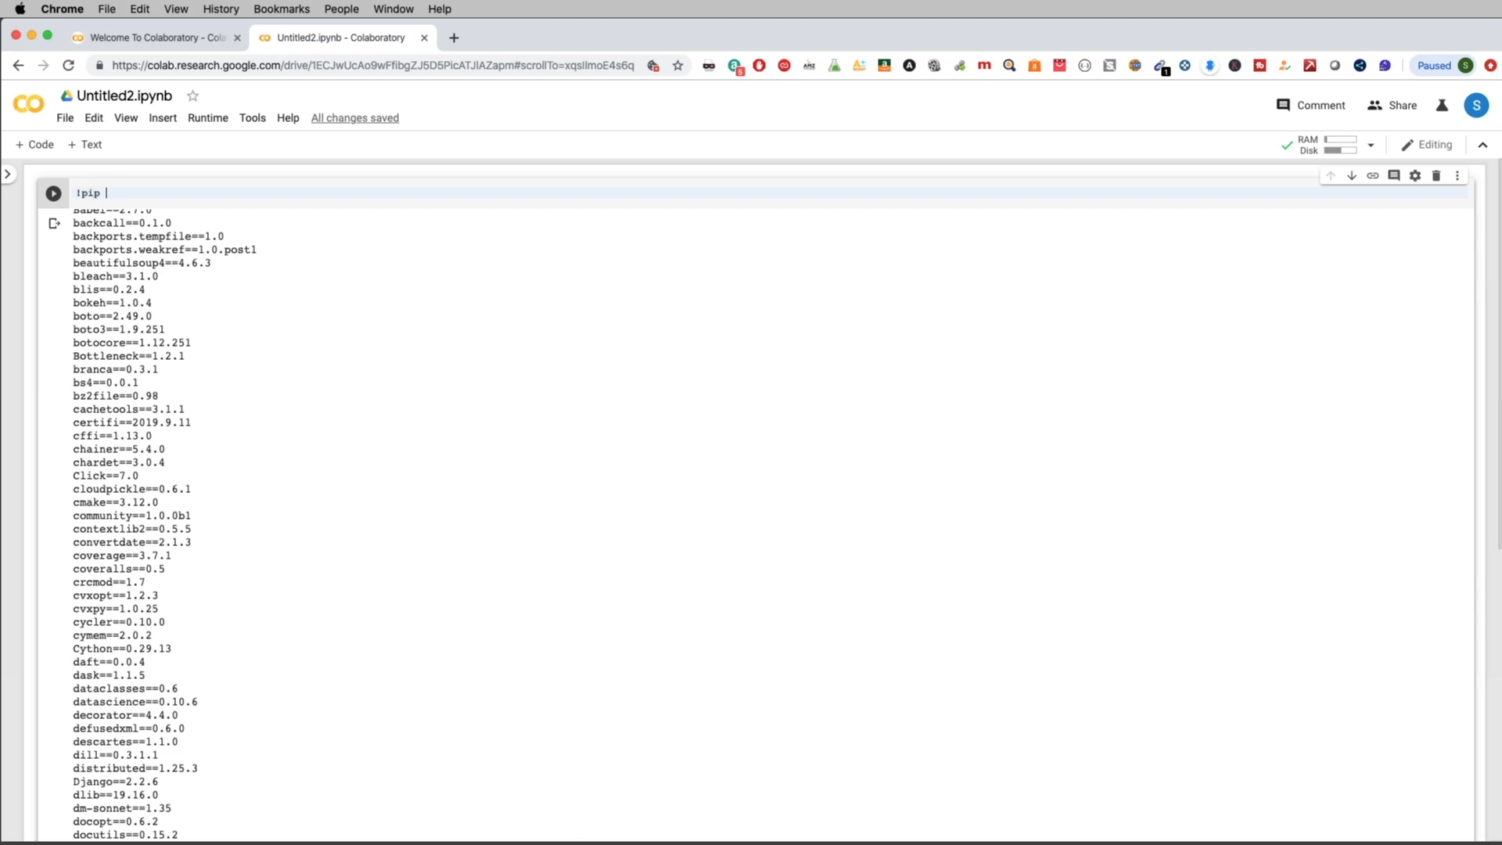
pyautogui.write('install')
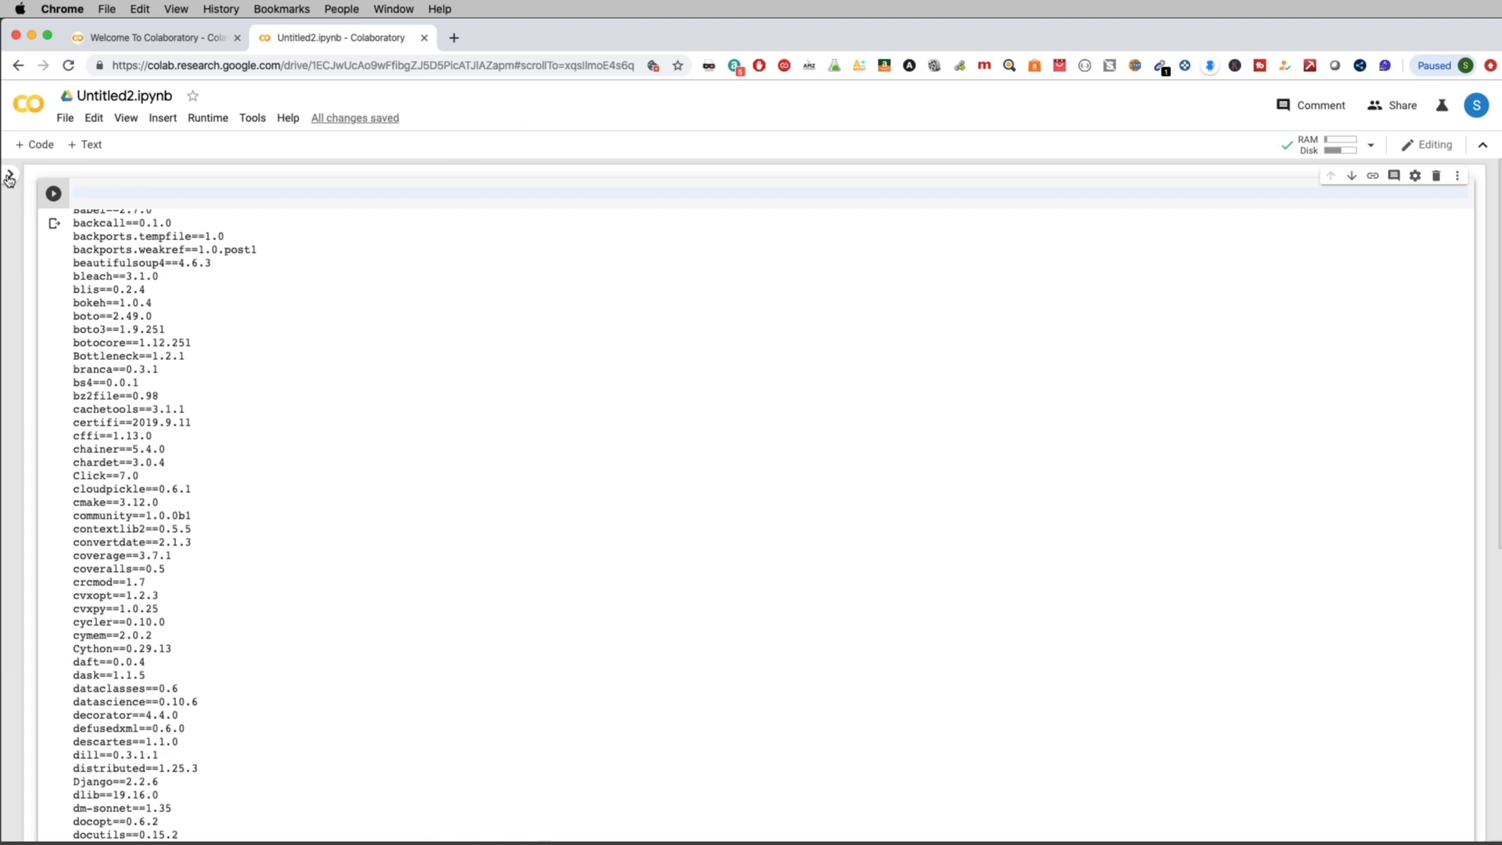
# Show the runtime's Files panel, cancelling the upload chooser, with sample_data listed
pyautogui.click(10, 182)
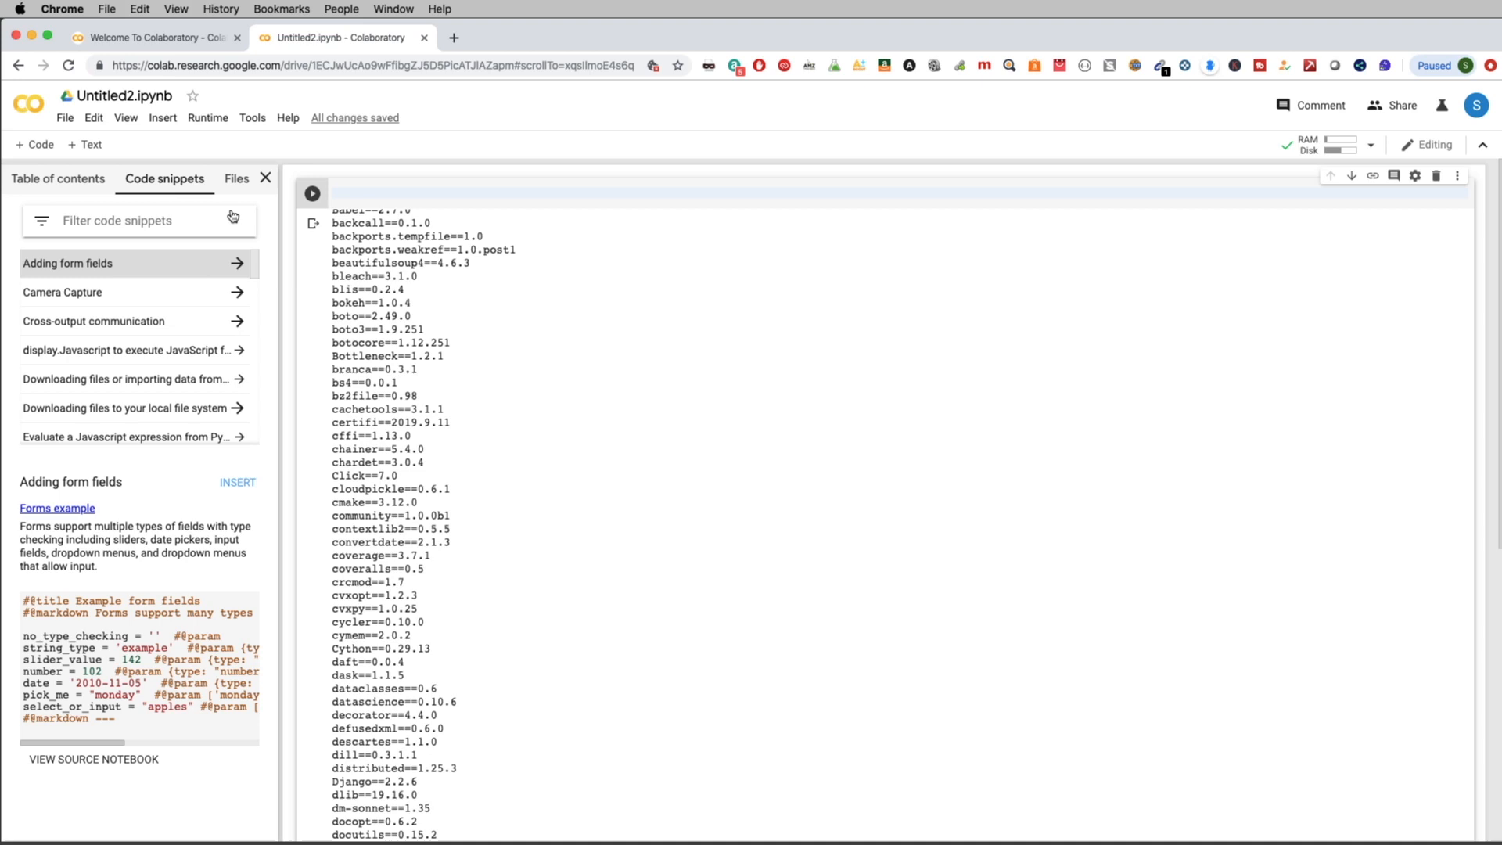
pyautogui.click(237, 179)
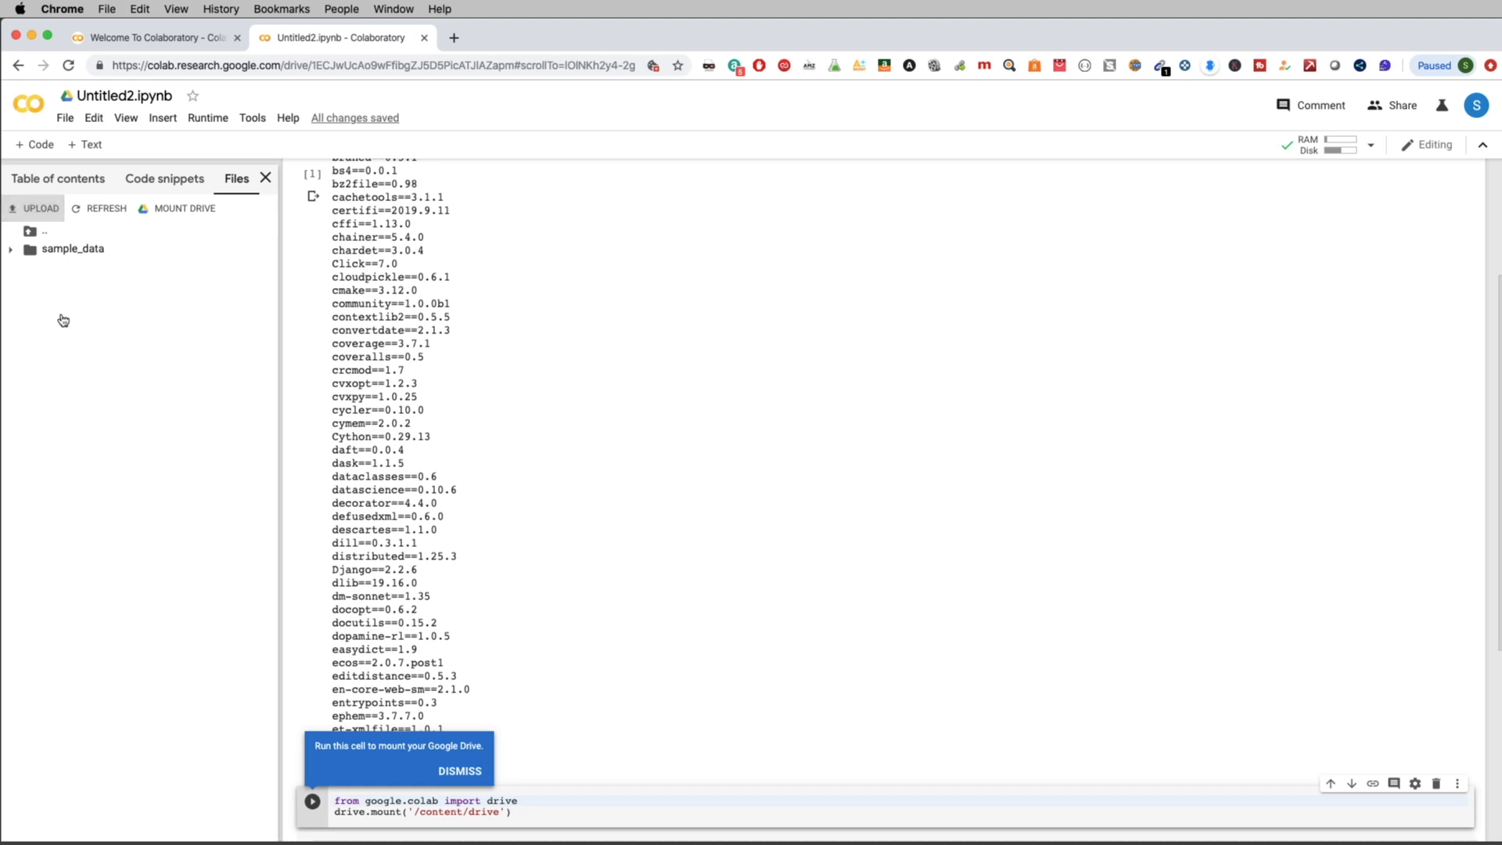
pyautogui.click(39, 208)
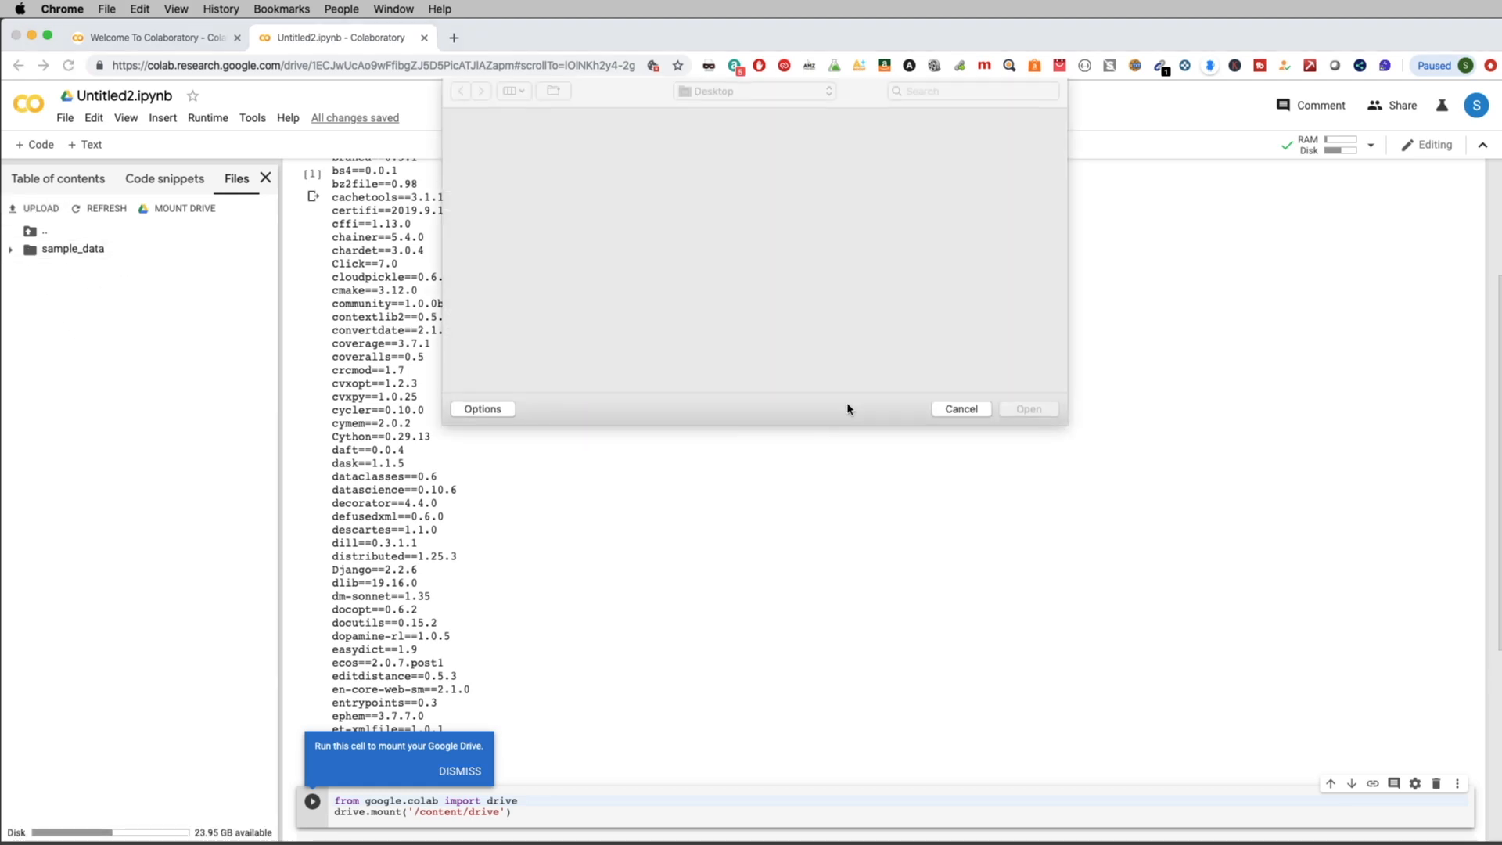
pyautogui.click(959, 409)
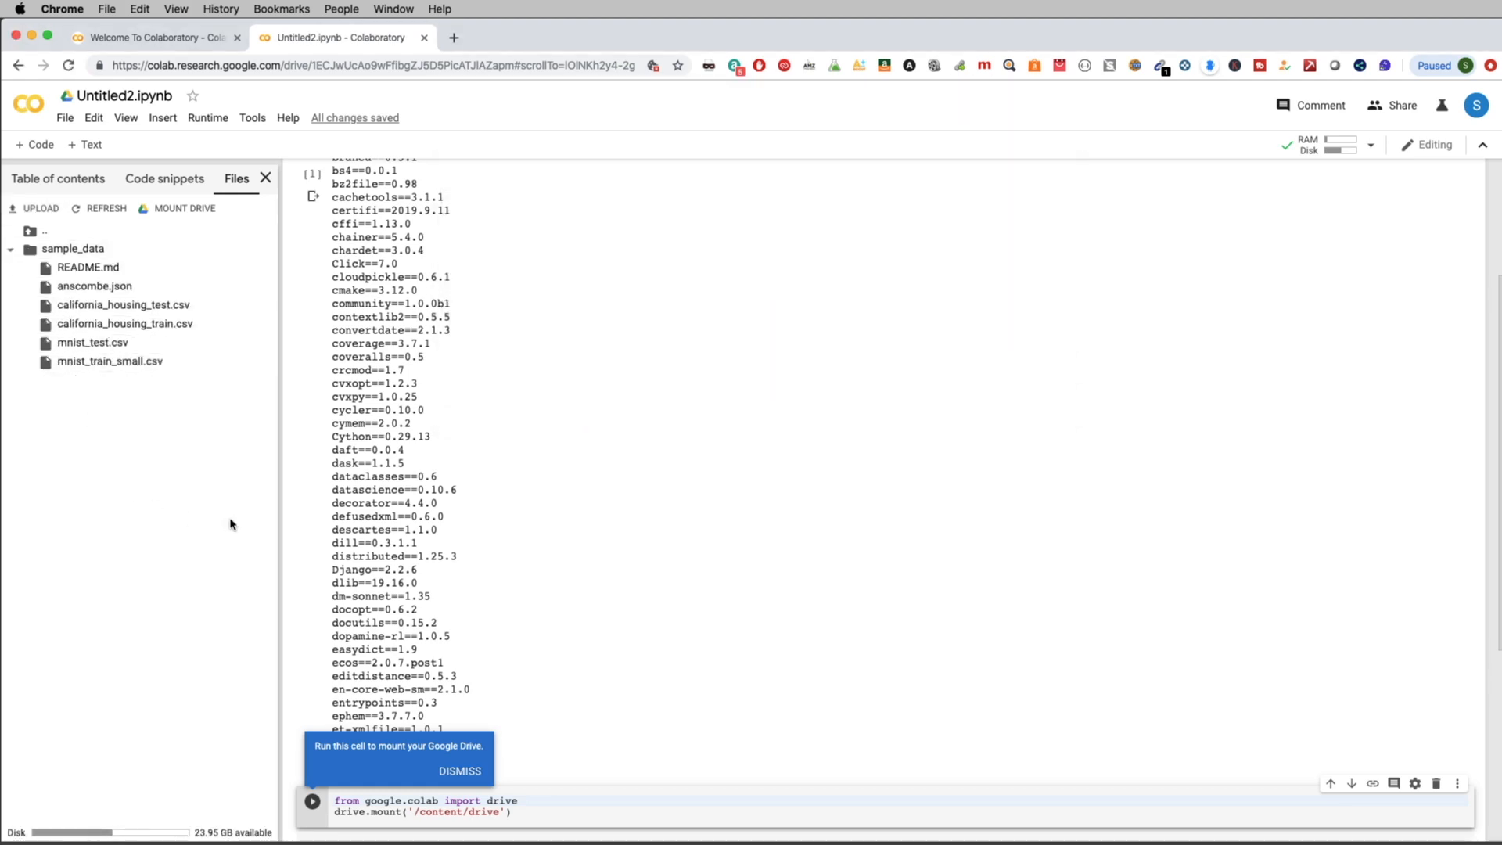
pyautogui.moveTo(1394, 728)
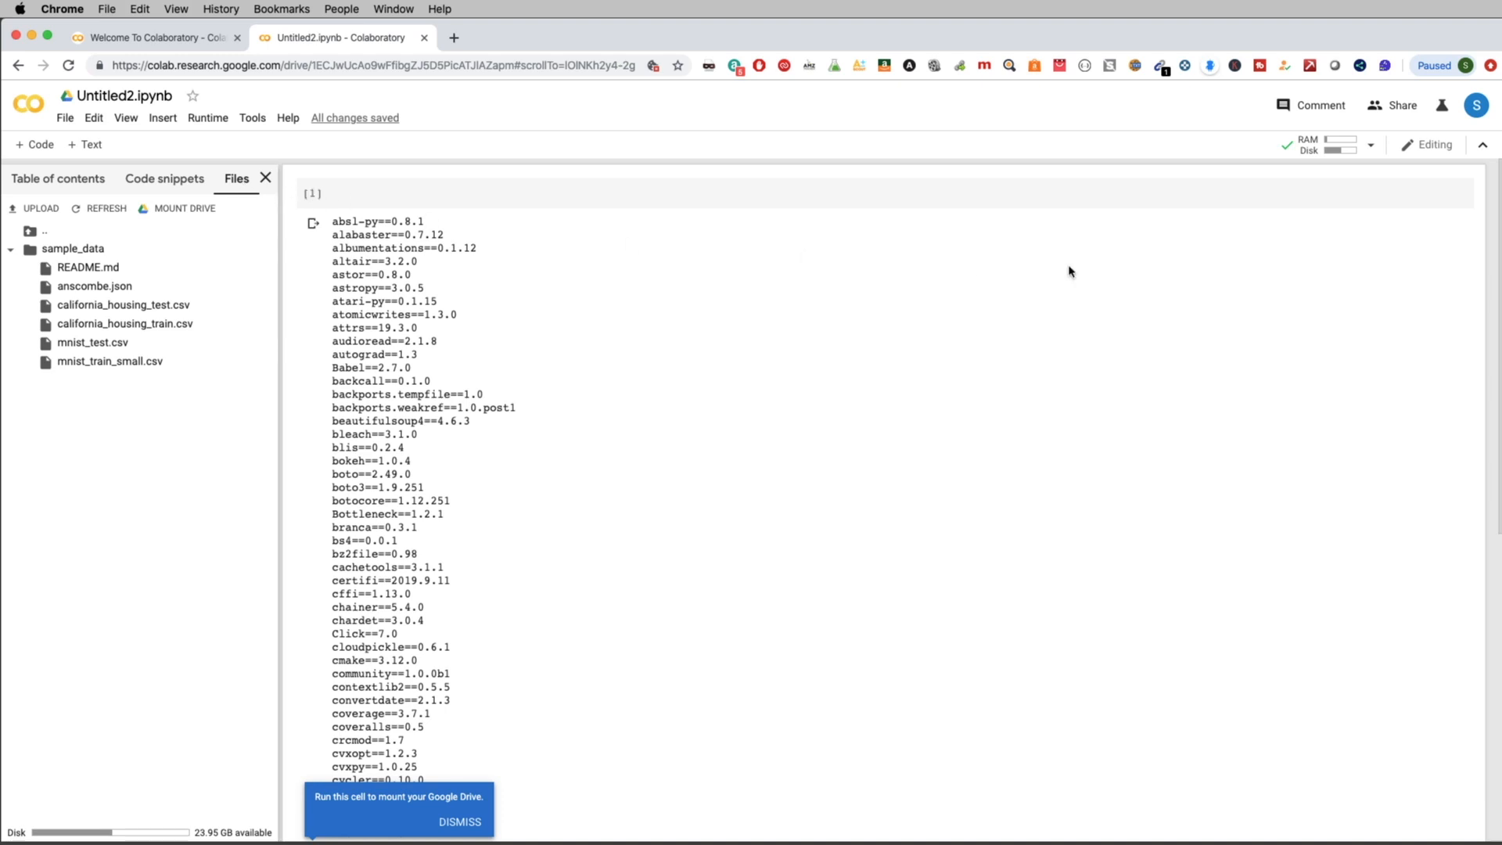
# Scroll down the Files pane before uploading bankloan.csv
pyautogui.scroll(-3)
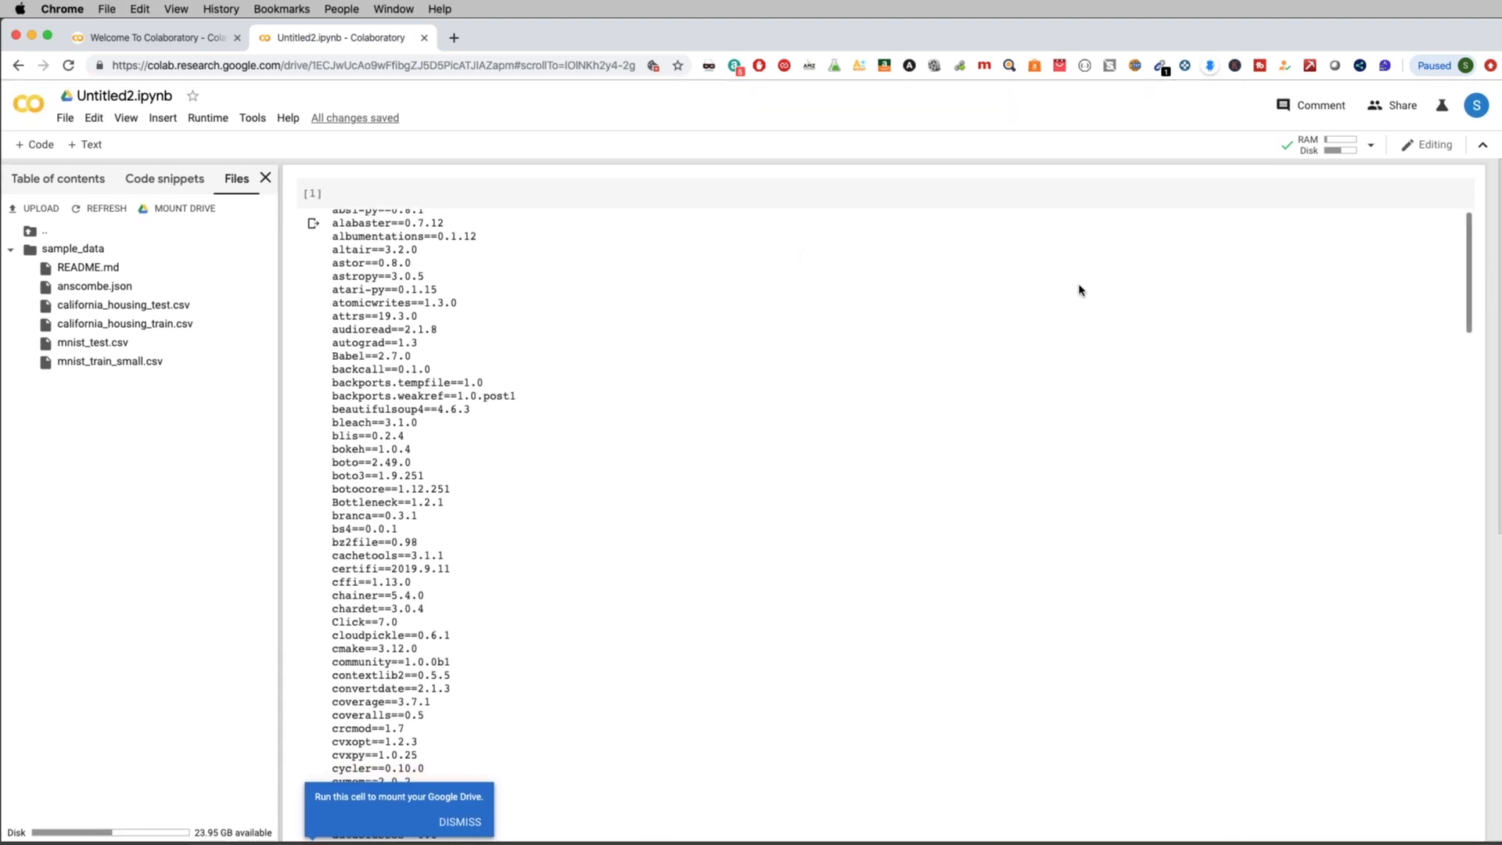
pyautogui.moveTo(1071, 317)
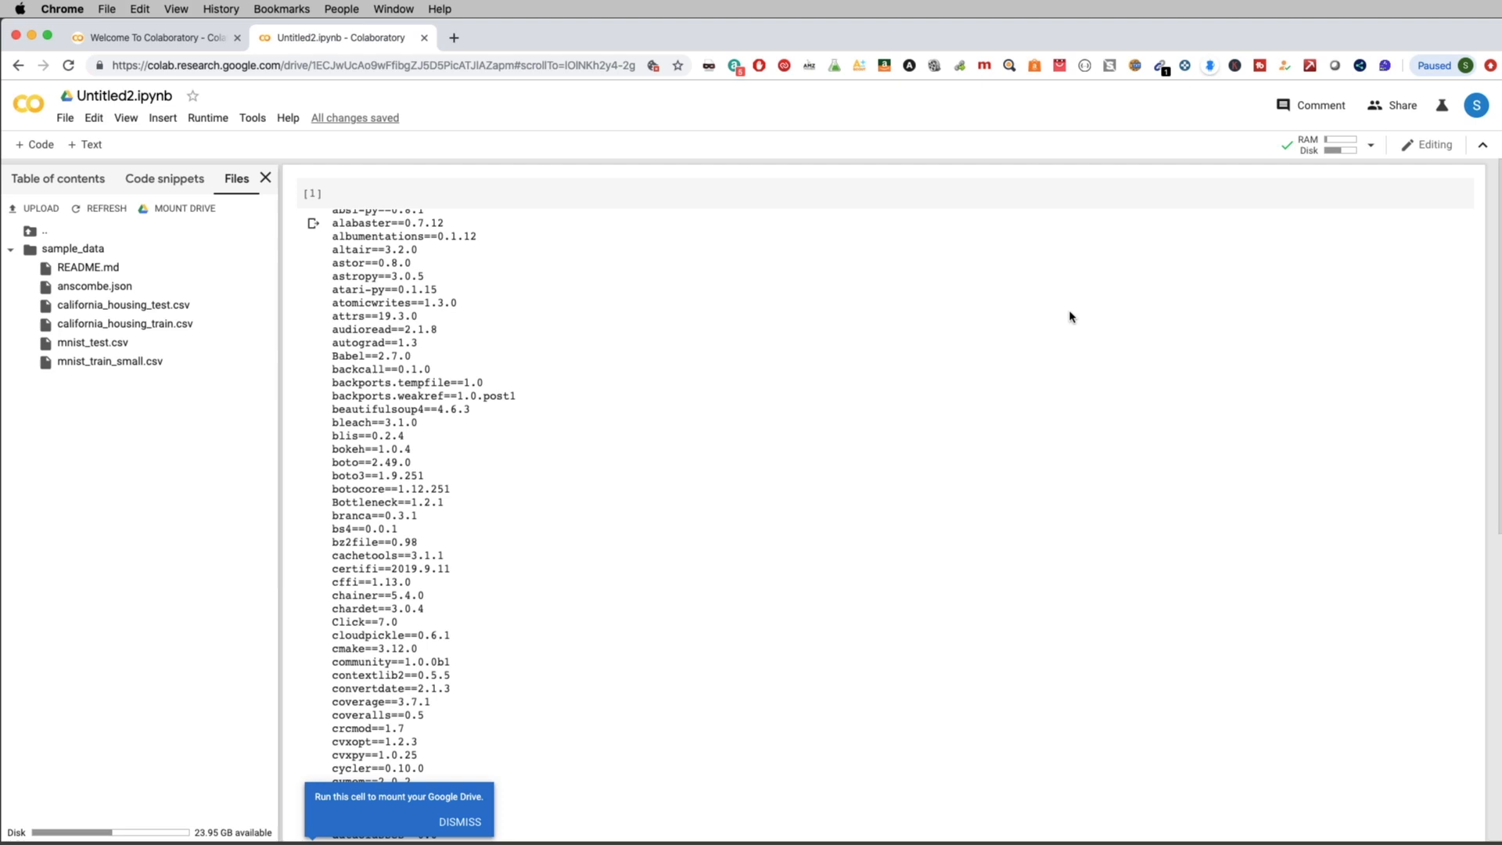
pyautogui.moveTo(1047, 317)
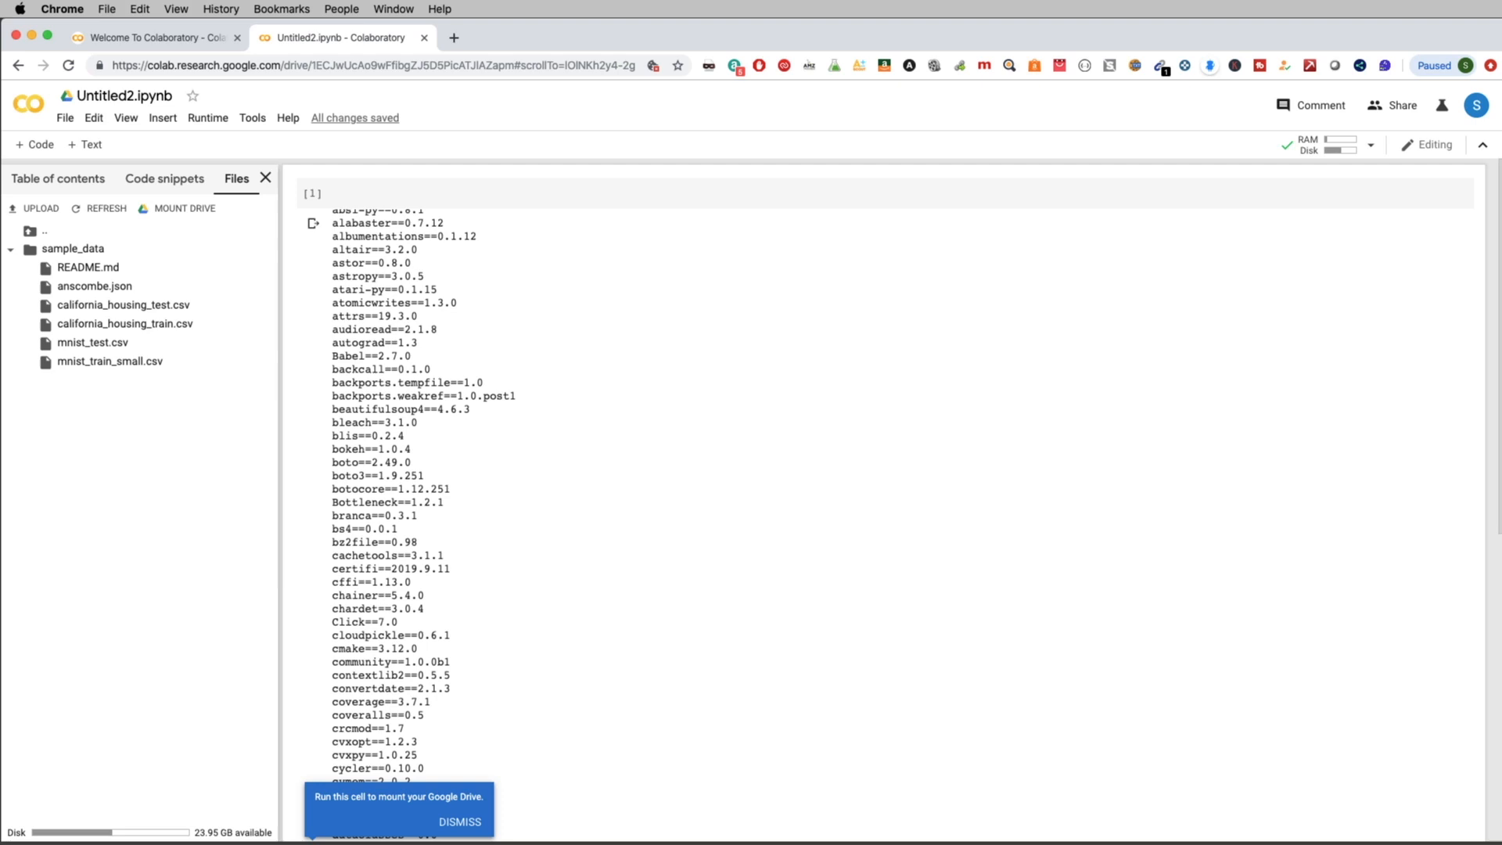
pyautogui.moveTo(942, 491)
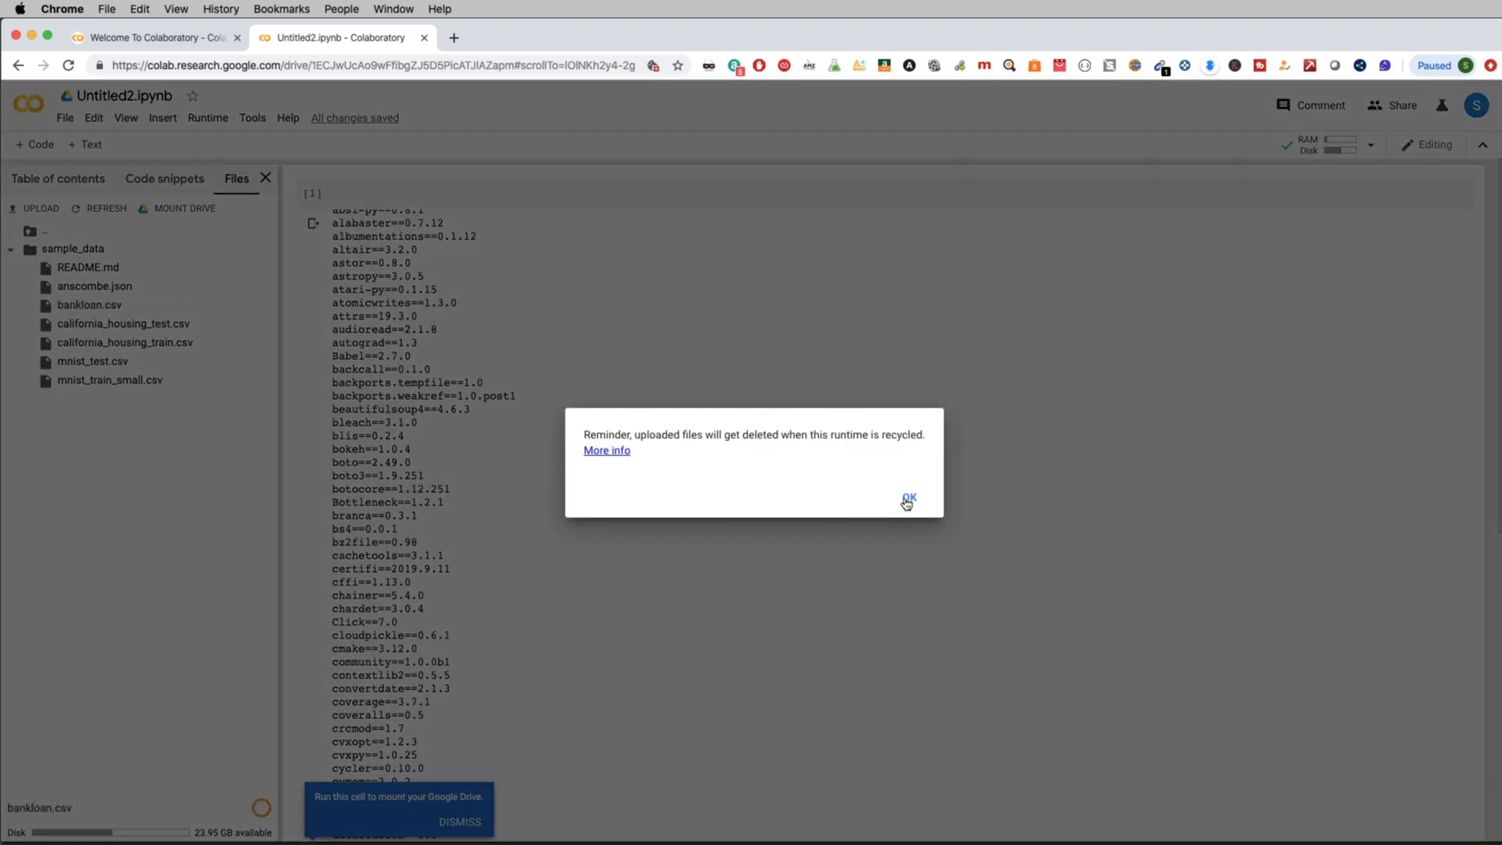
# Acknowledge the reminder that uploaded files are deleted when the runtime recycles
pyautogui.click(907, 500)
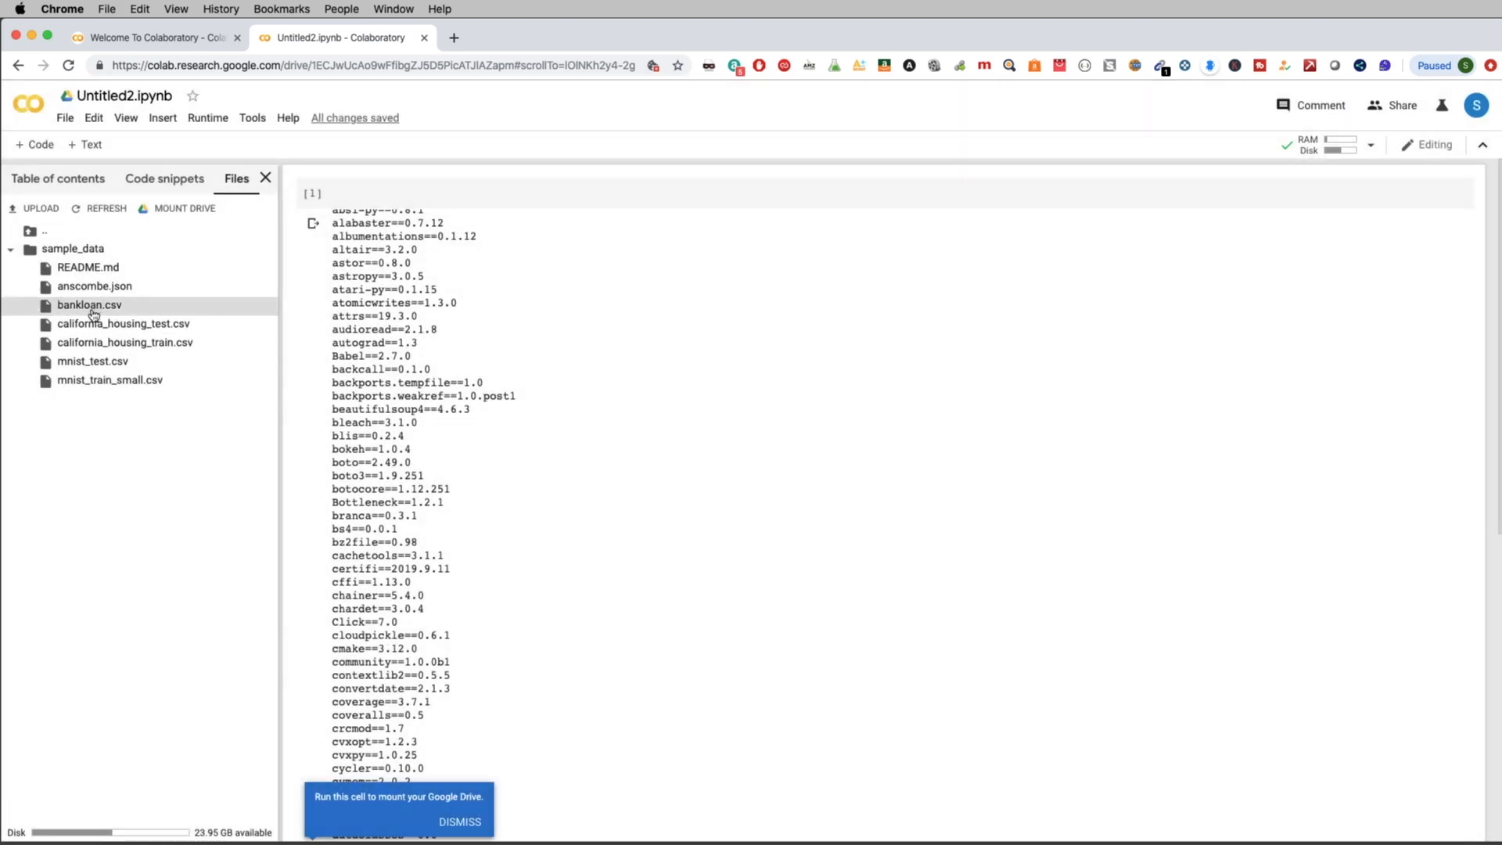
pyautogui.moveTo(89, 305)
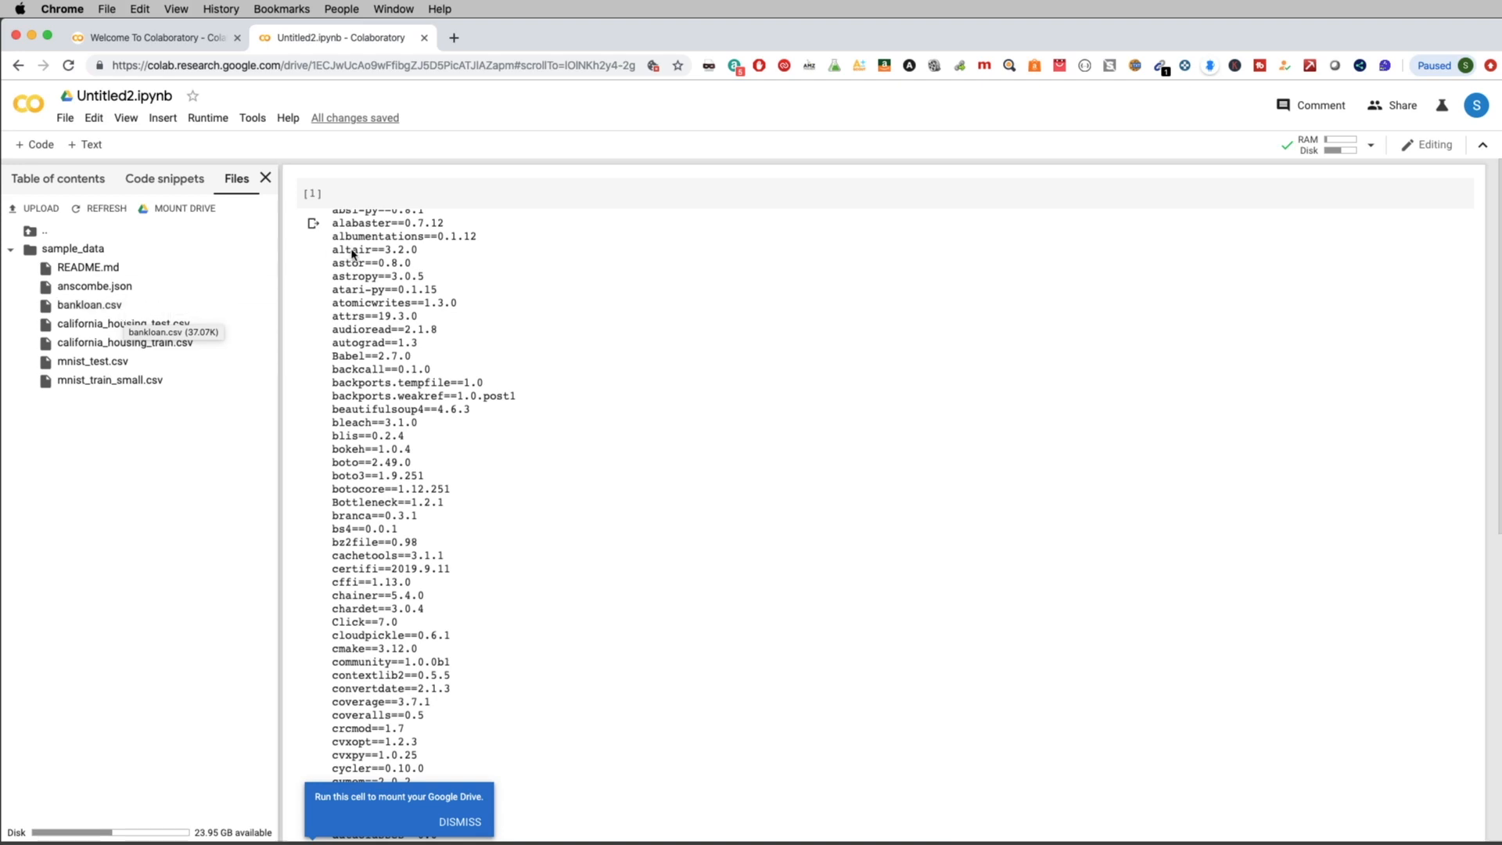
pyautogui.moveTo(435, 592)
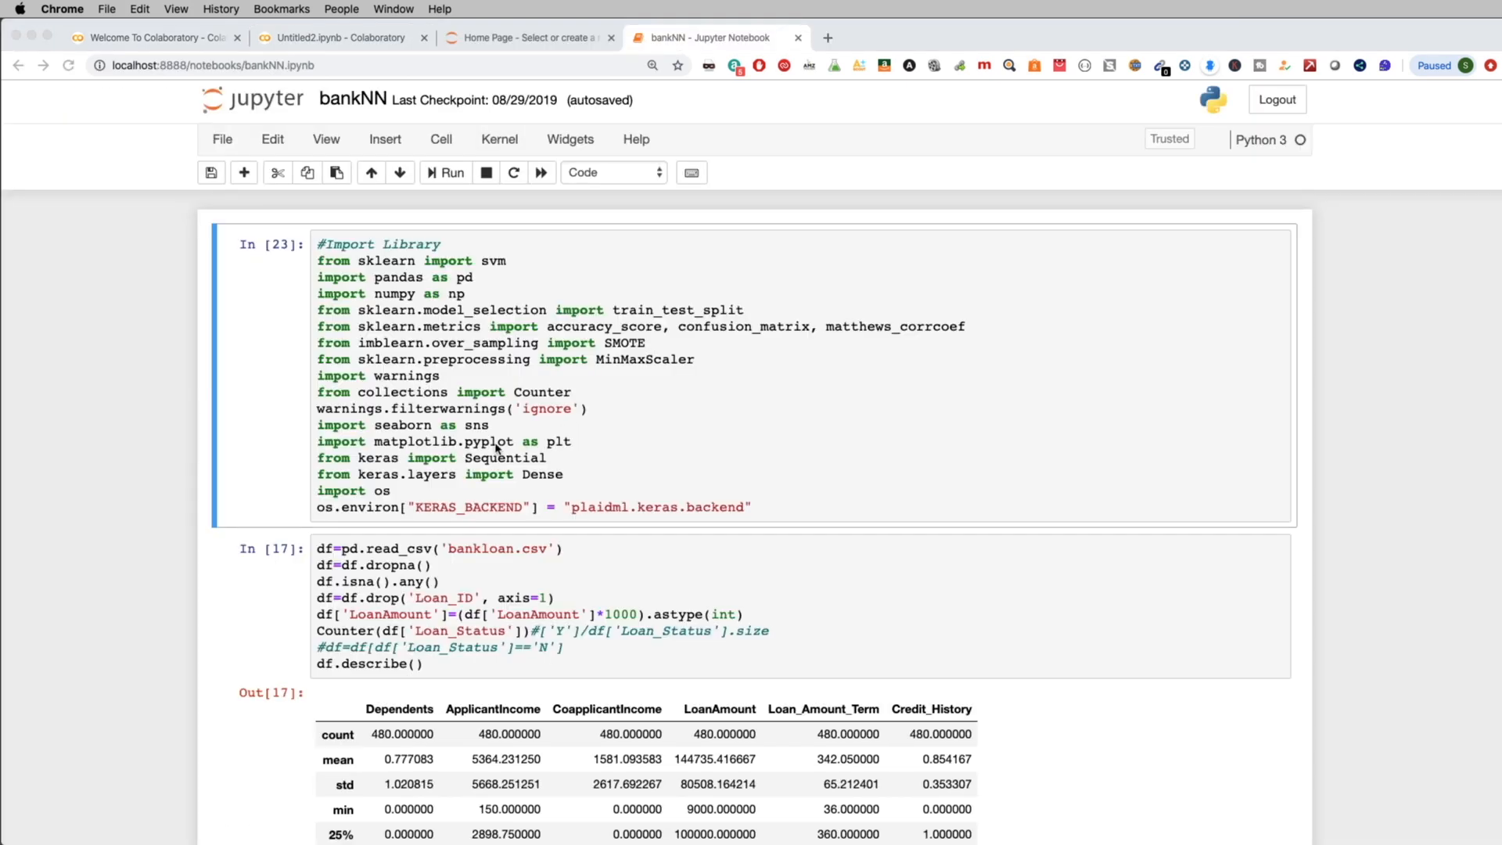
# Paste the bankNN import-library code from Jupyter into the Colab cell and begin editing it
pyautogui.scroll(-3)
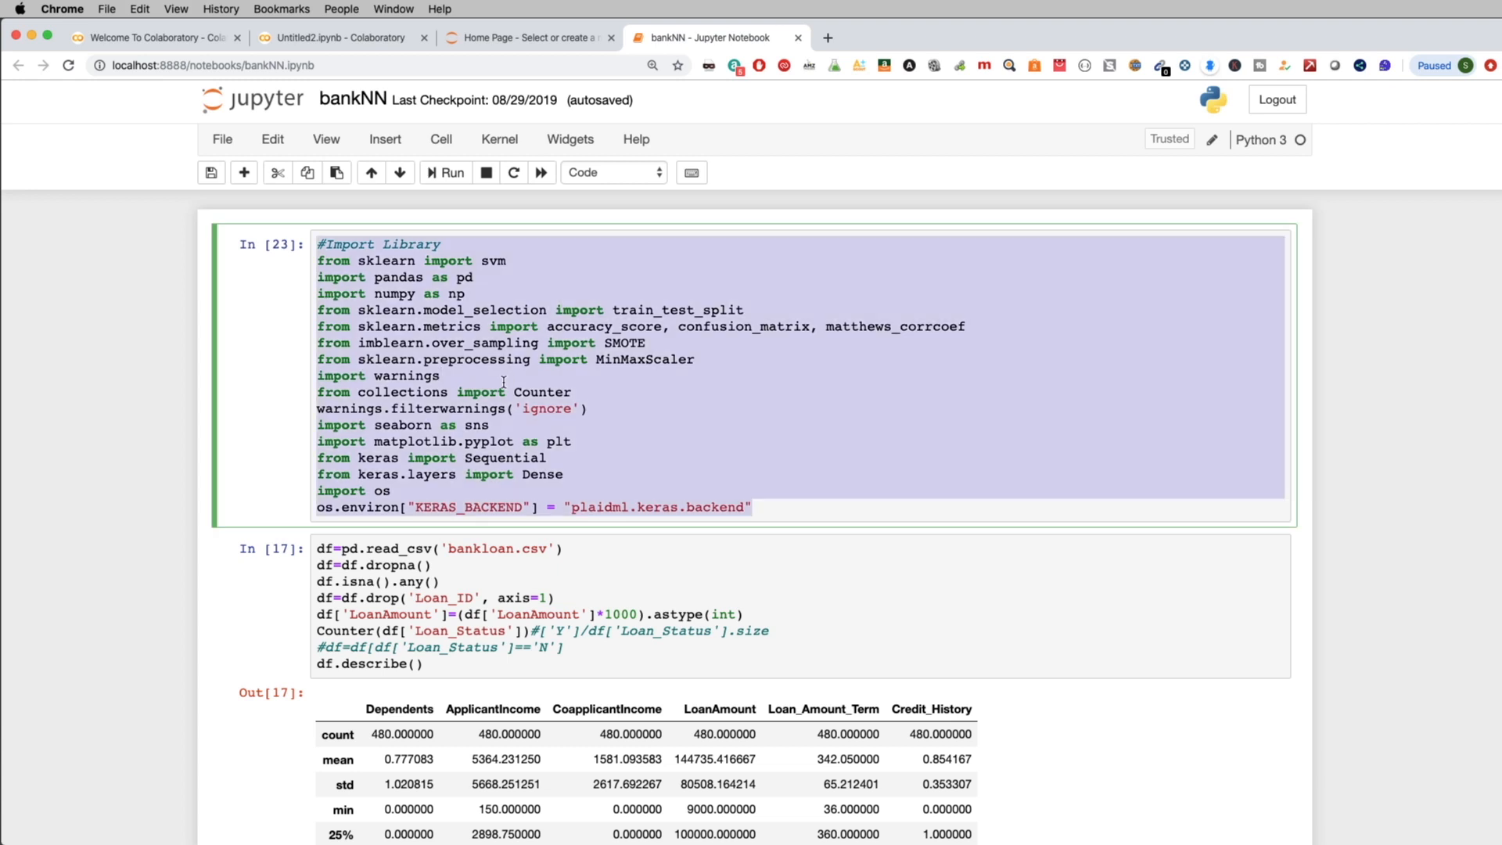
pyautogui.click(340, 38)
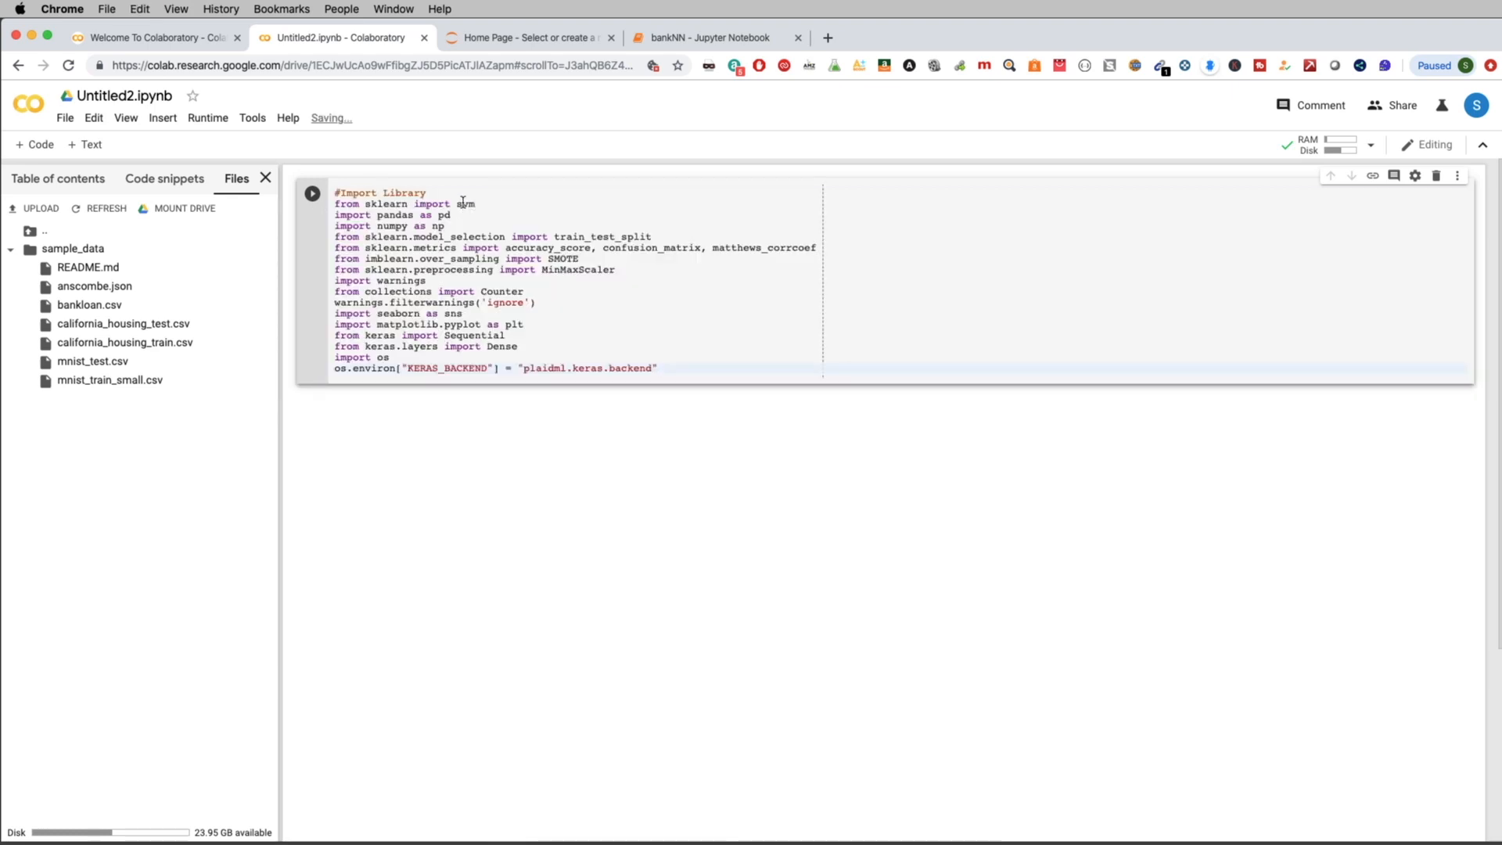
pyautogui.click(707, 368)
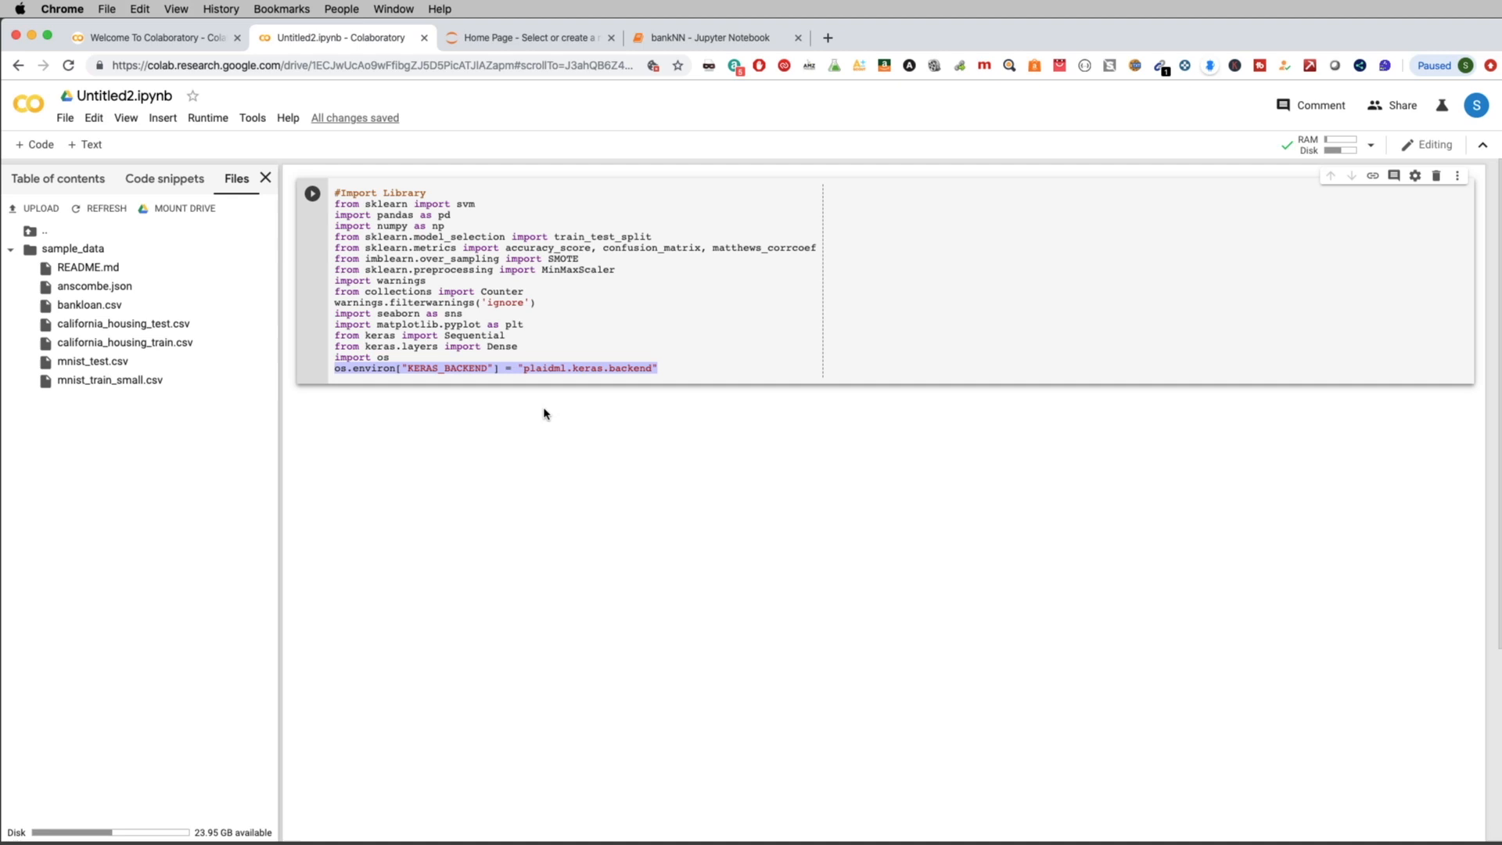
pyautogui.moveTo(590, 411)
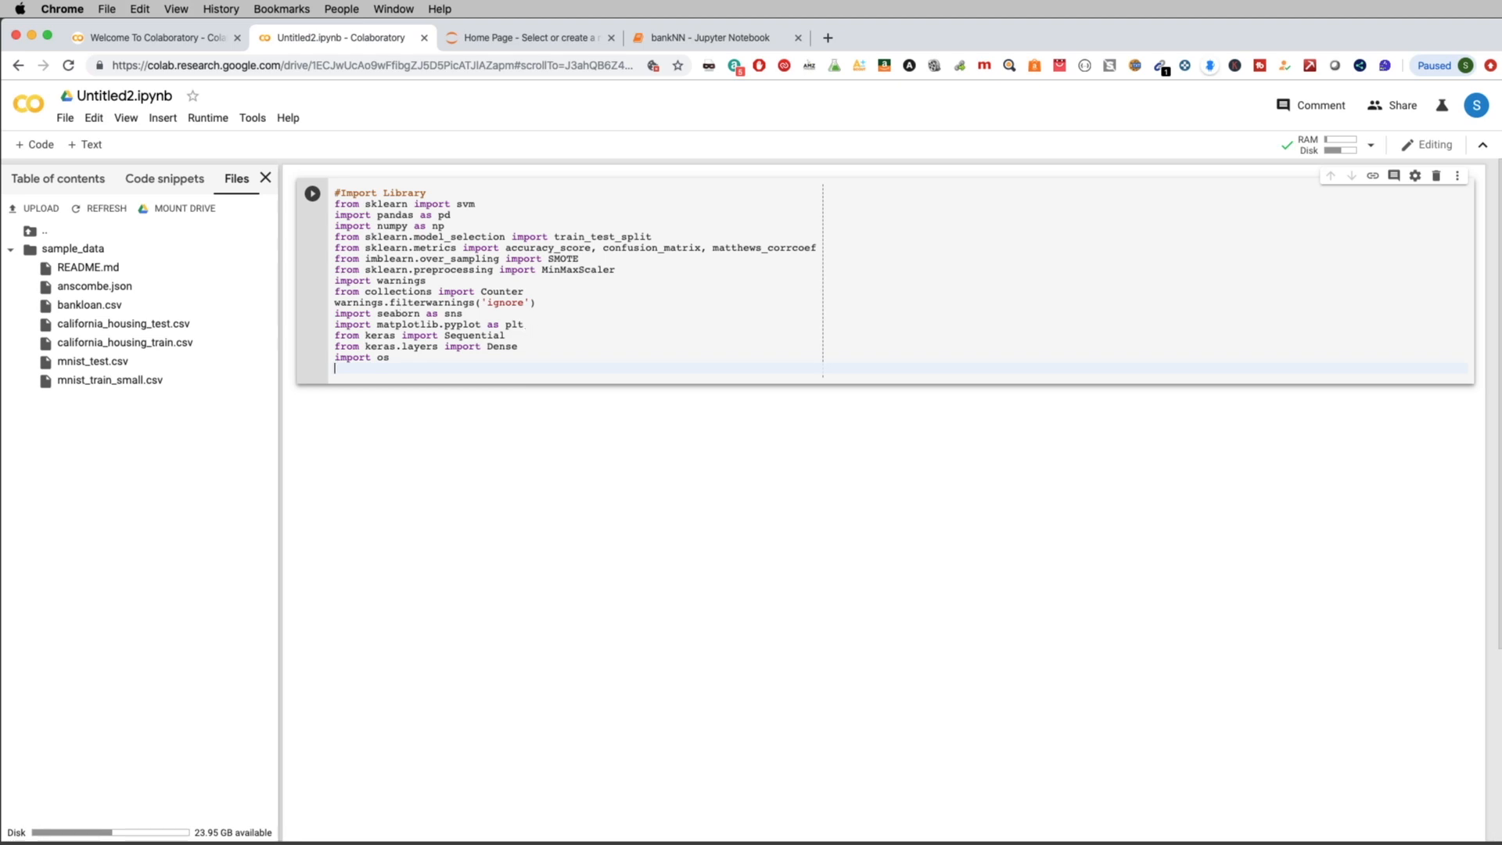
# Run the import cell without the plaidml backend line, loading the TensorFlow backend
pyautogui.click(313, 193)
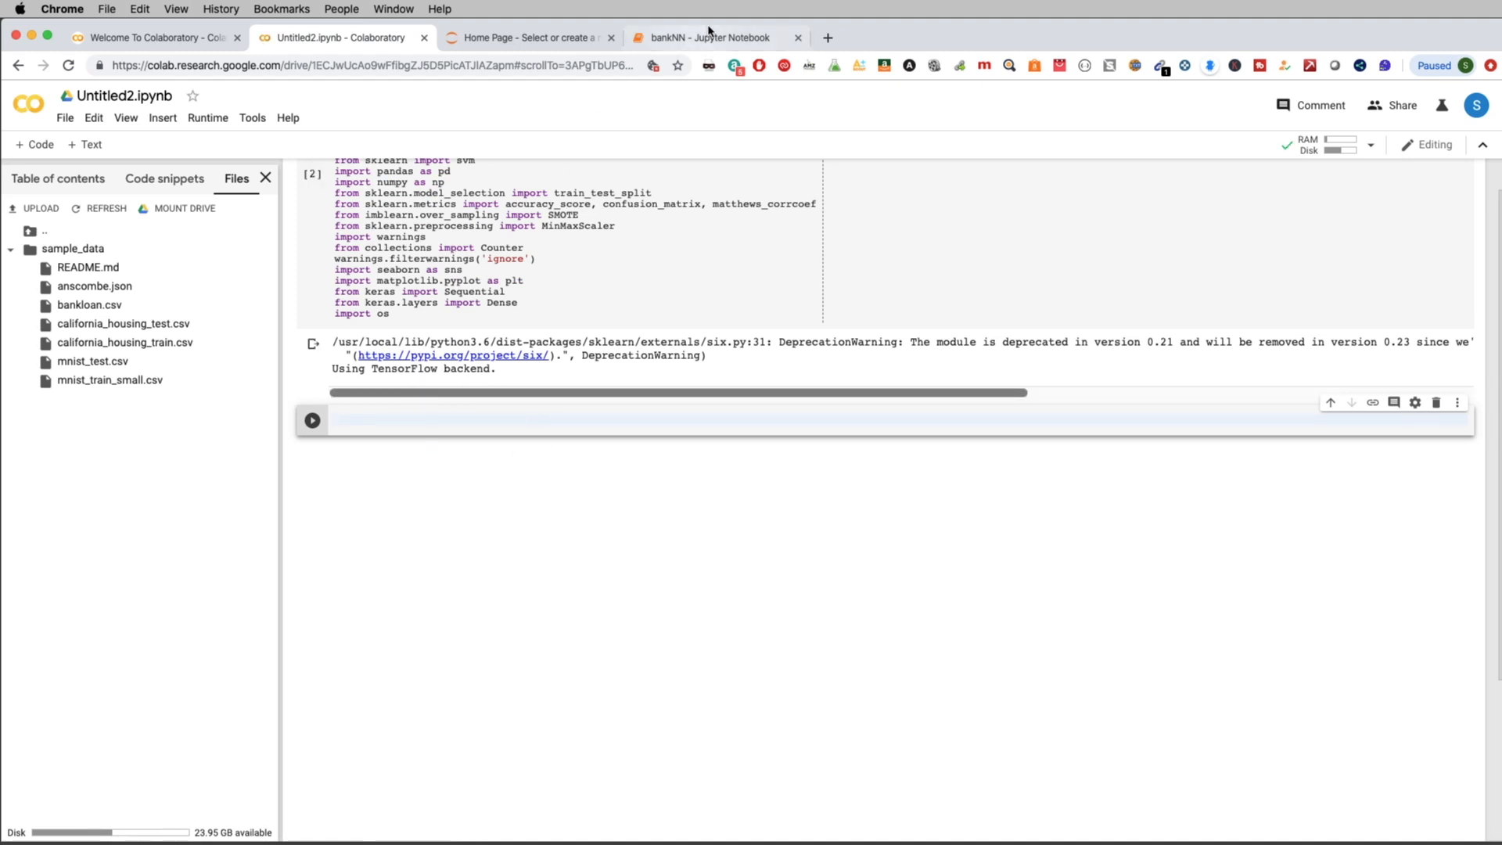
pyautogui.click(706, 38)
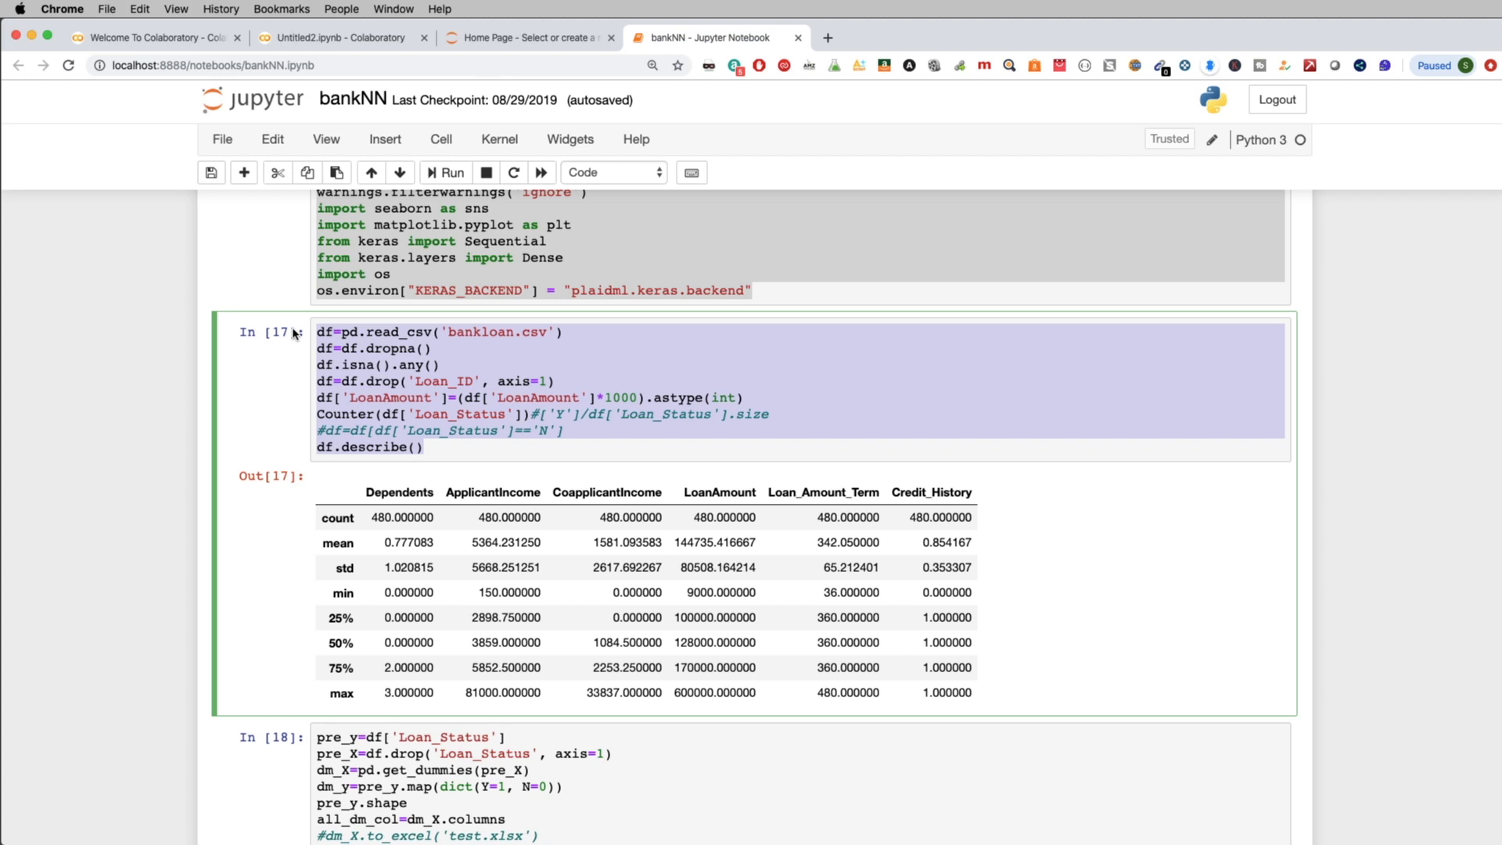
# Point read_csv at bankloan.csv's copied sample_data path and rerun to show describe() statistics
pyautogui.click(335, 37)
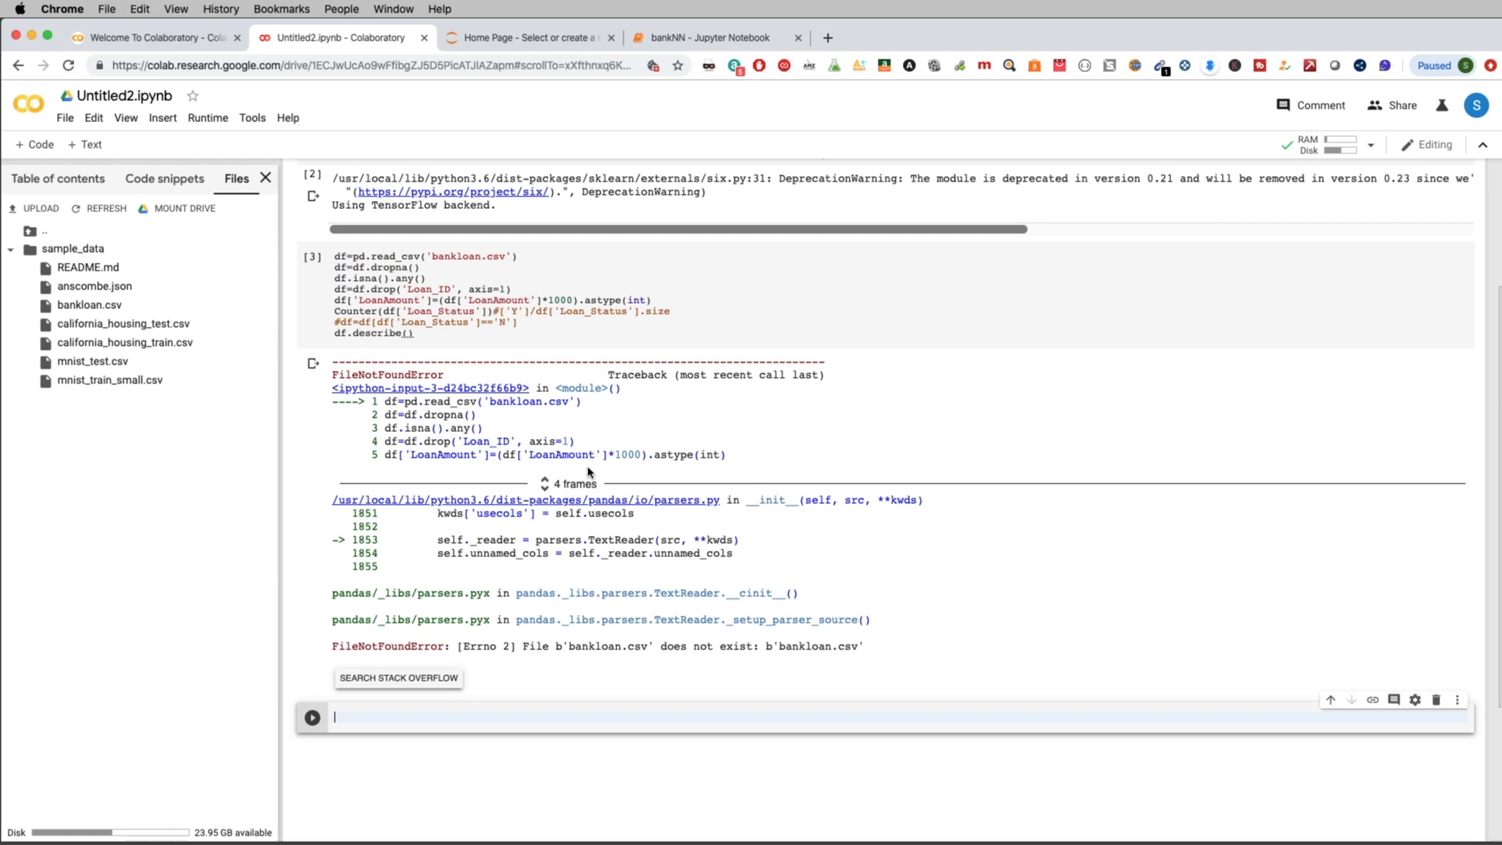
pyautogui.scroll(-3)
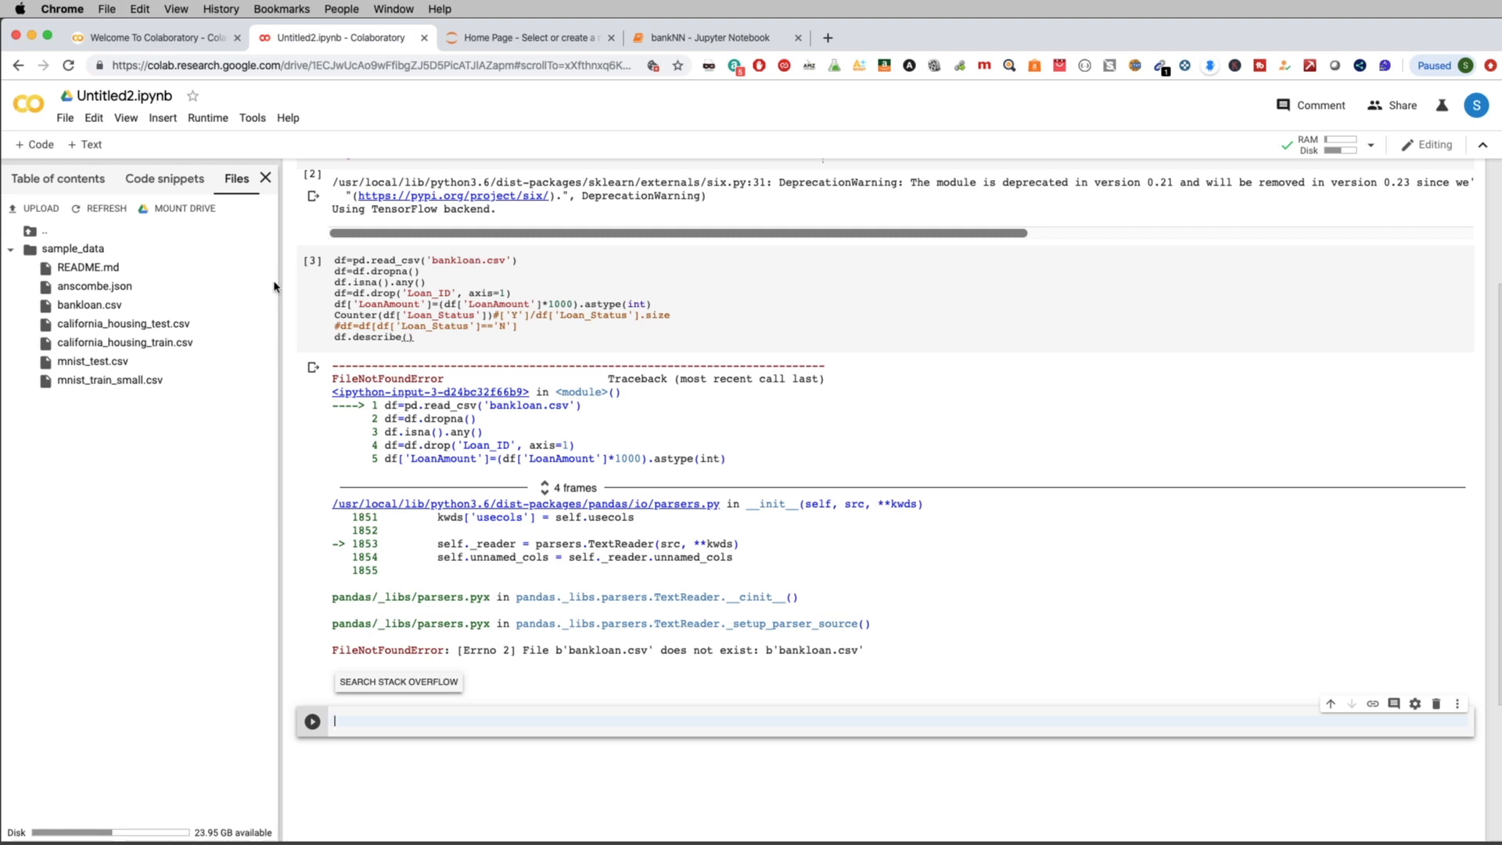
pyautogui.rightClick(88, 305)
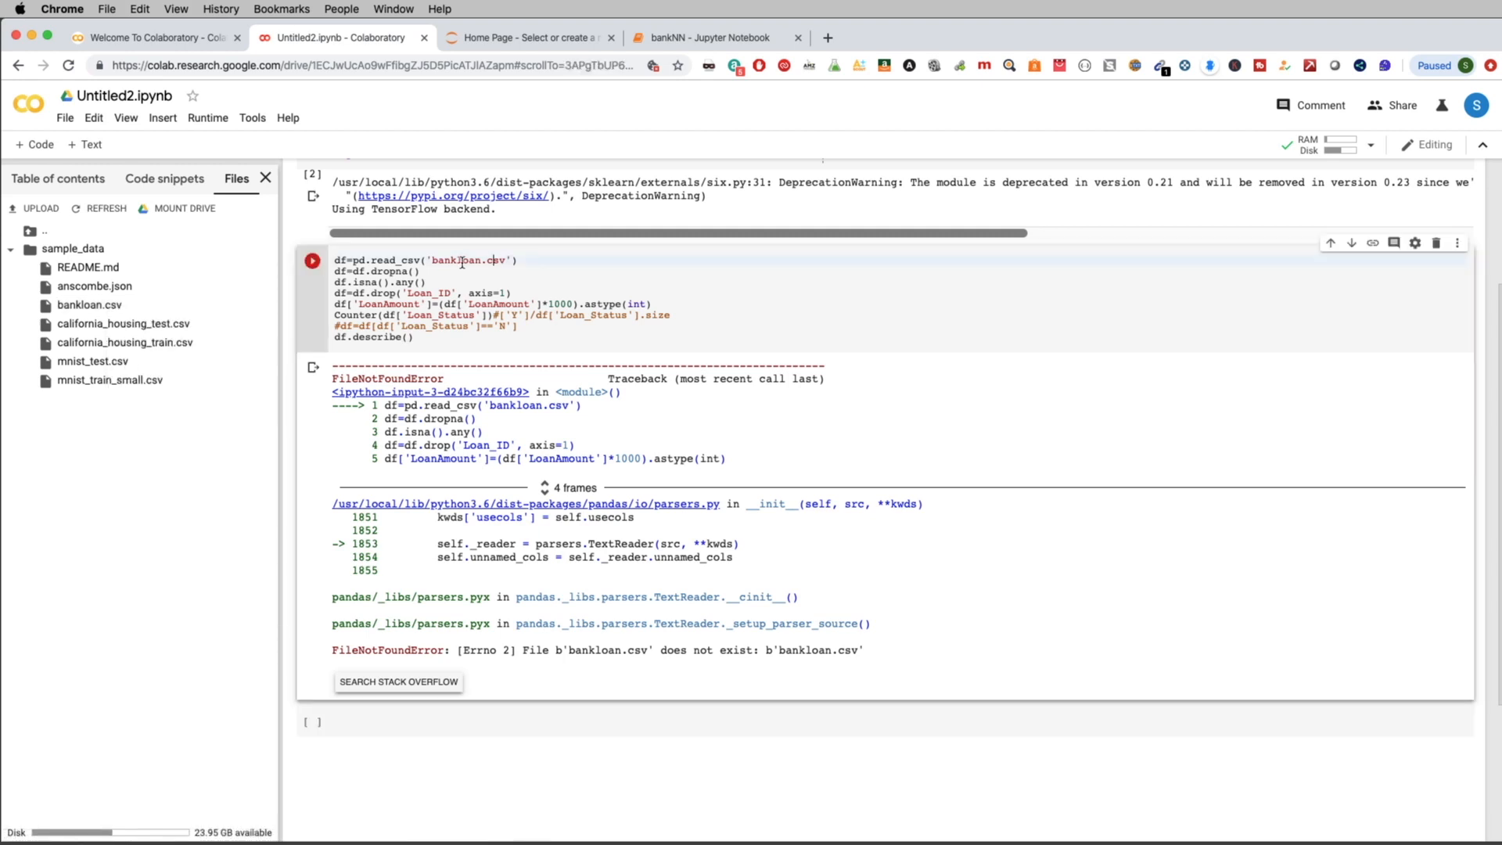
pyautogui.doubleClick(466, 260)
pyautogui.write('/content/sample_data/')
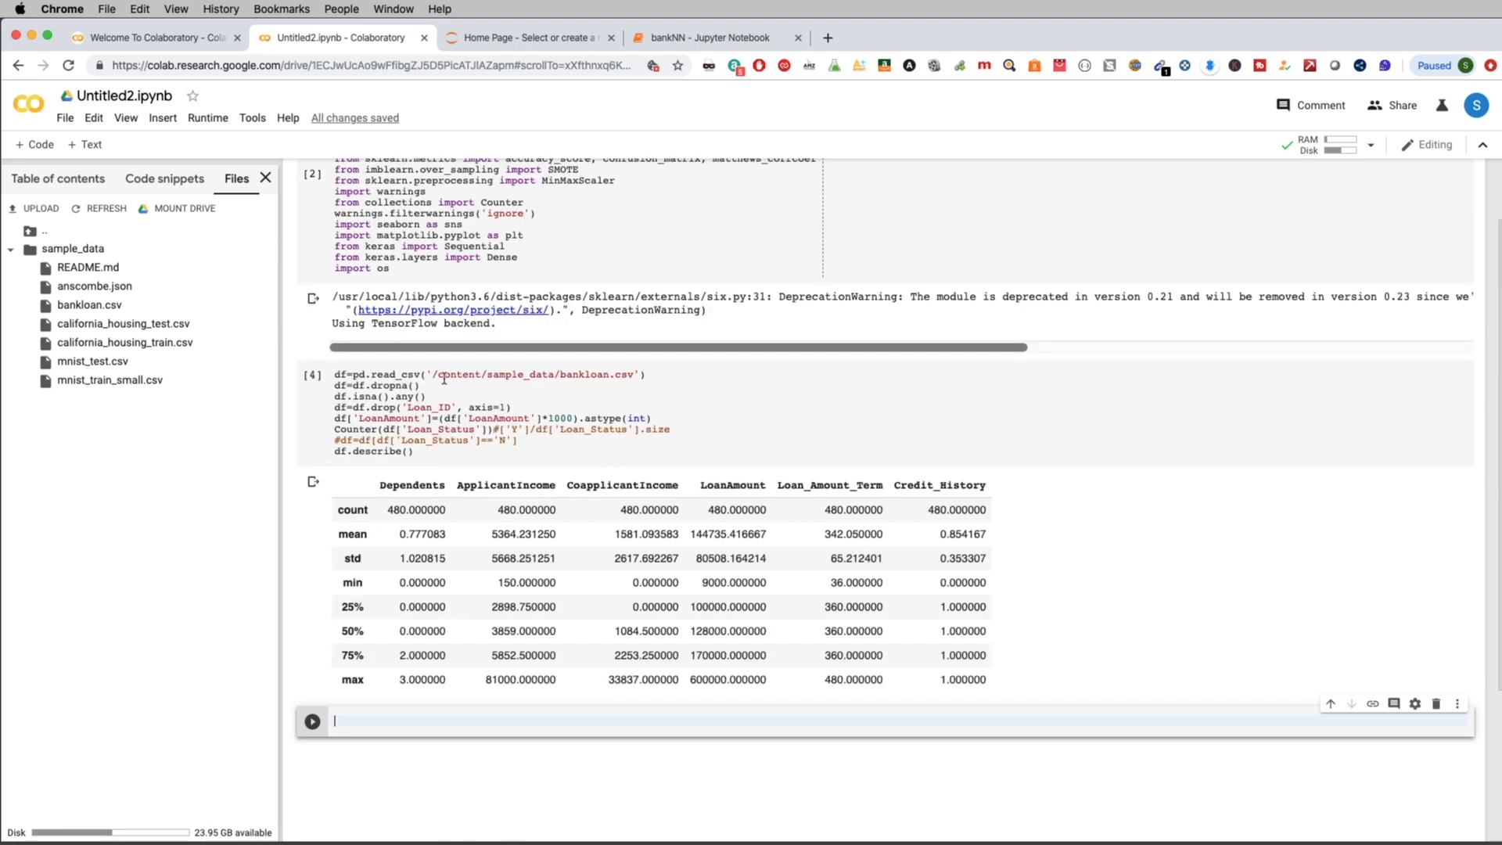
pyautogui.click(713, 37)
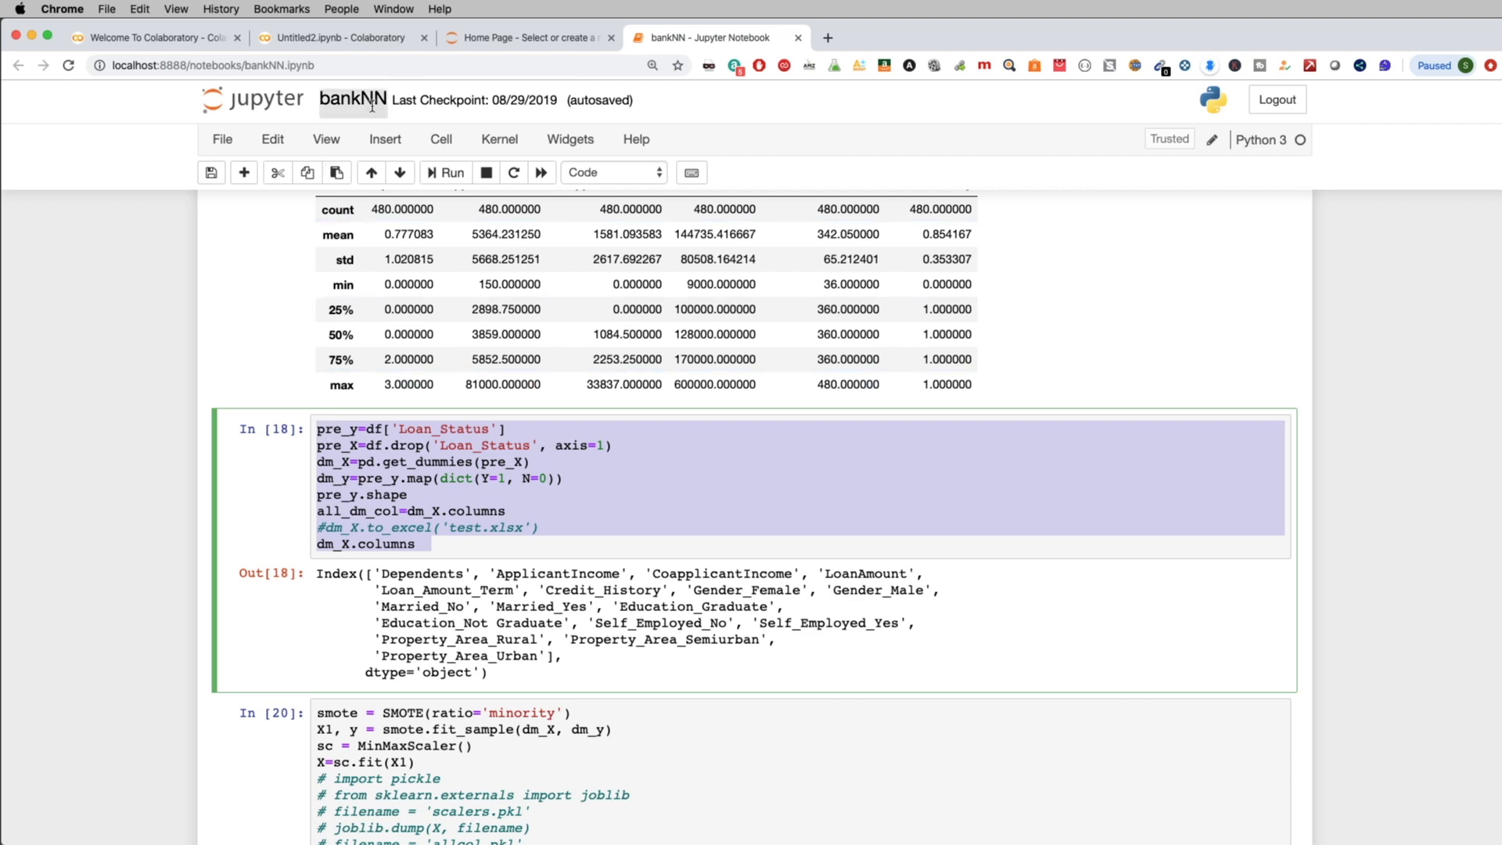
# Run the SMOTE(ratio='minority') resampling cell copied from bankNN
pyautogui.click(339, 37)
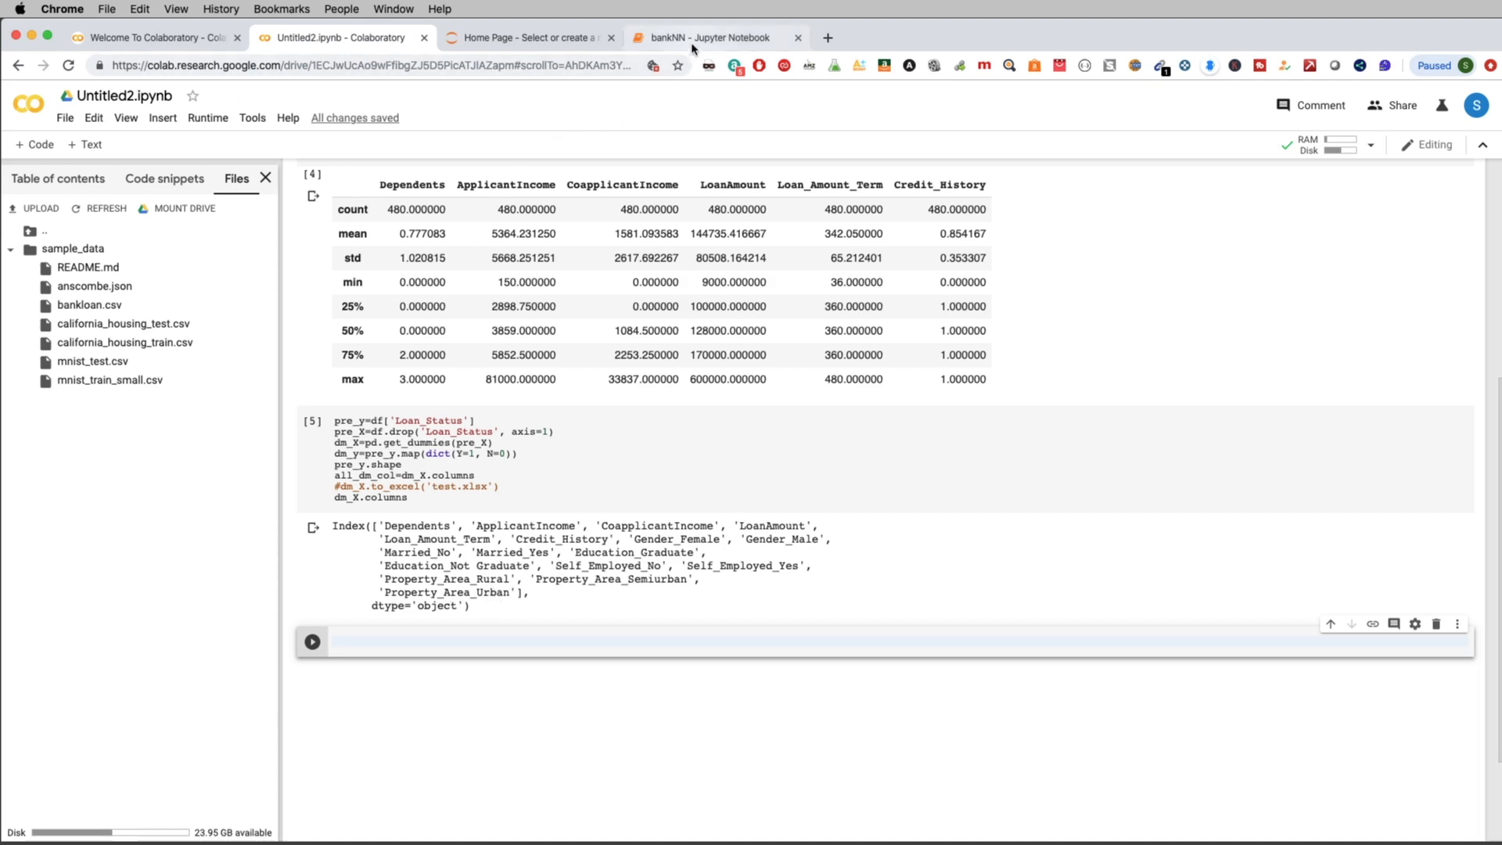
pyautogui.click(714, 38)
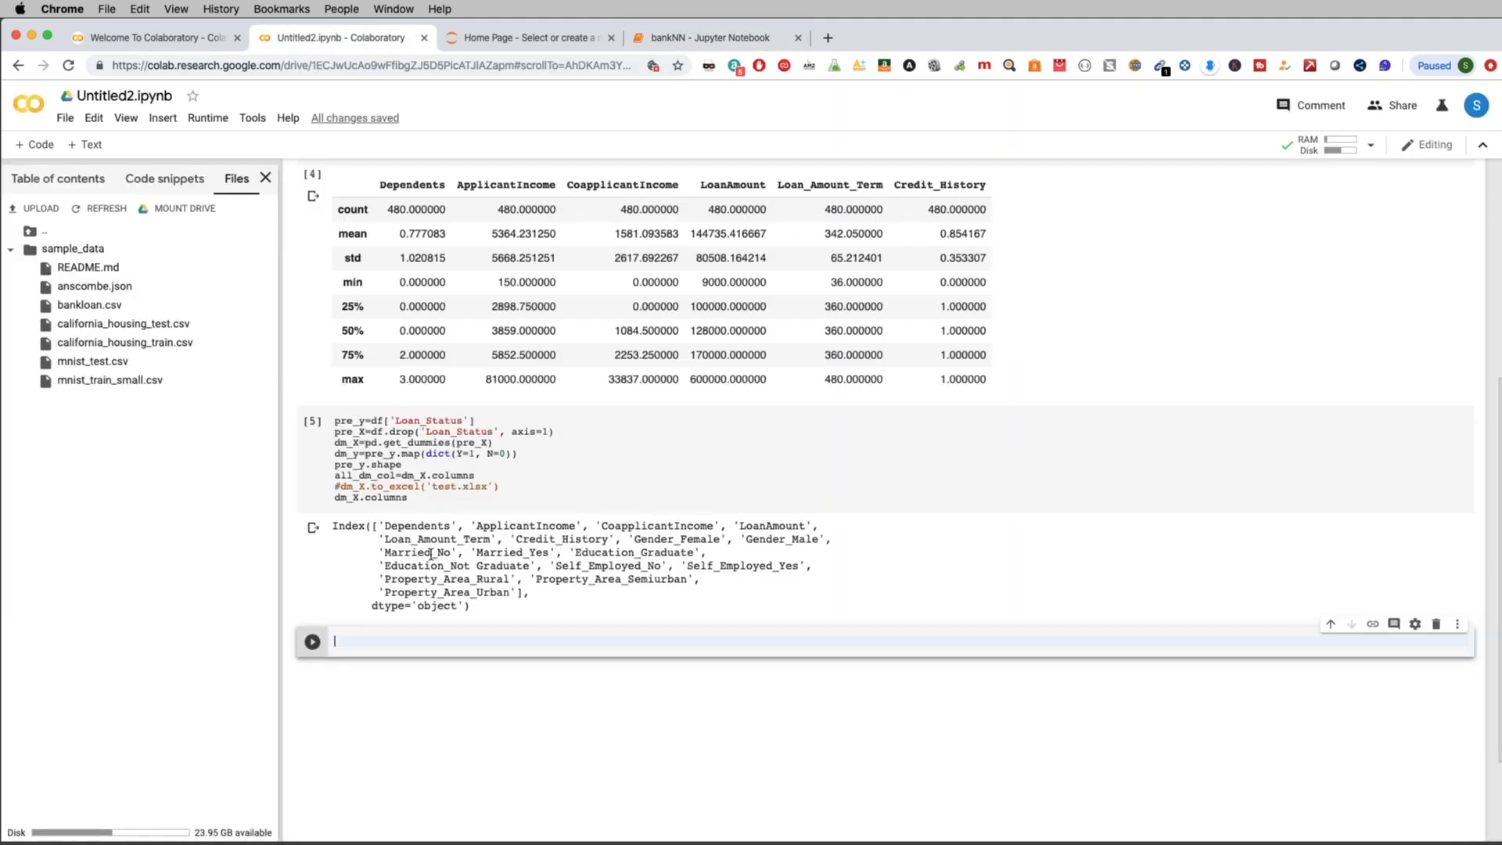
pyautogui.write("smote = SMOTE(ratio='minority')")
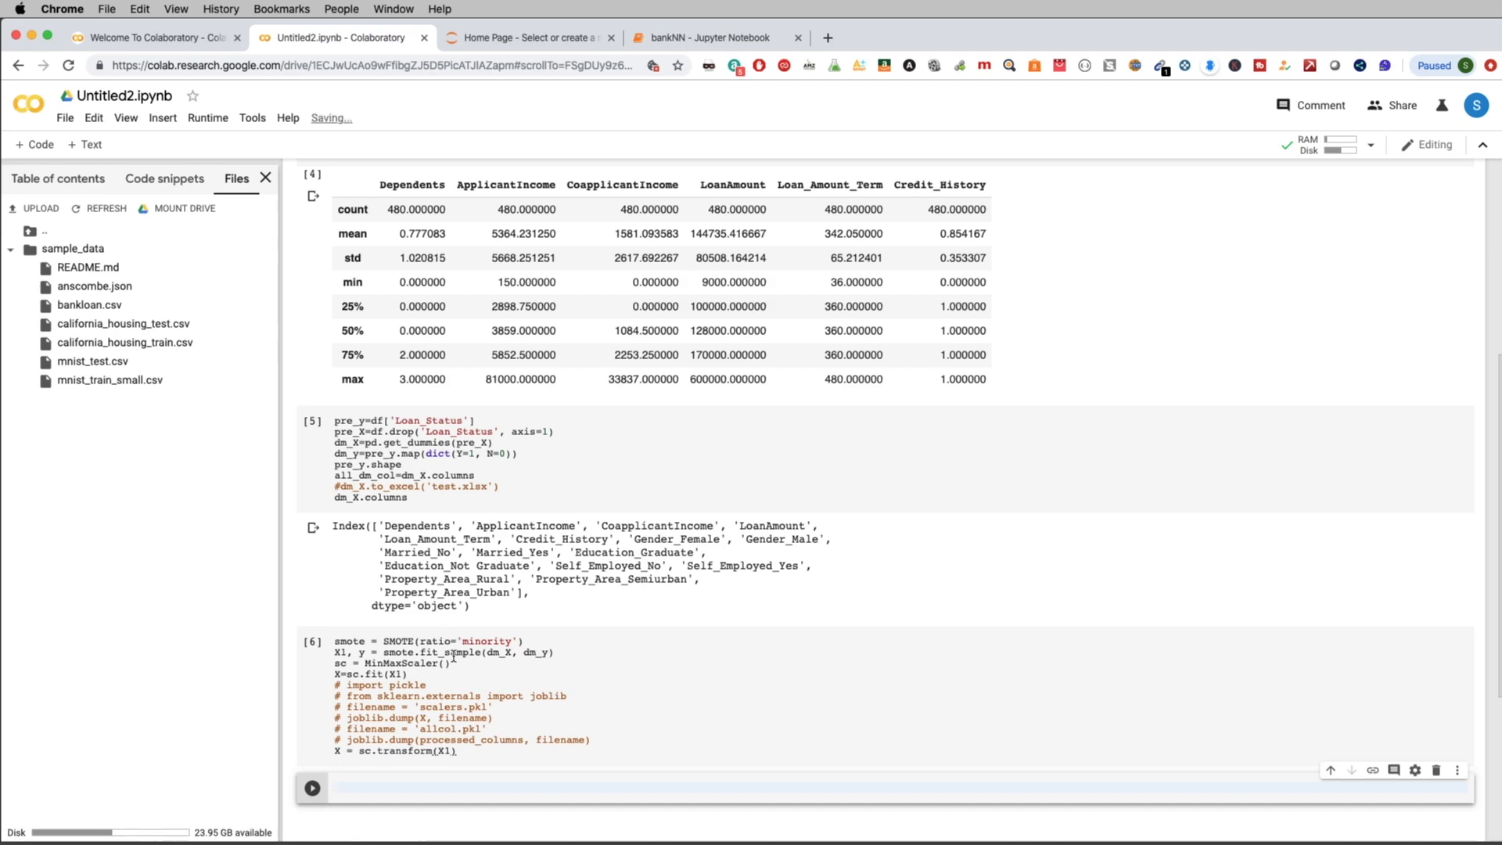
pyautogui.click(709, 38)
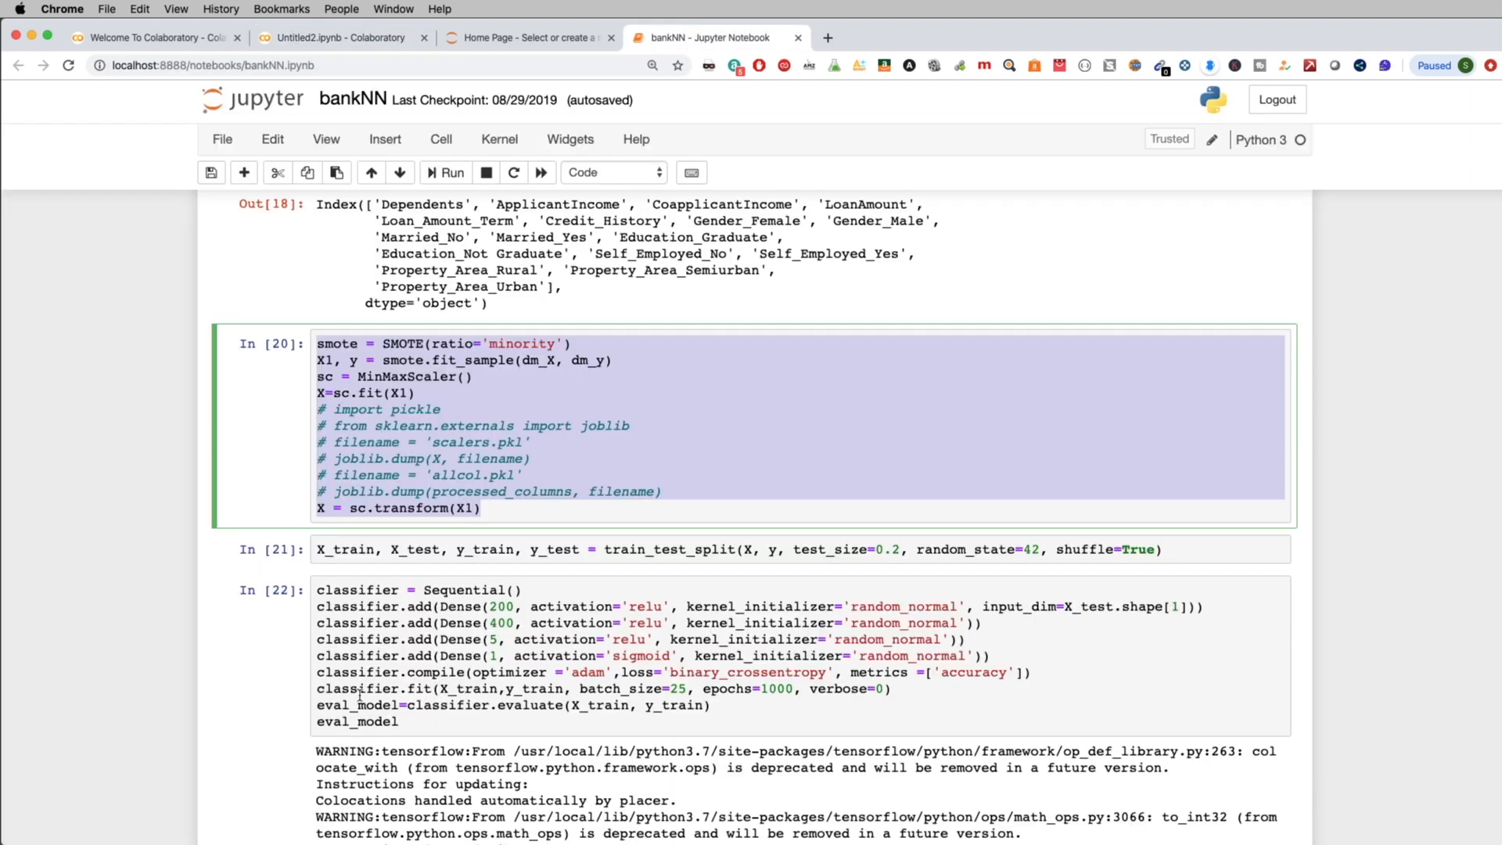
pyautogui.scroll(-3)
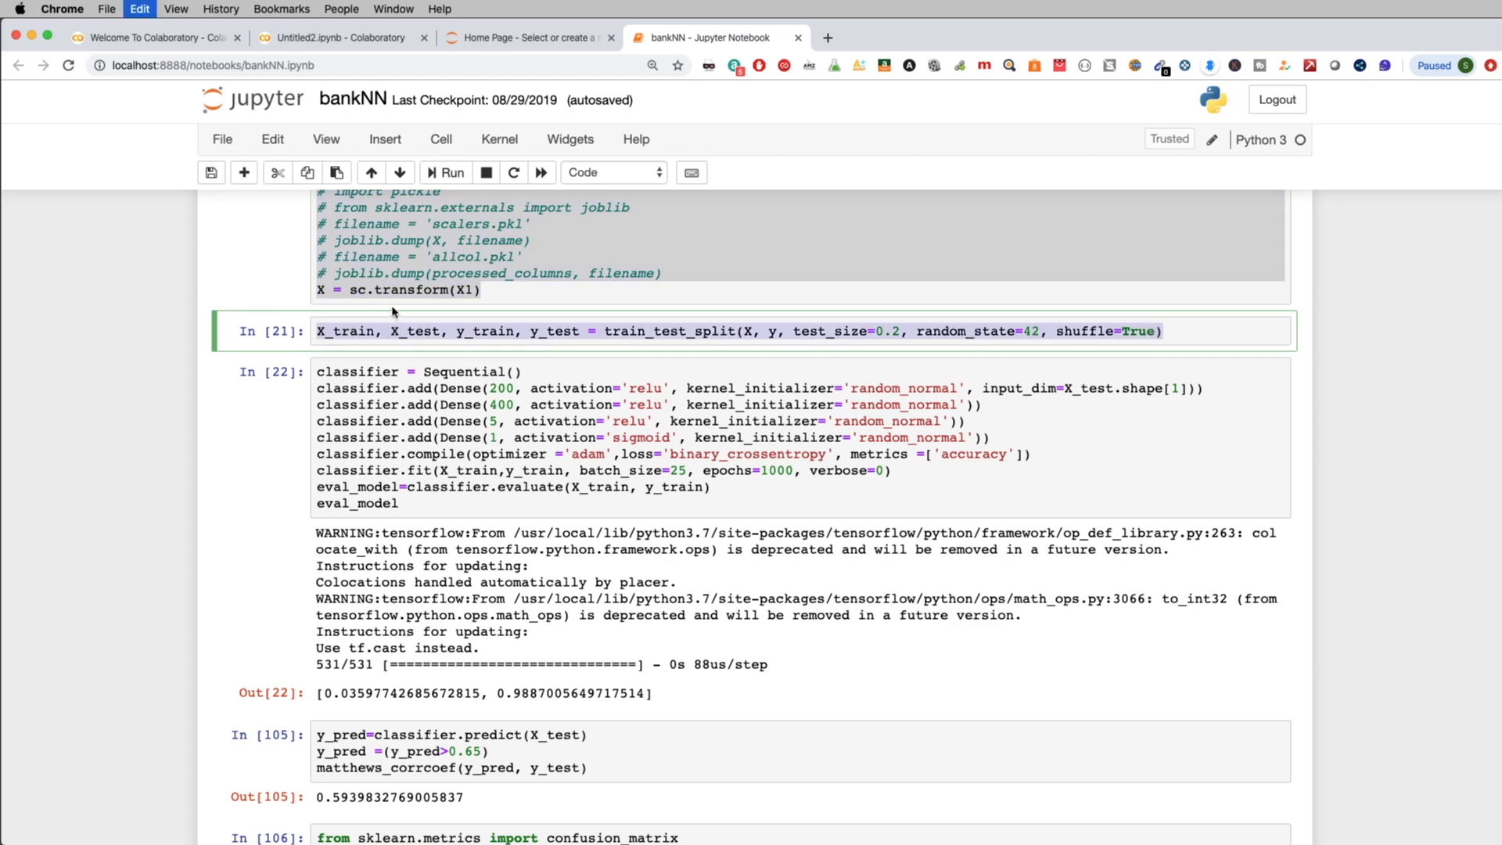
# Run the train_test_split cell with test_size=0.2 and random_state
pyautogui.click(339, 38)
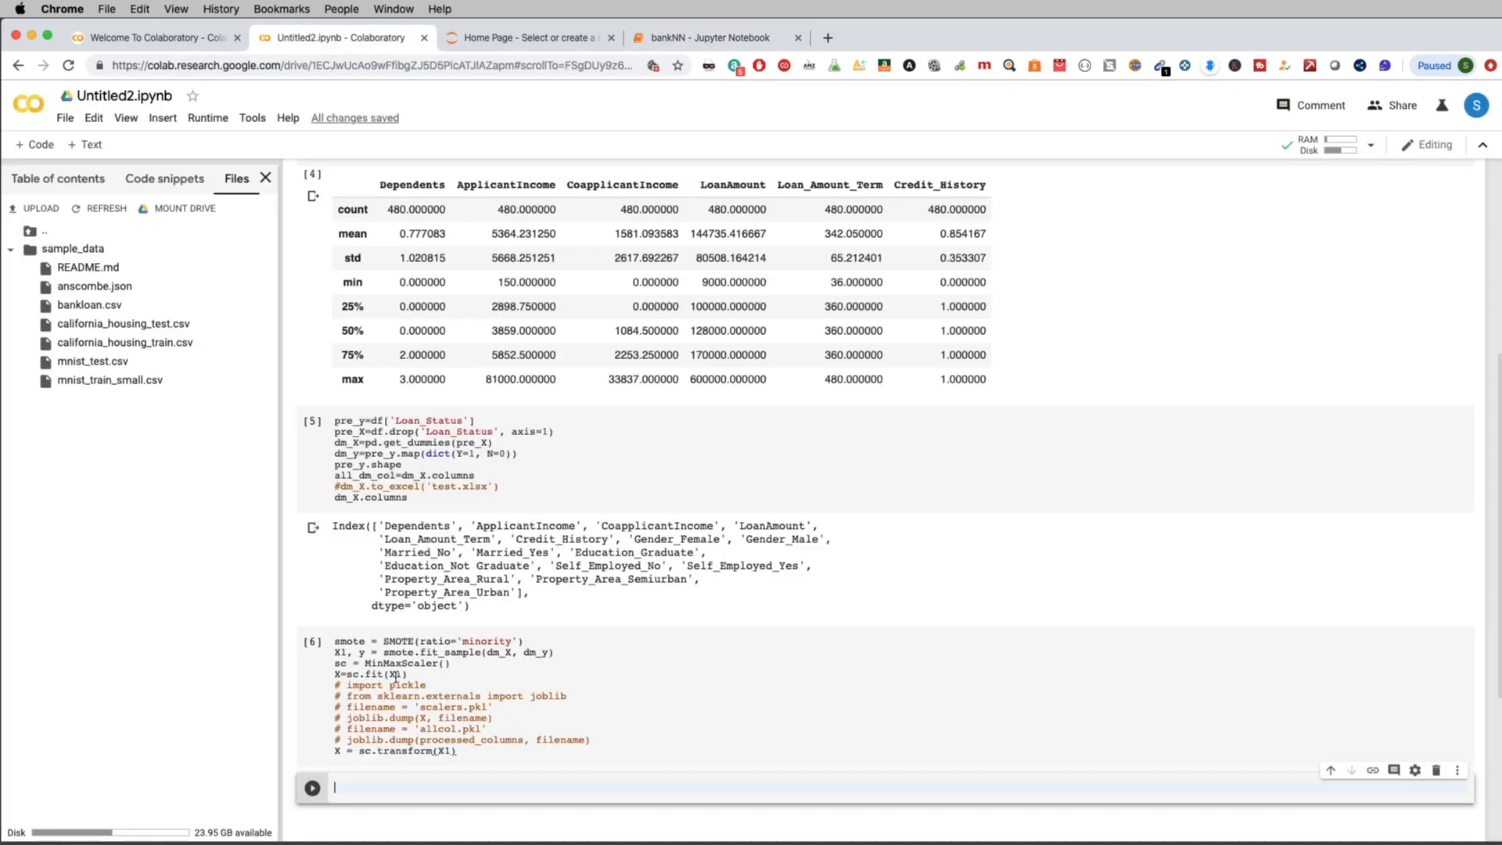
pyautogui.write('X_train, X_test, y_train, y_test = train_test_split(X, y, test_size=0.2, random_state=42, shuffle=True)')
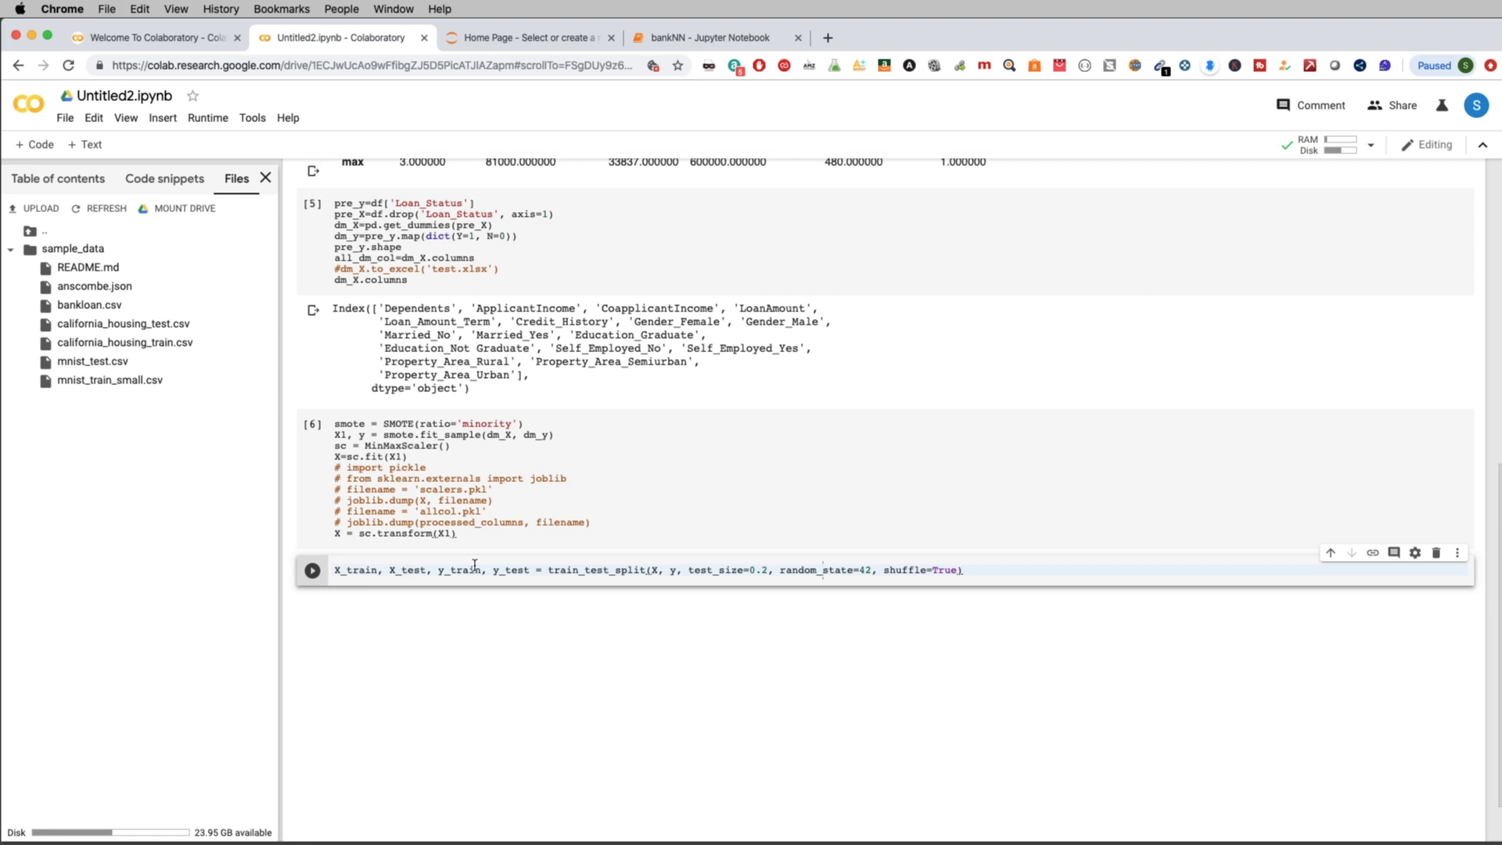
pyautogui.click(311, 570)
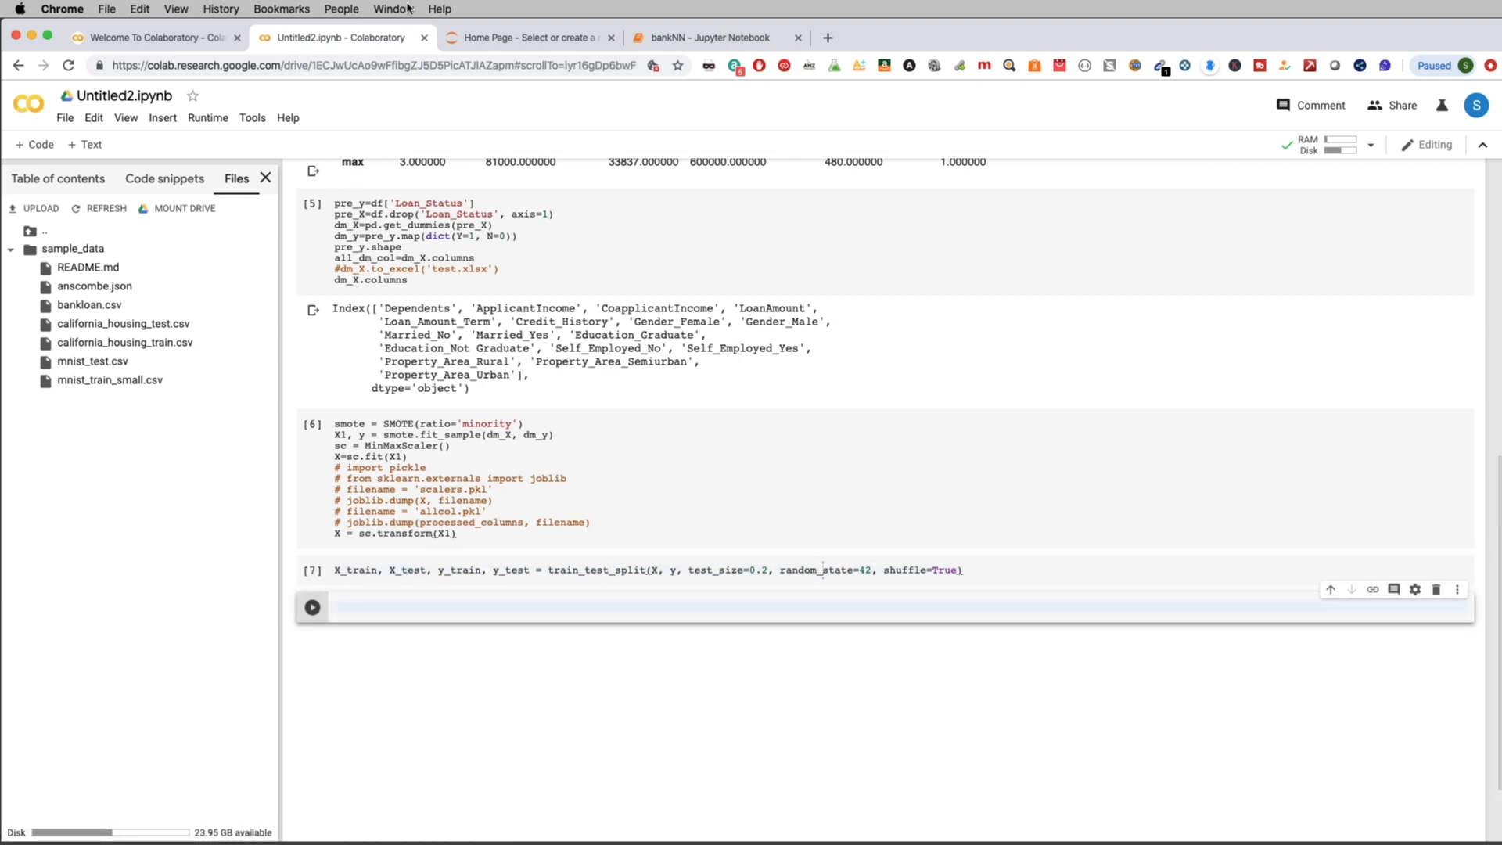
pyautogui.click(714, 38)
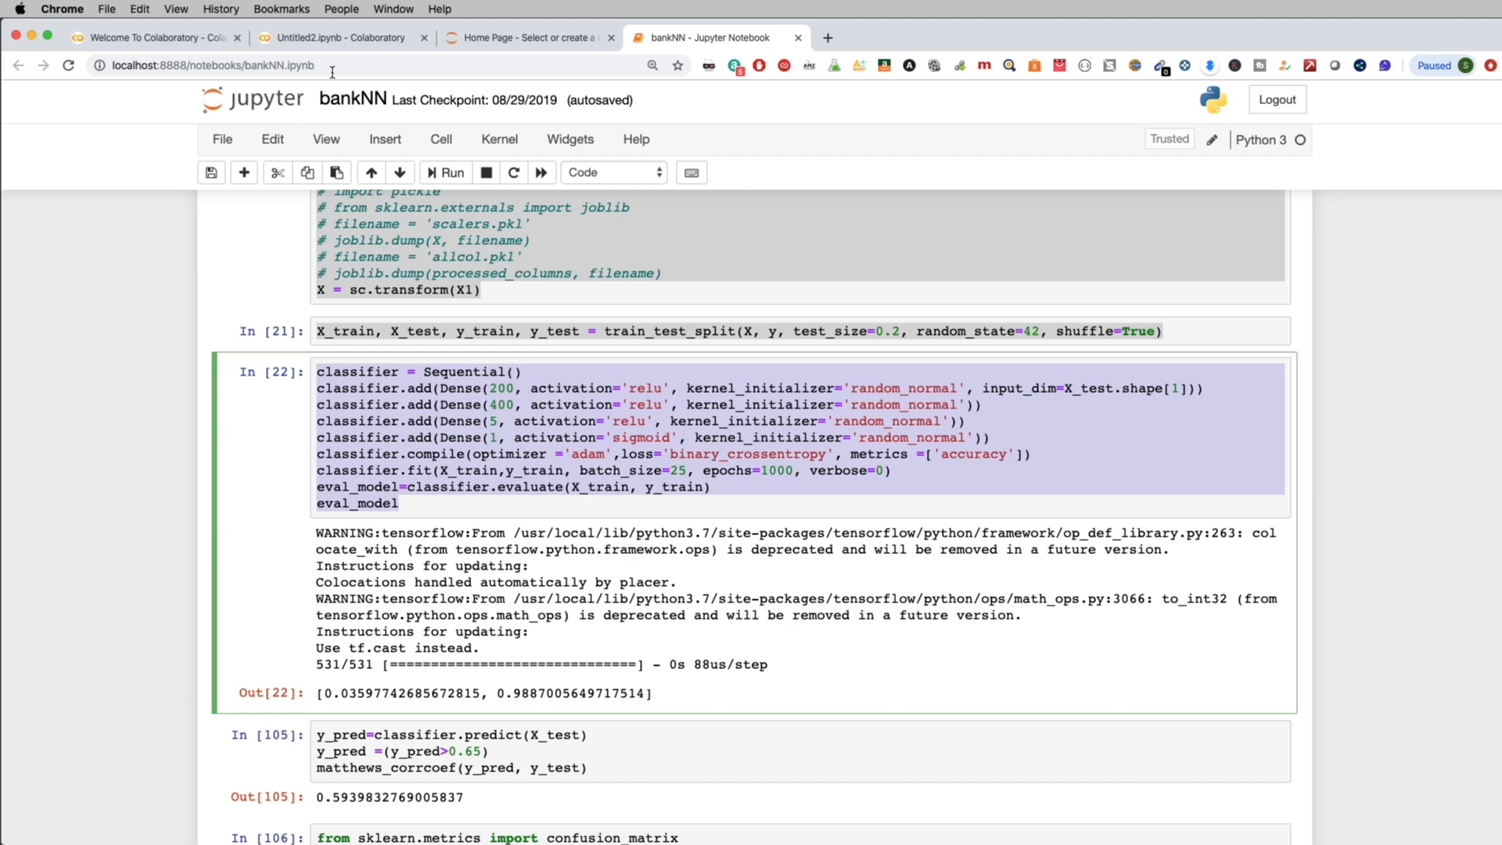
# Run the pasted Keras Sequential classifier cell in Colab, training to about 0.989 accuracy
pyautogui.click(340, 38)
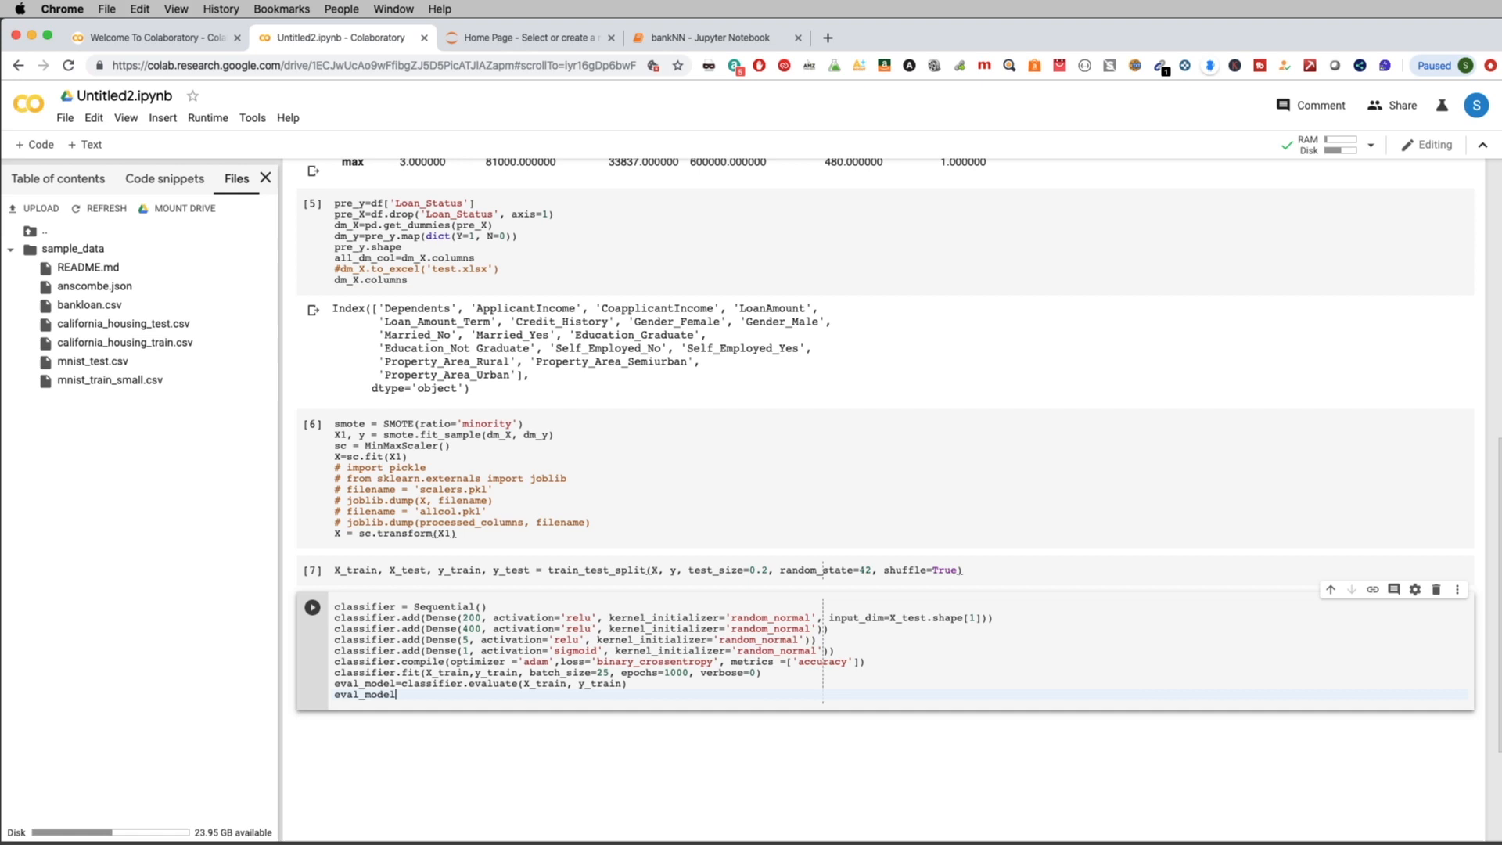
pyautogui.click(313, 607)
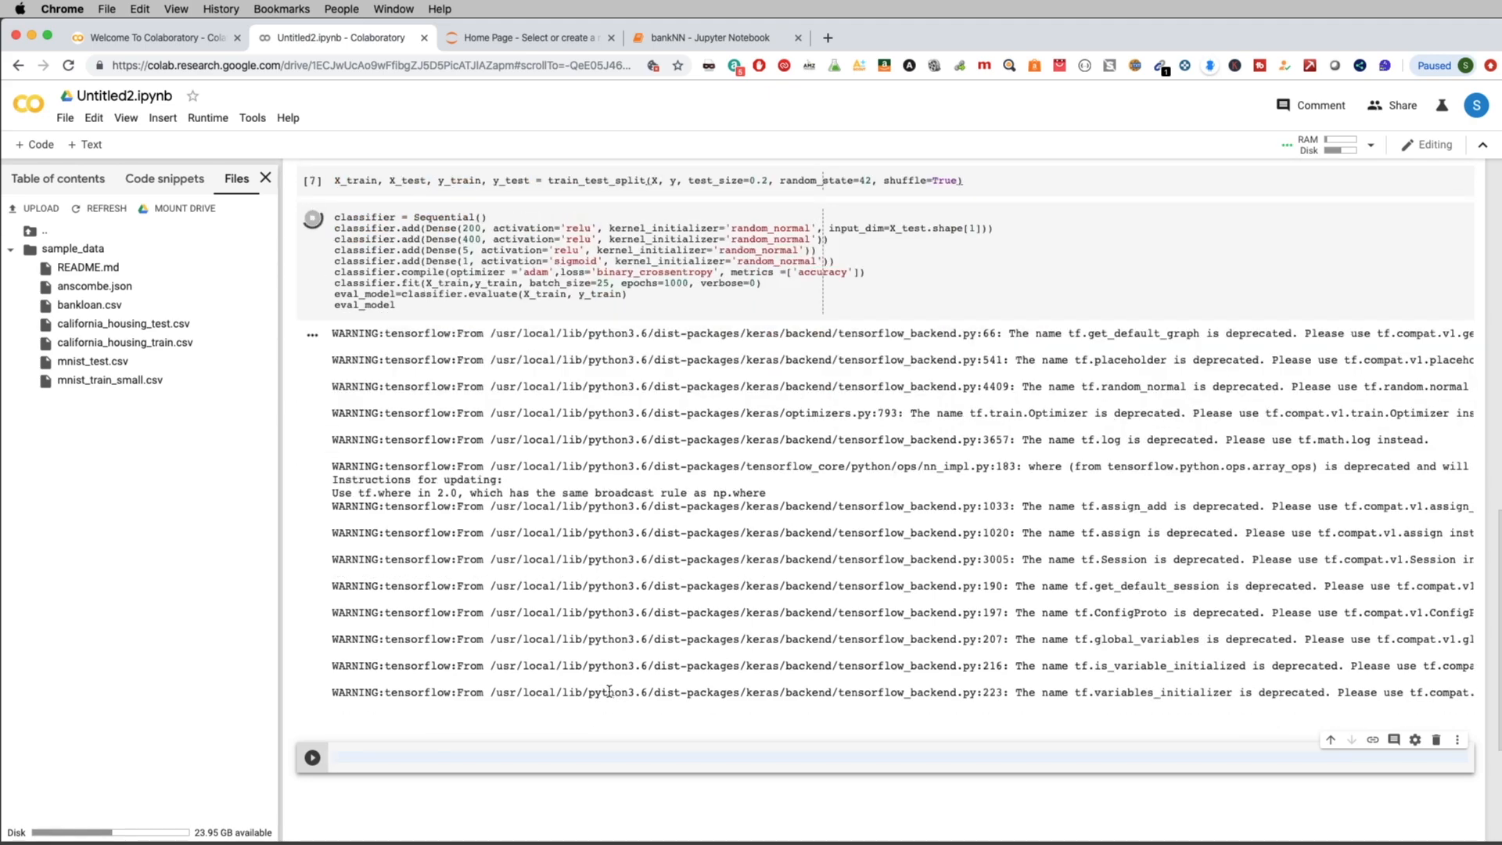
pyautogui.click(311, 218)
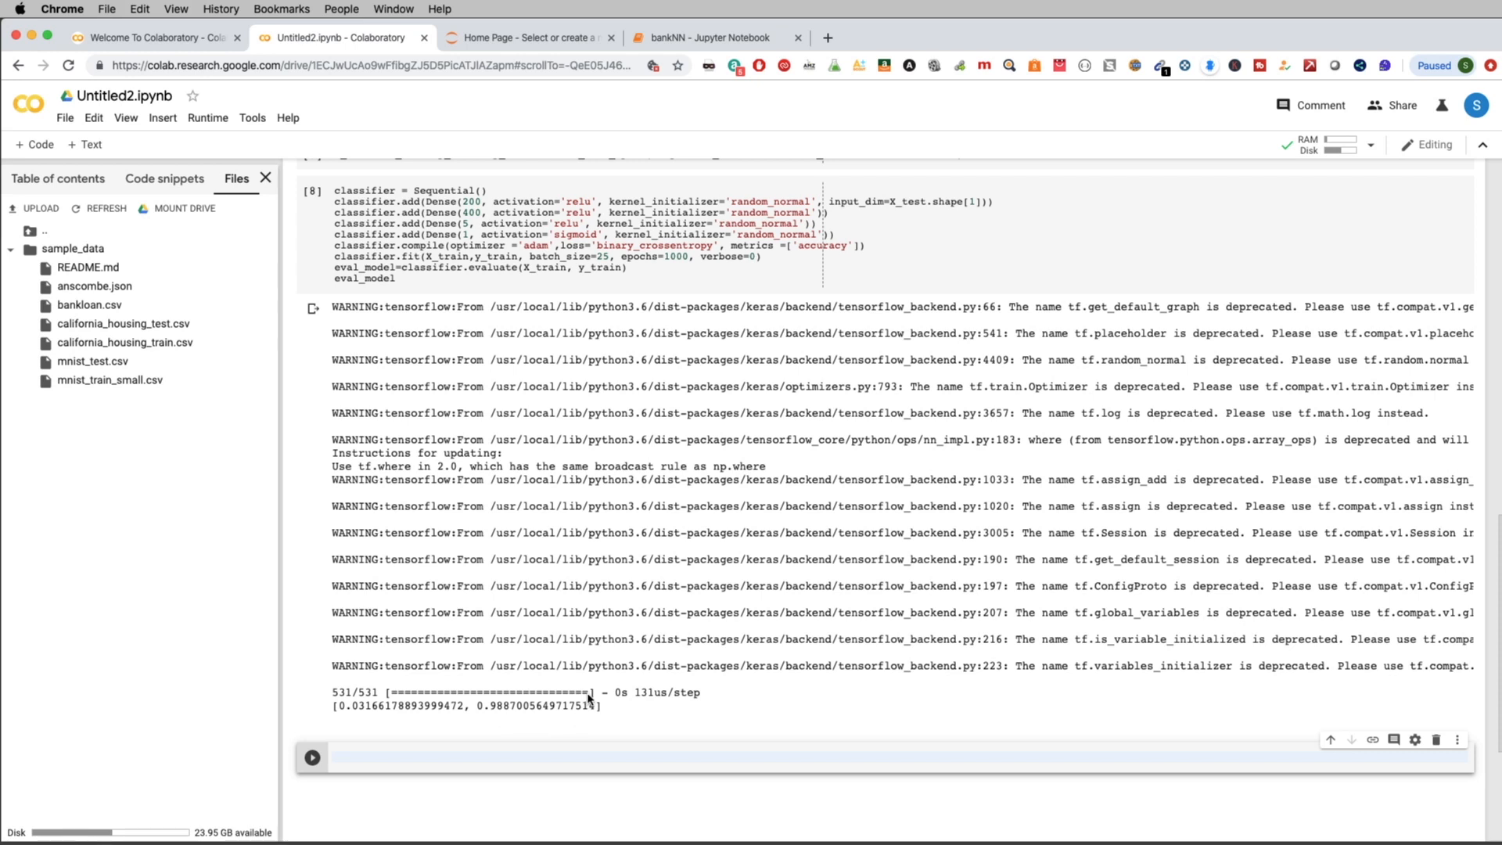
pyautogui.moveTo(736, 350)
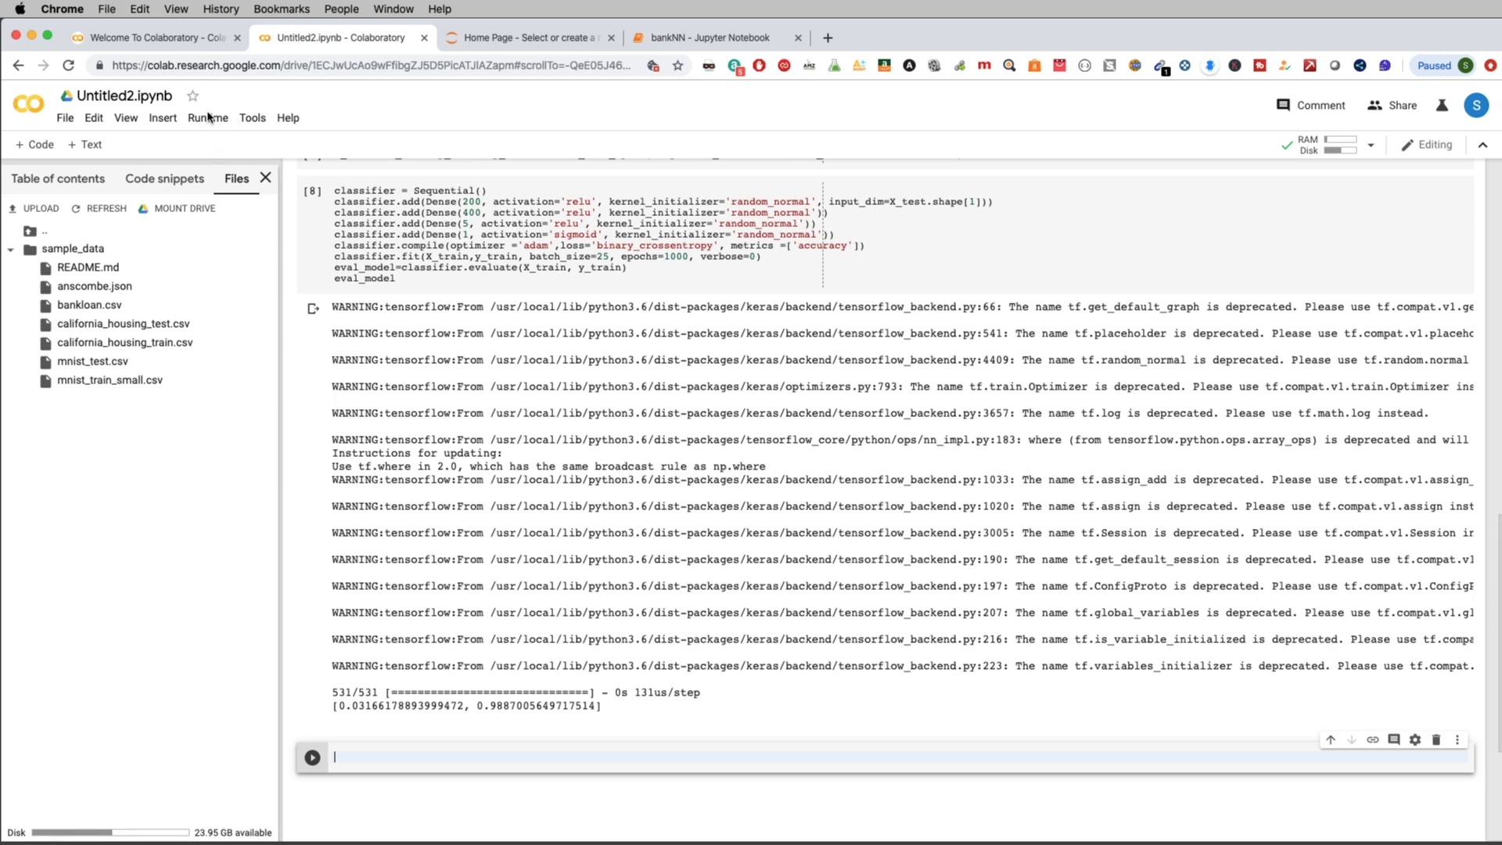
pyautogui.click(208, 117)
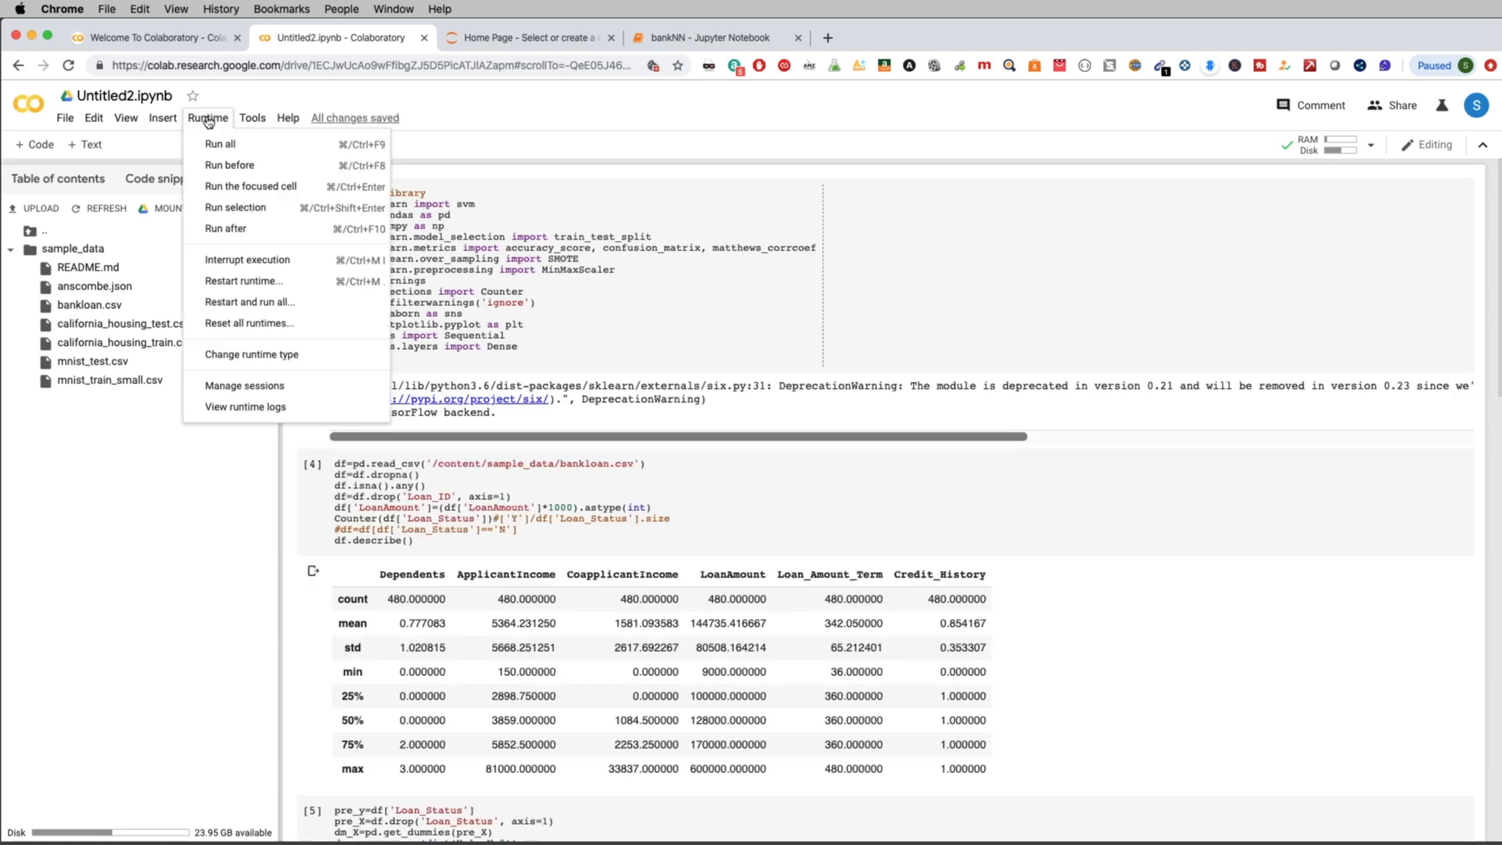
# Change the runtime type's hardware accelerator to GPU and save it
pyautogui.click(252, 356)
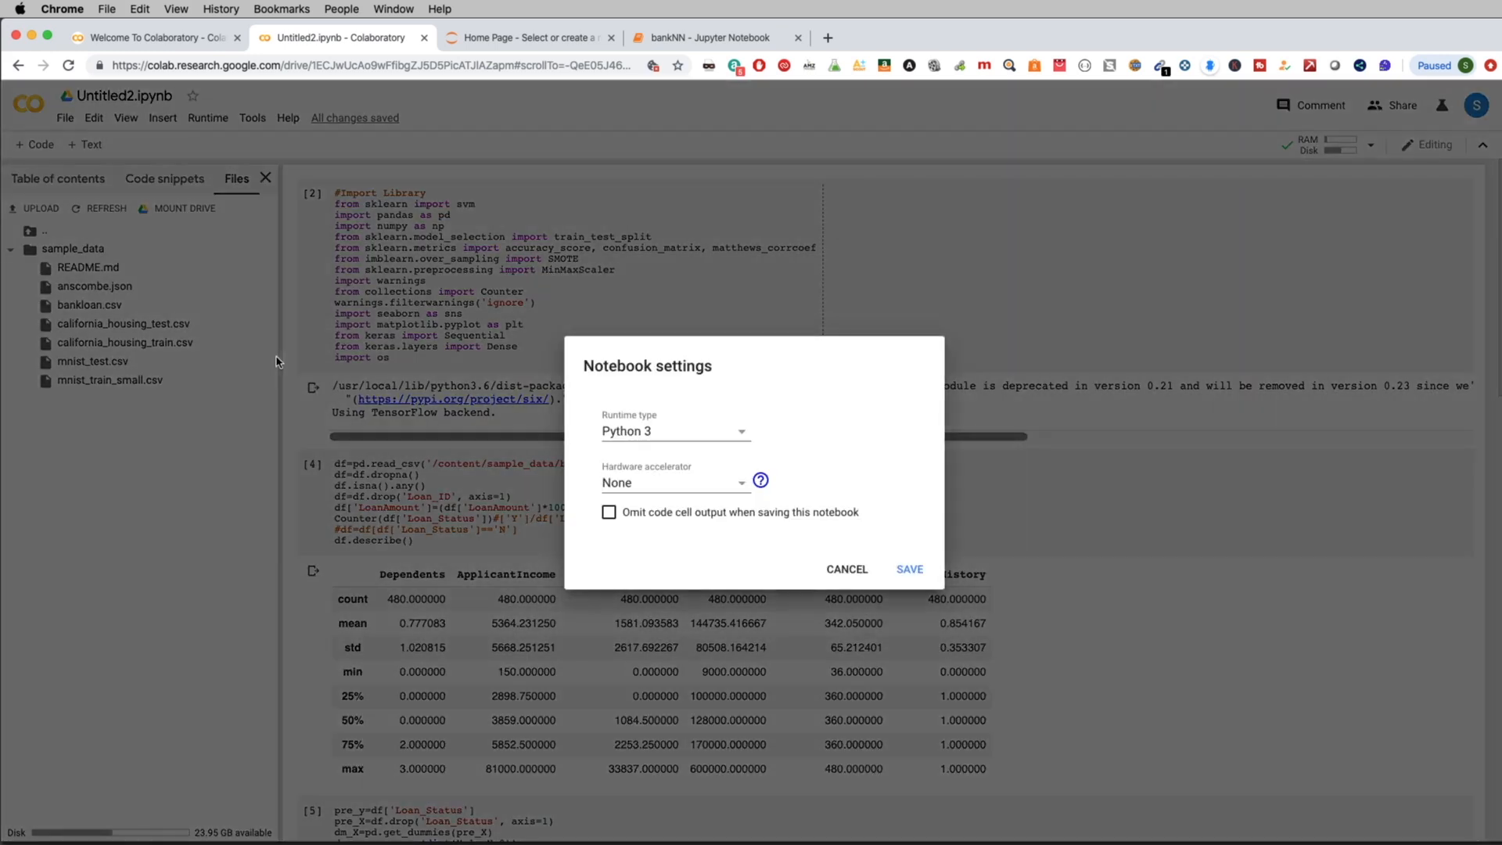
pyautogui.moveTo(656, 481)
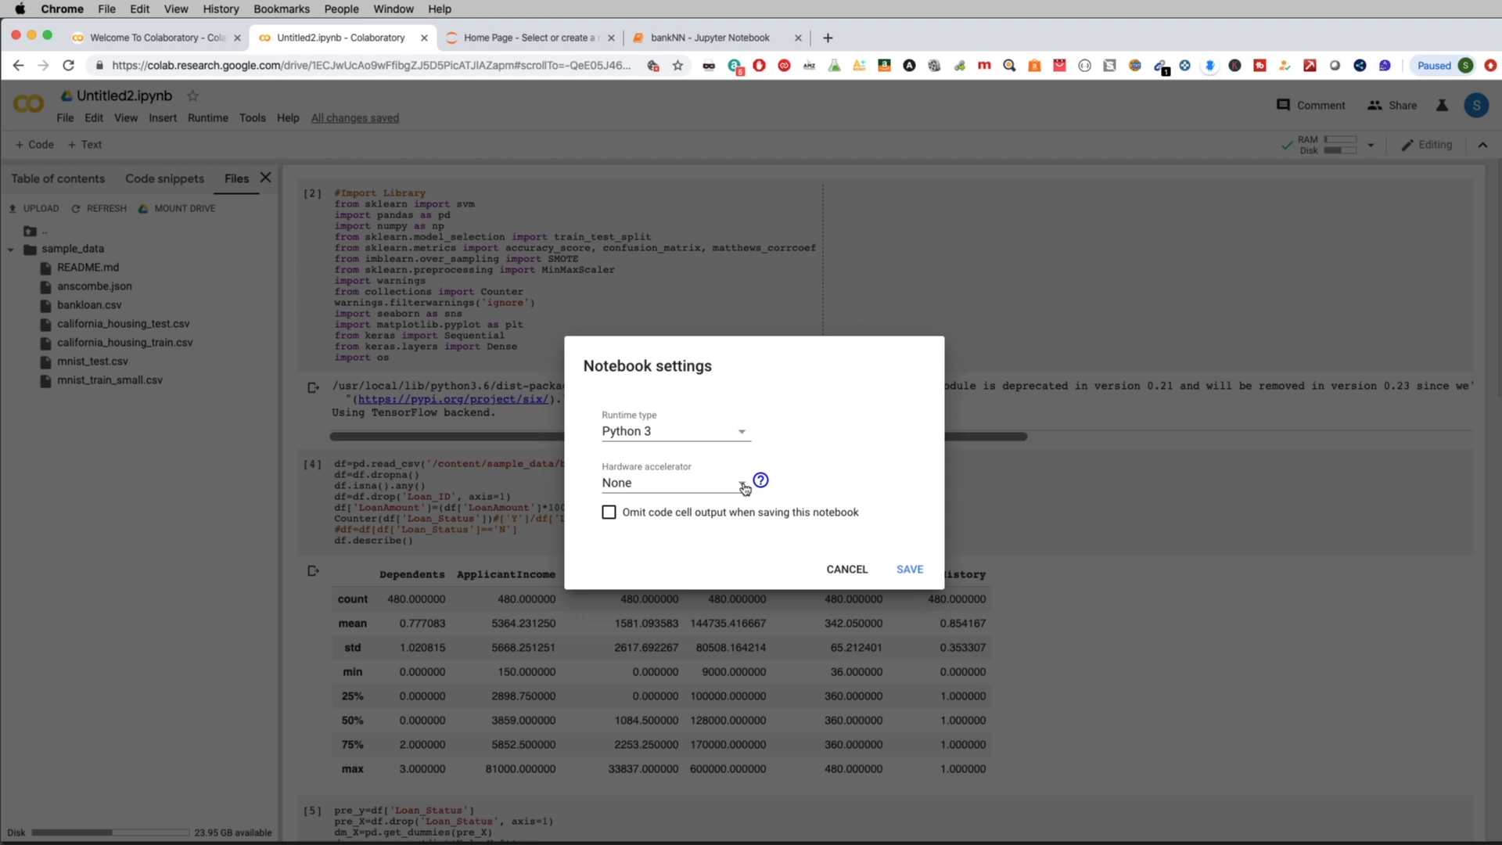
pyautogui.click(671, 484)
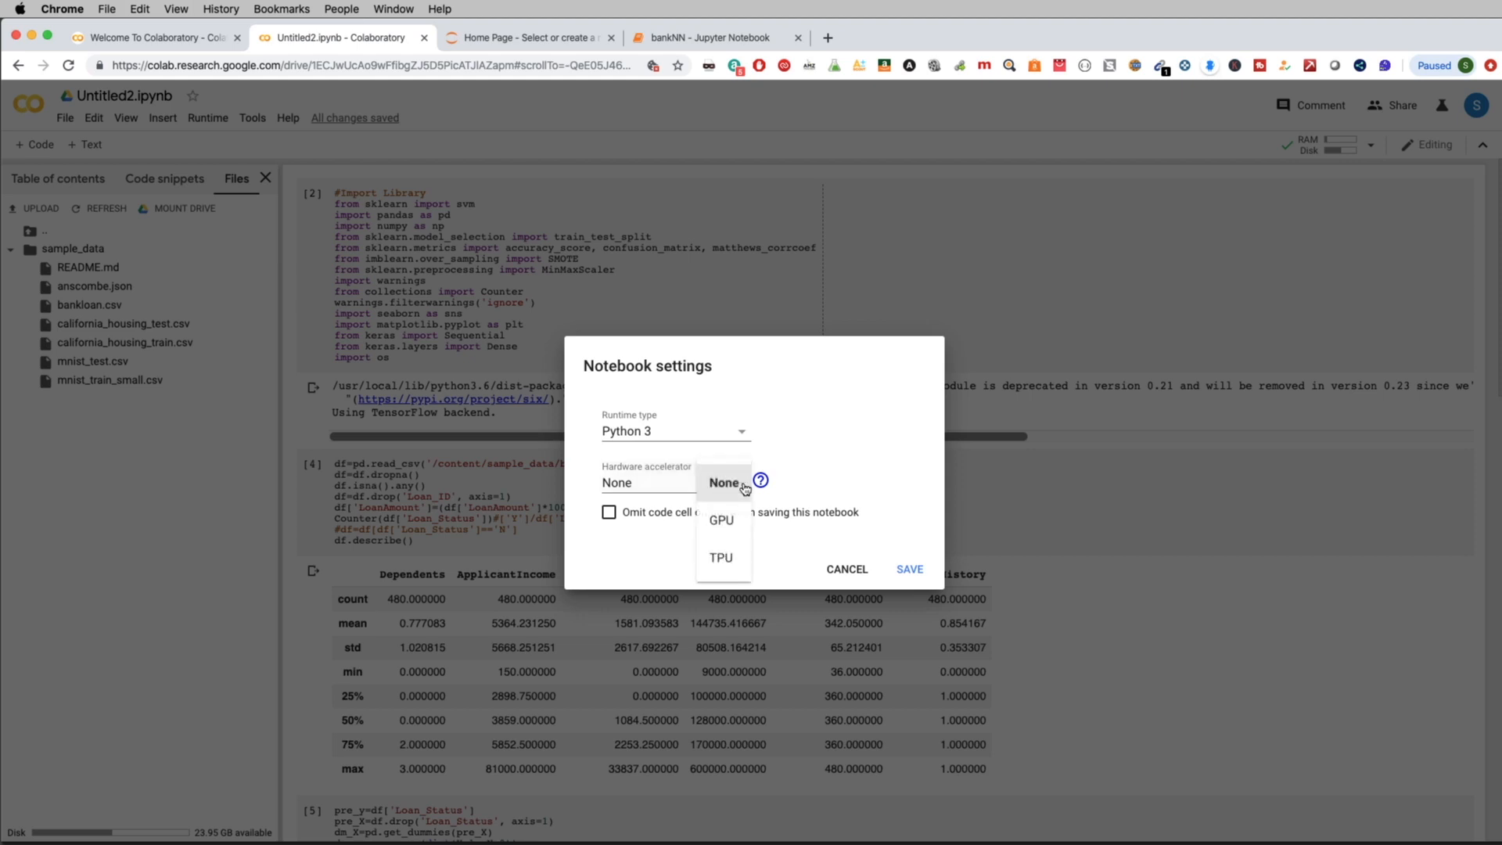
pyautogui.moveTo(720, 563)
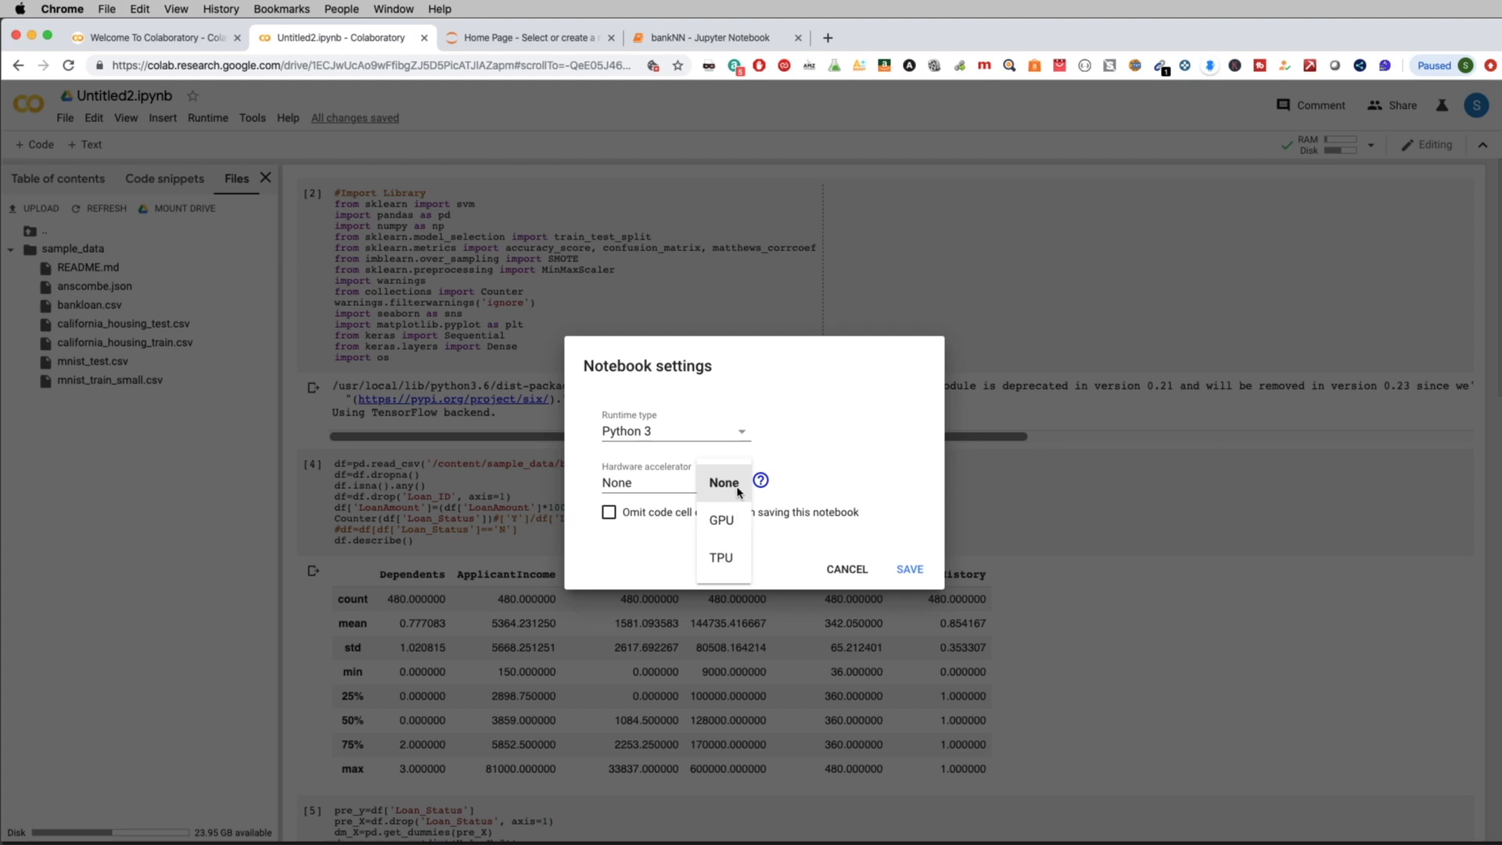
pyautogui.moveTo(734, 529)
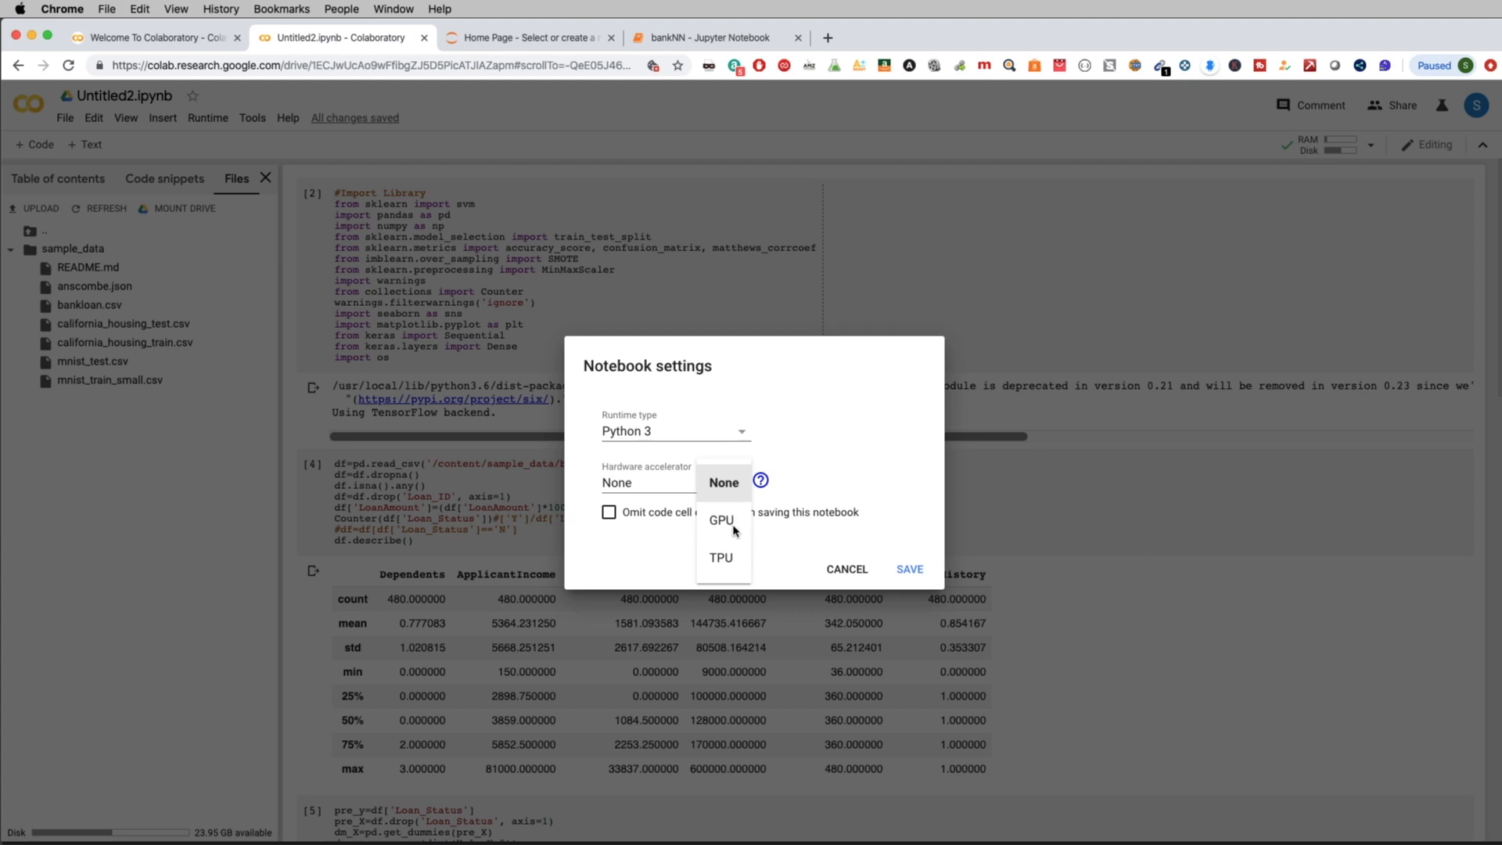
pyautogui.moveTo(731, 527)
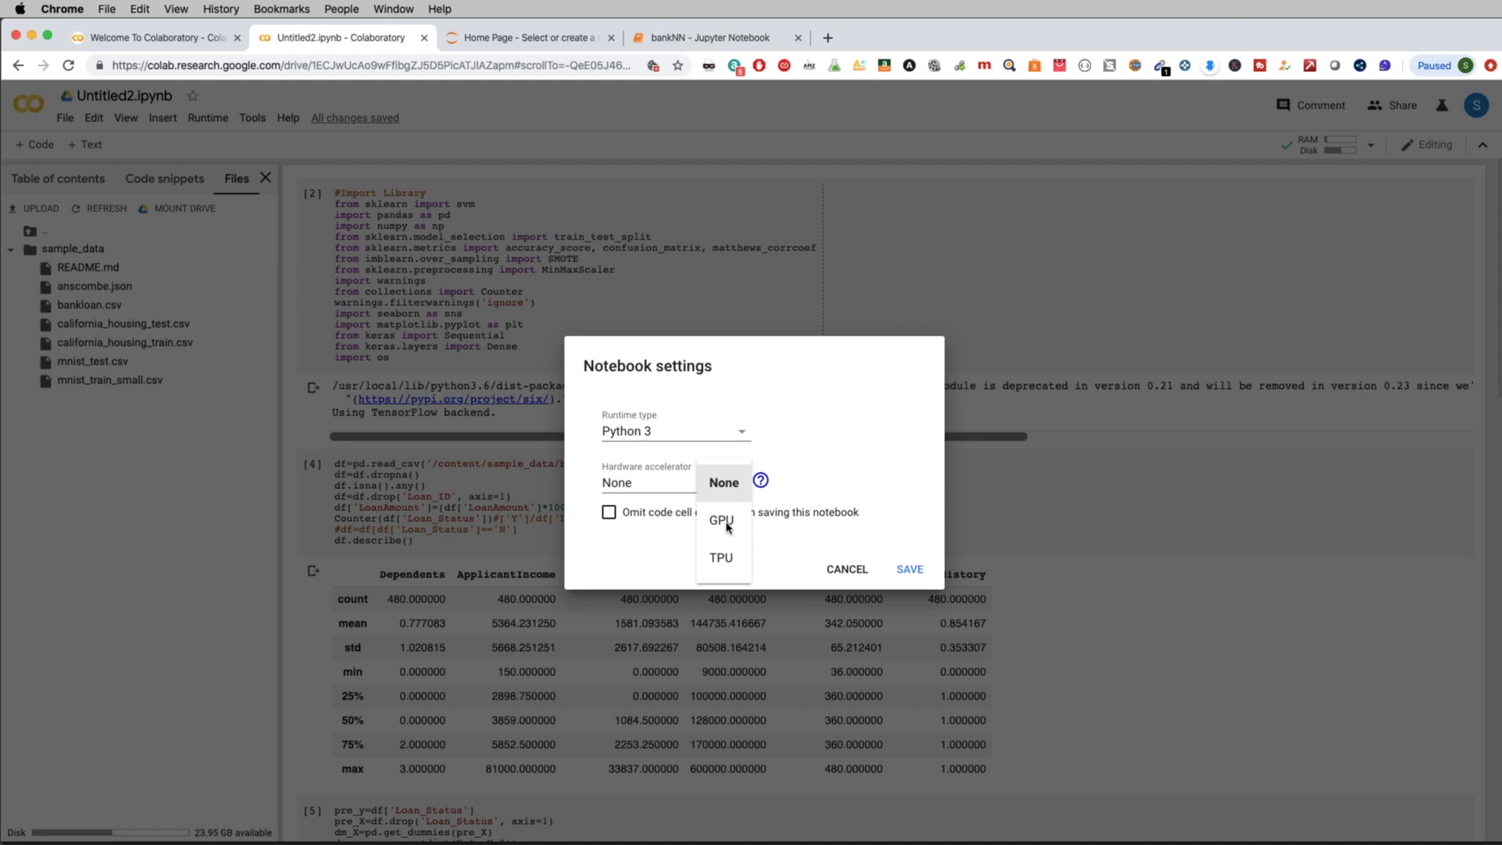
pyautogui.moveTo(725, 567)
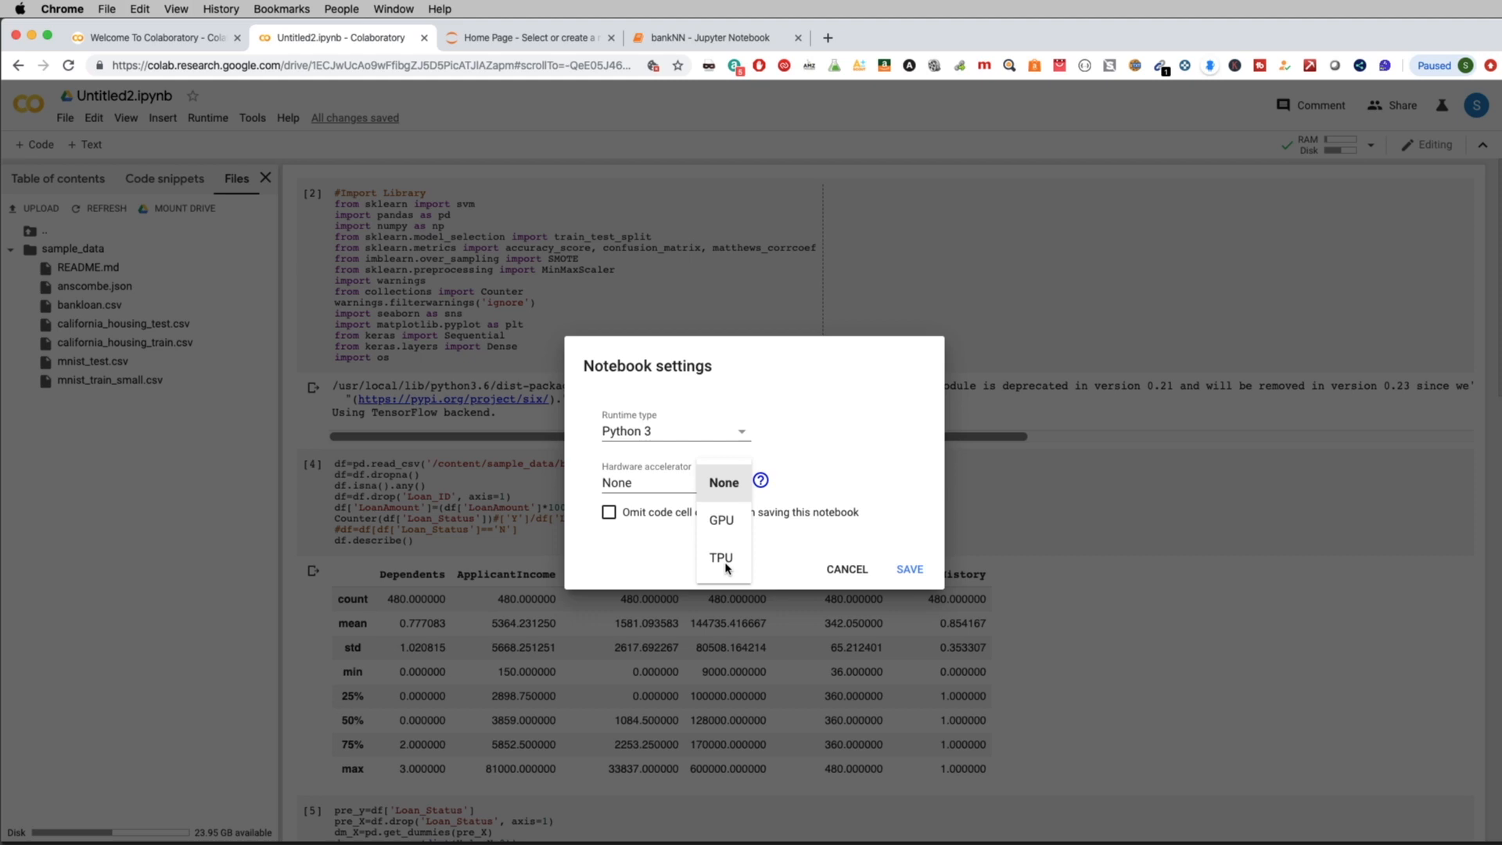
pyautogui.moveTo(705, 543)
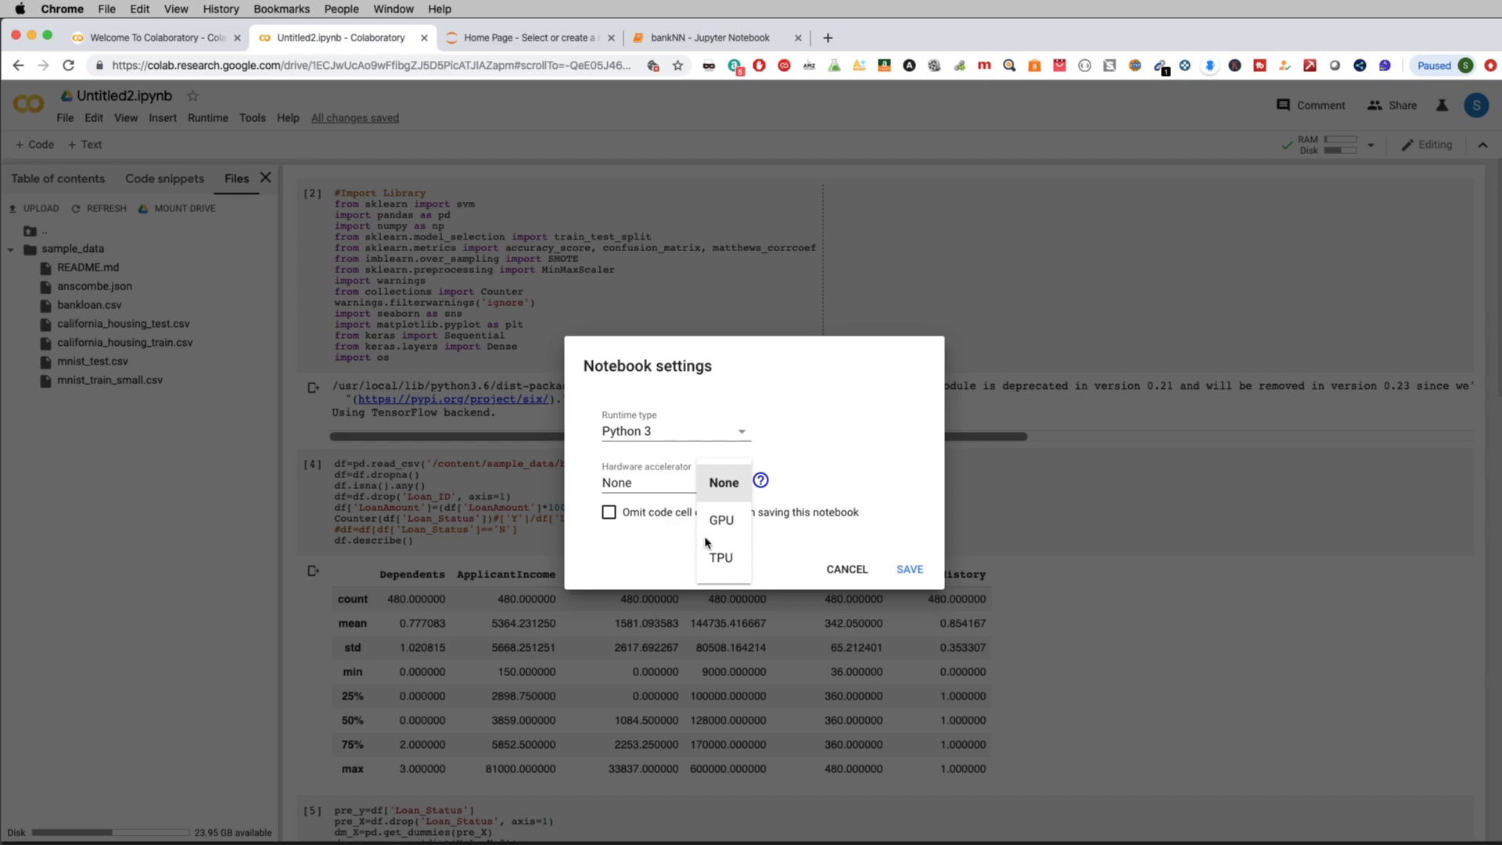
pyautogui.moveTo(723, 520)
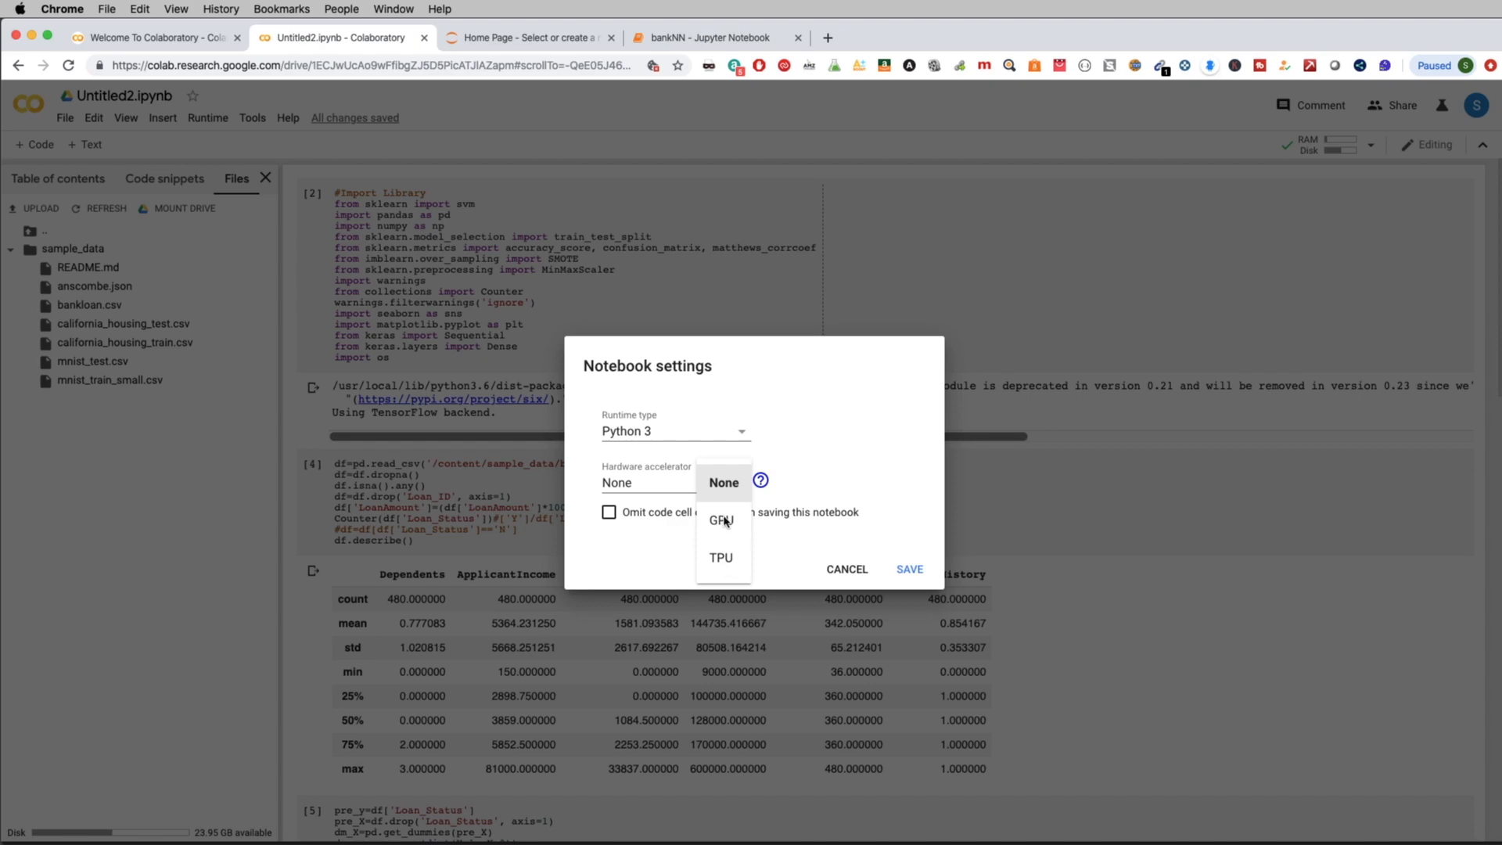
pyautogui.click(720, 519)
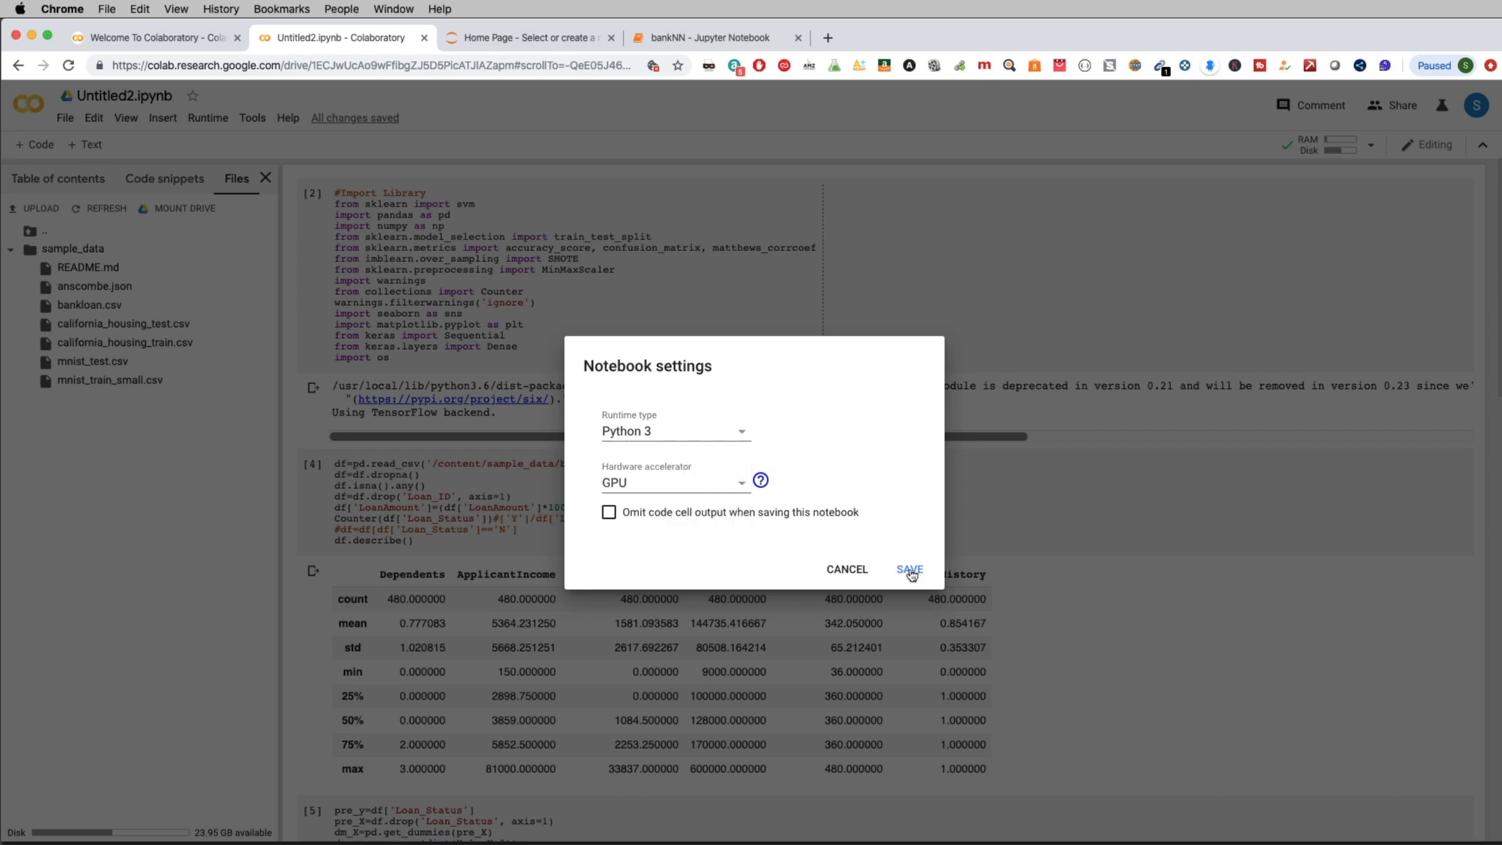
pyautogui.click(908, 570)
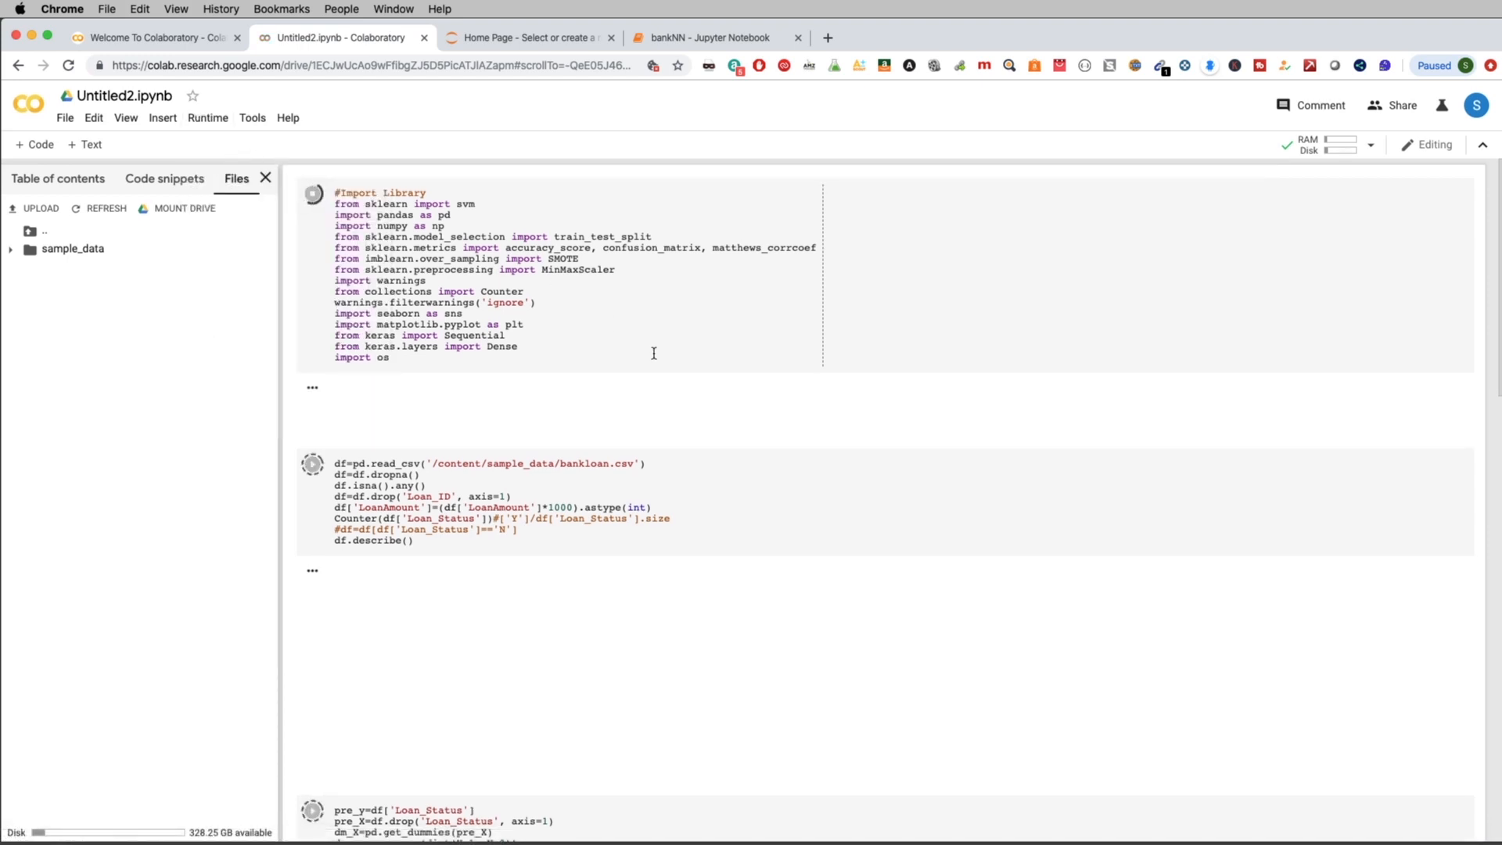
# Rerun the cells on the GPU runtime, revealing the FileNotFoundError for bankloan.csv under read_csv
pyautogui.click(313, 193)
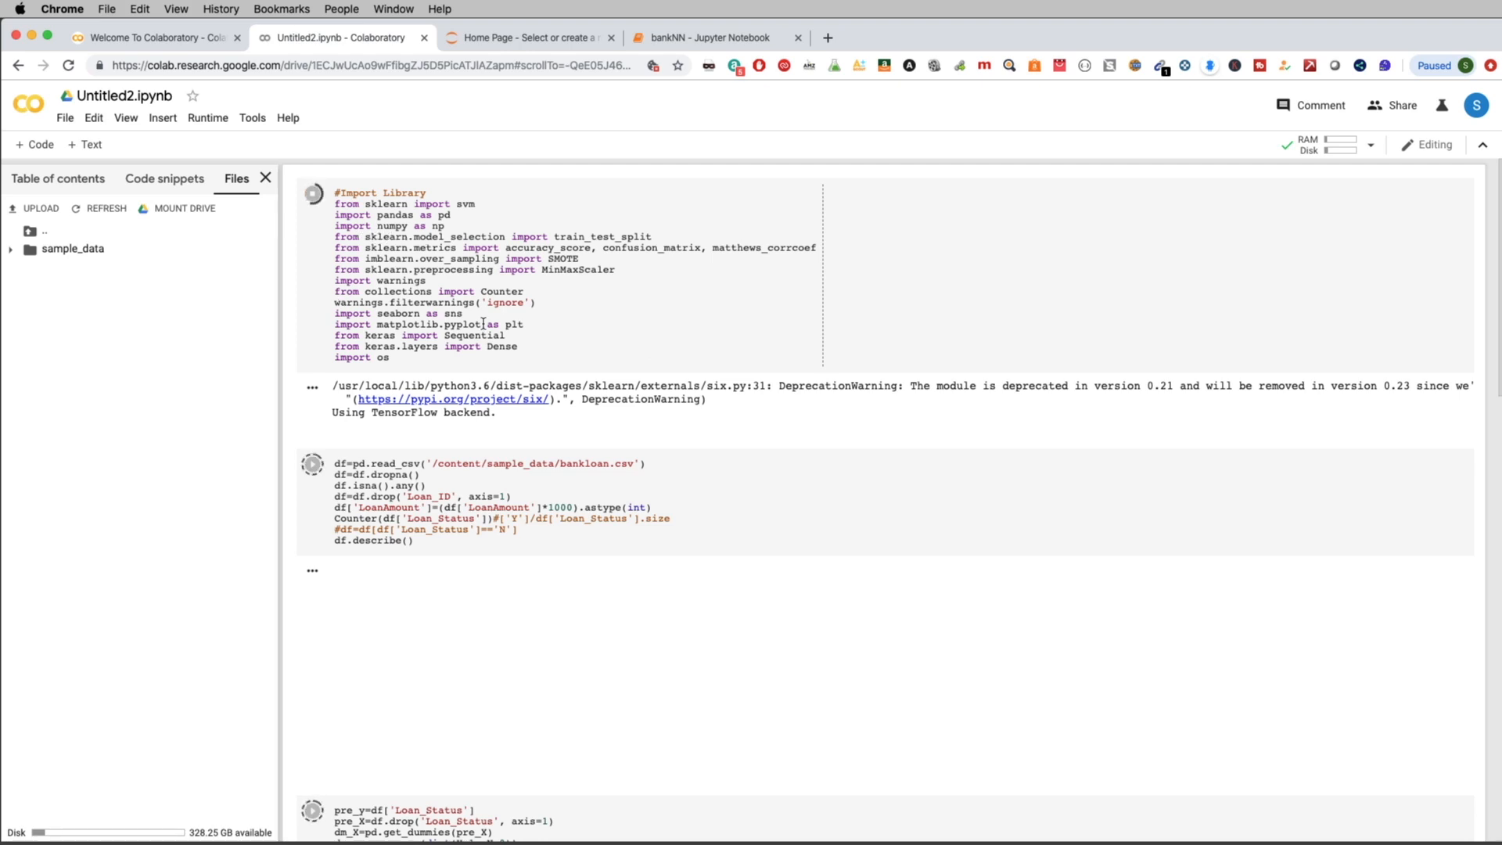
pyautogui.click(313, 463)
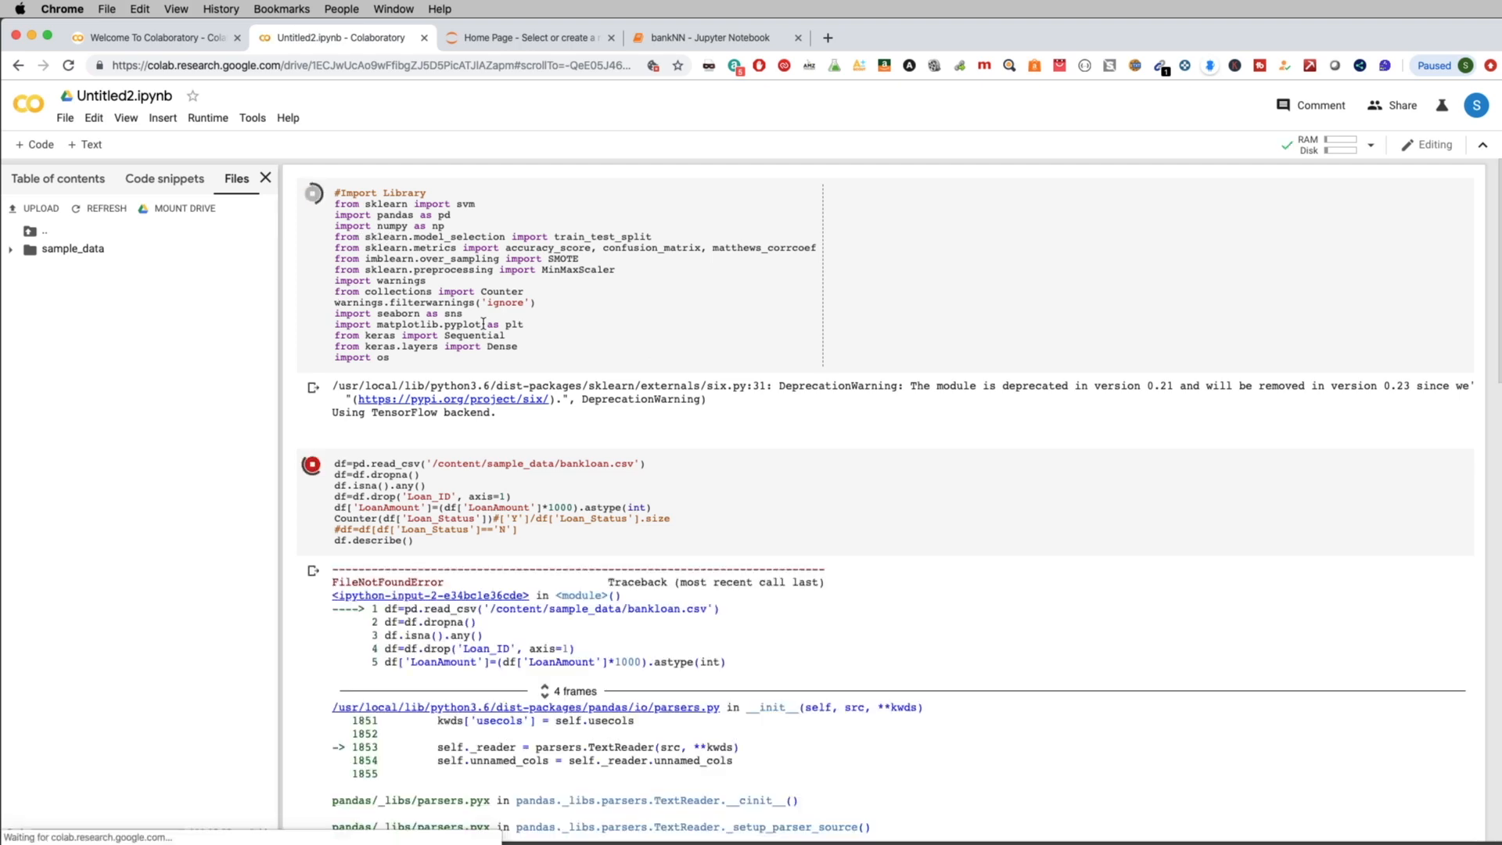
pyautogui.scroll(-3)
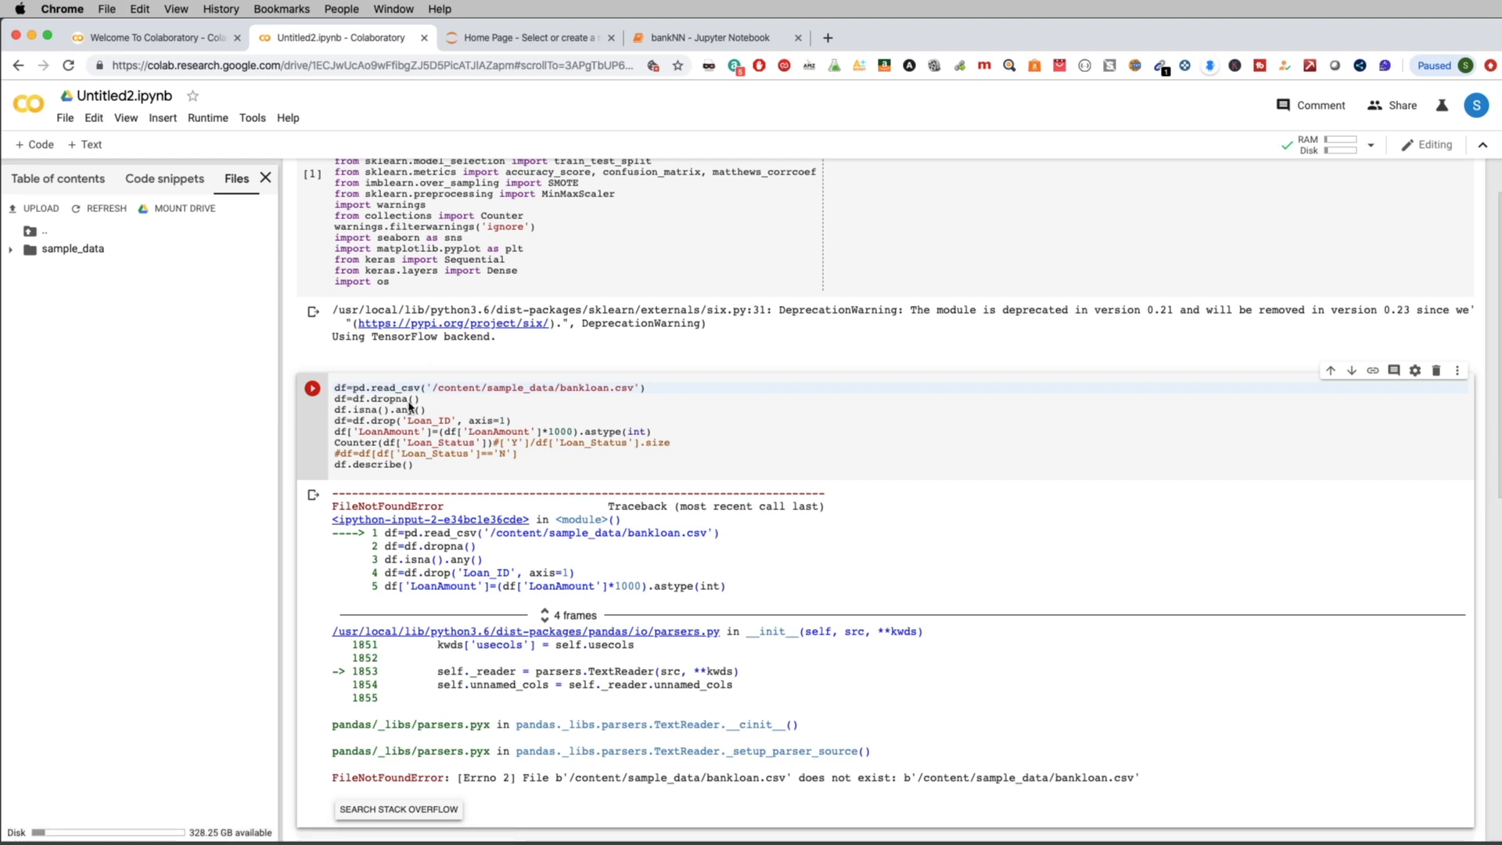
pyautogui.moveTo(413, 451)
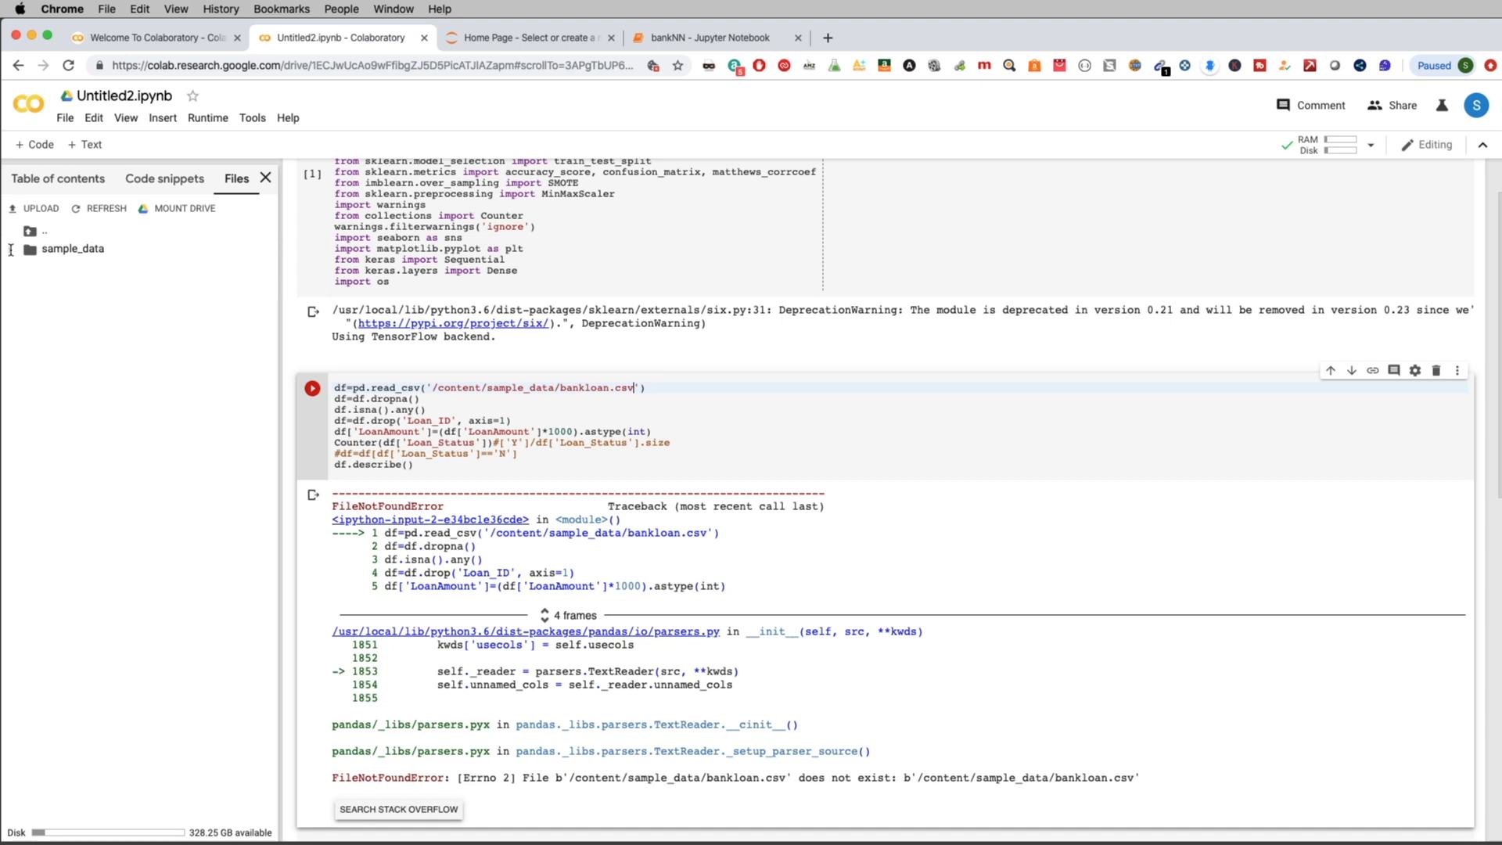
pyautogui.moveTo(184, 208)
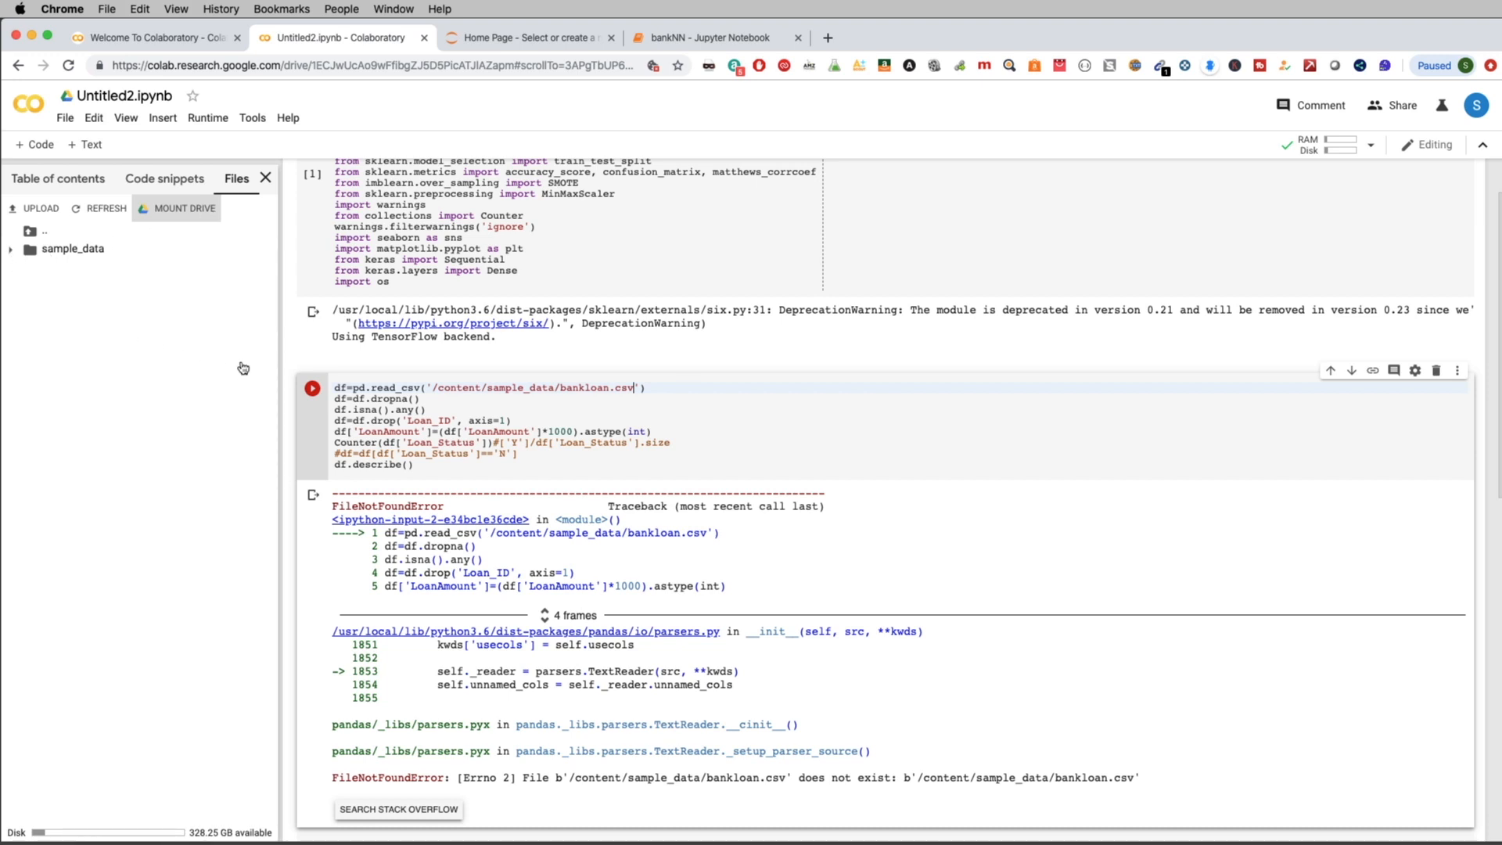
# Re-upload bankloan.csv to sample_data and run all cells so the describe() statistics table appears
pyautogui.click(9, 249)
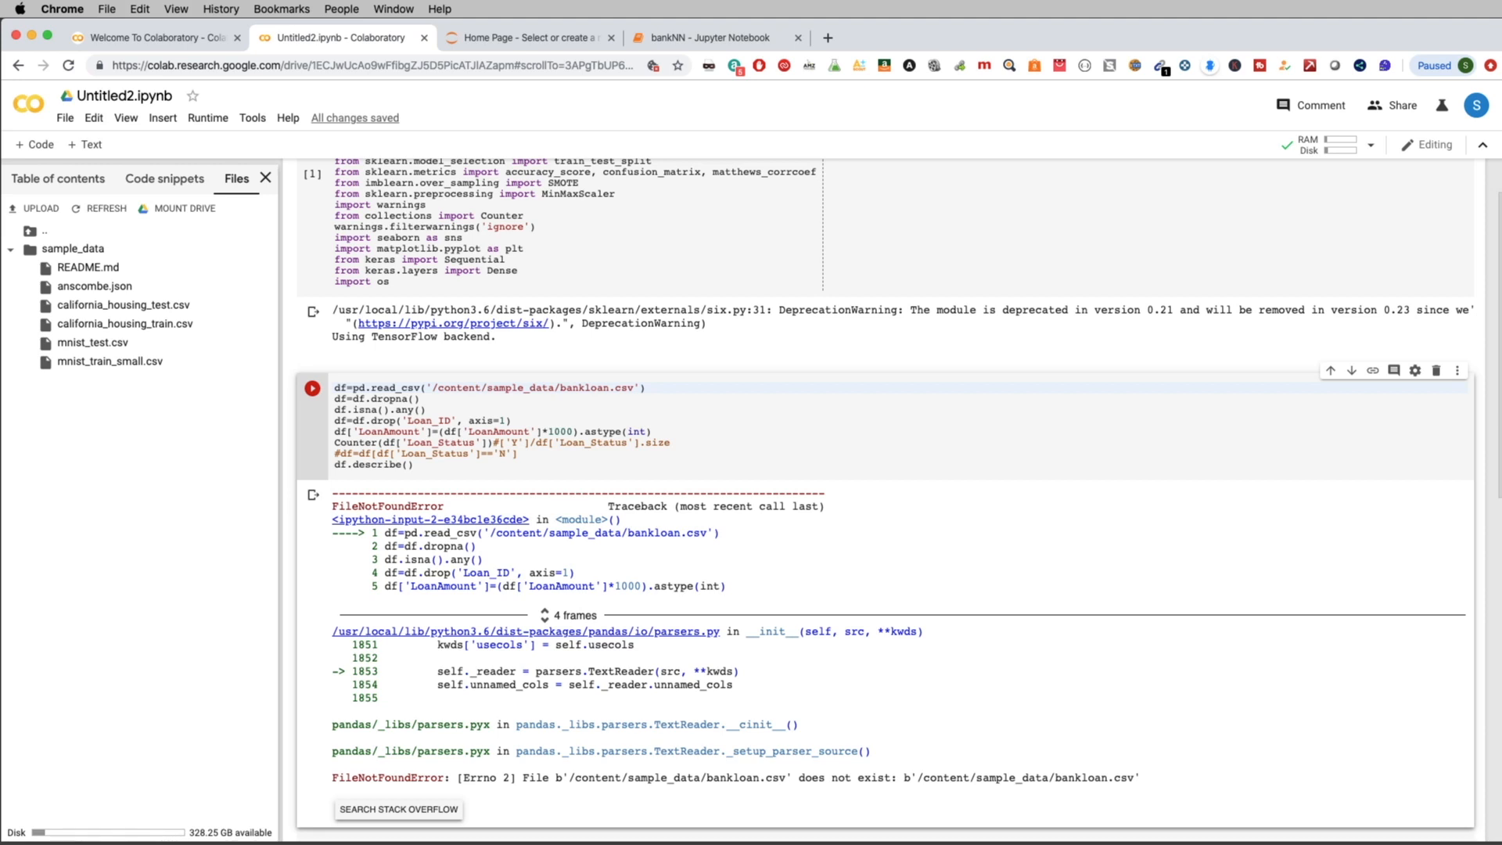
pyautogui.moveTo(134, 302)
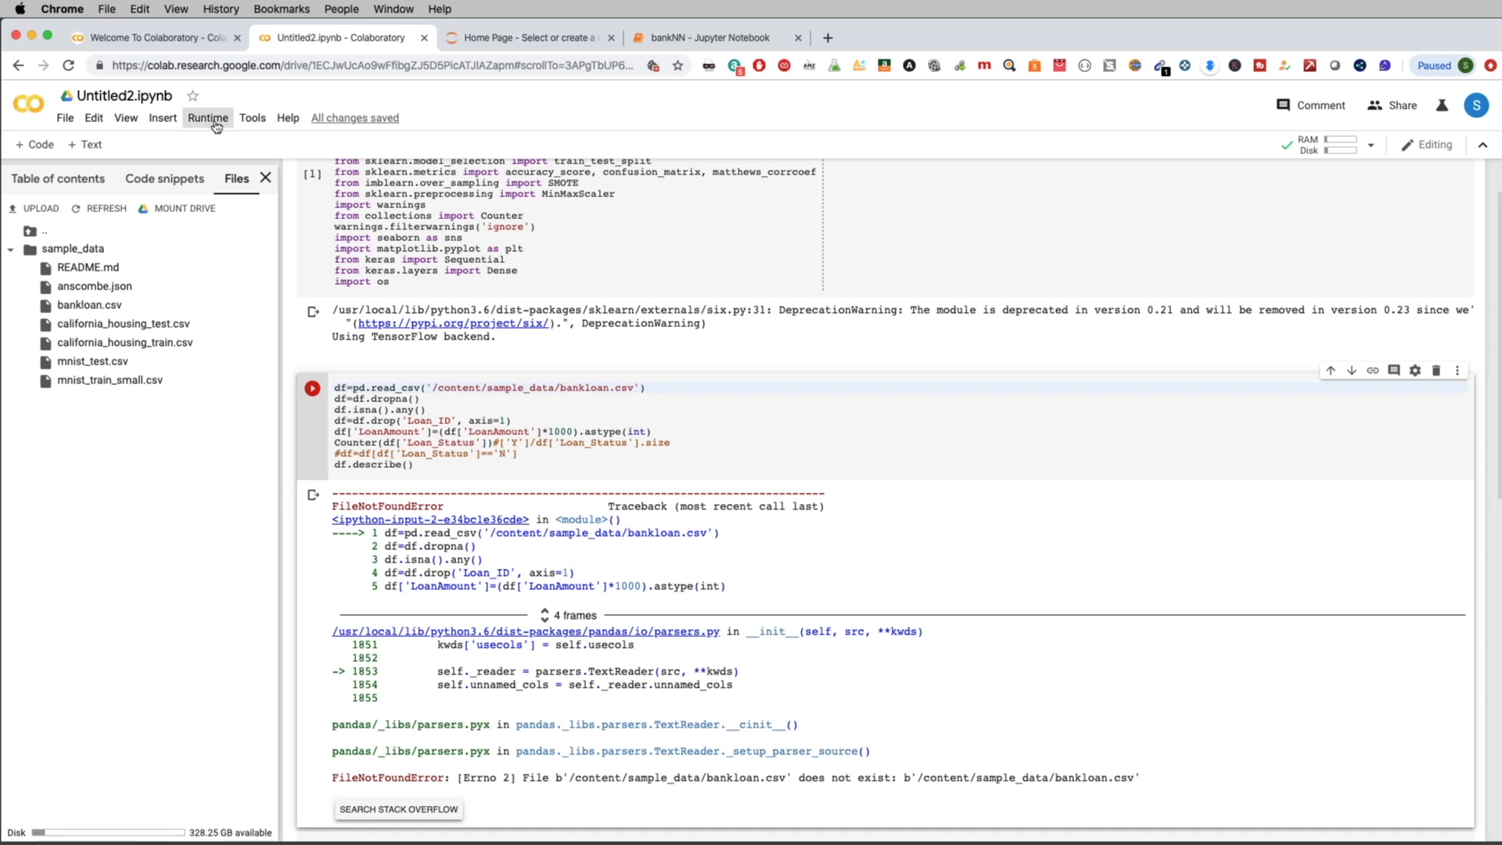
pyautogui.click(313, 388)
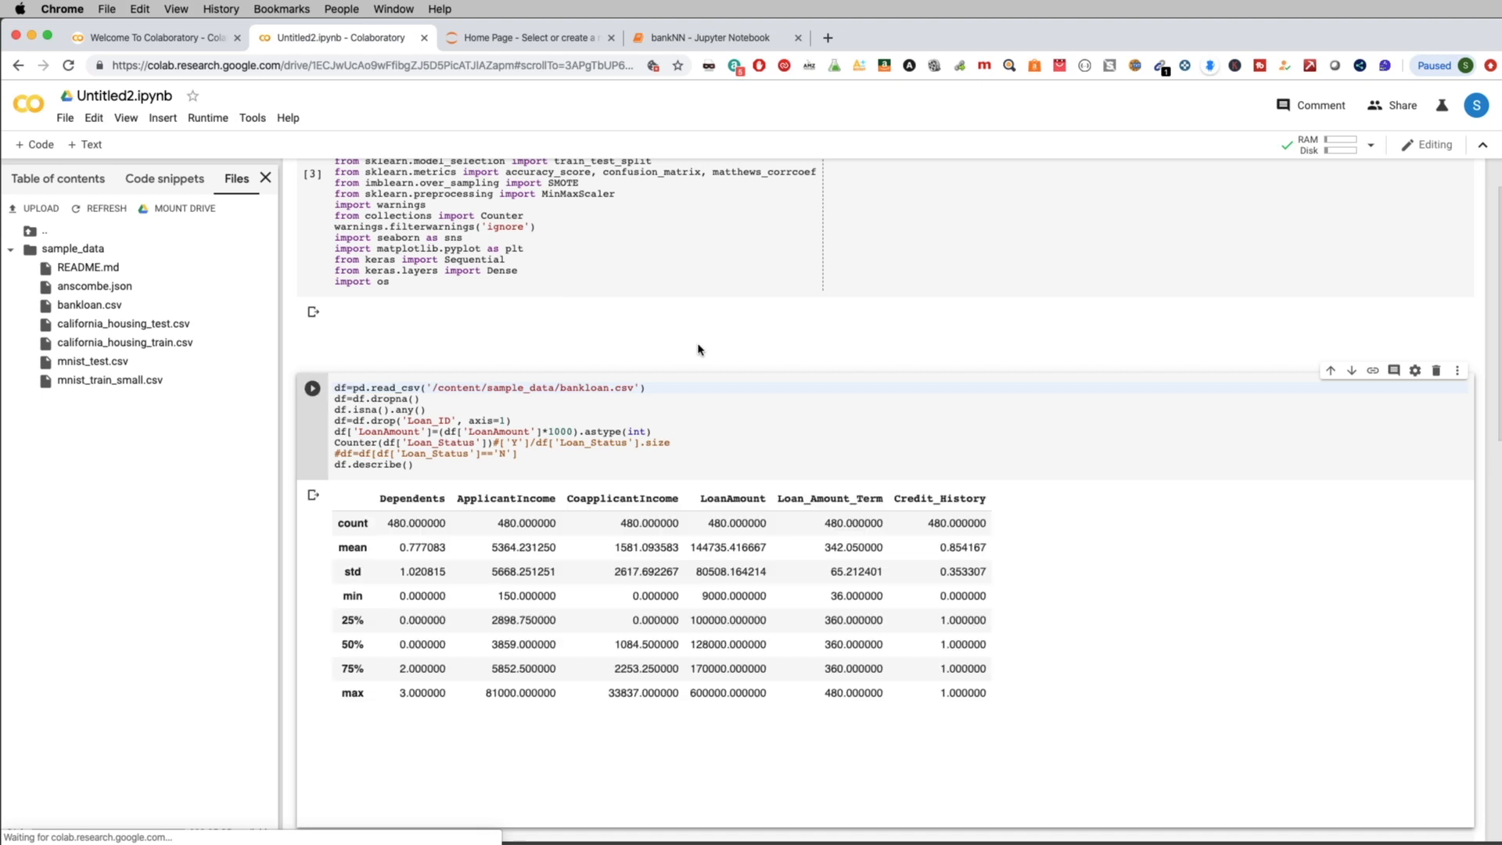